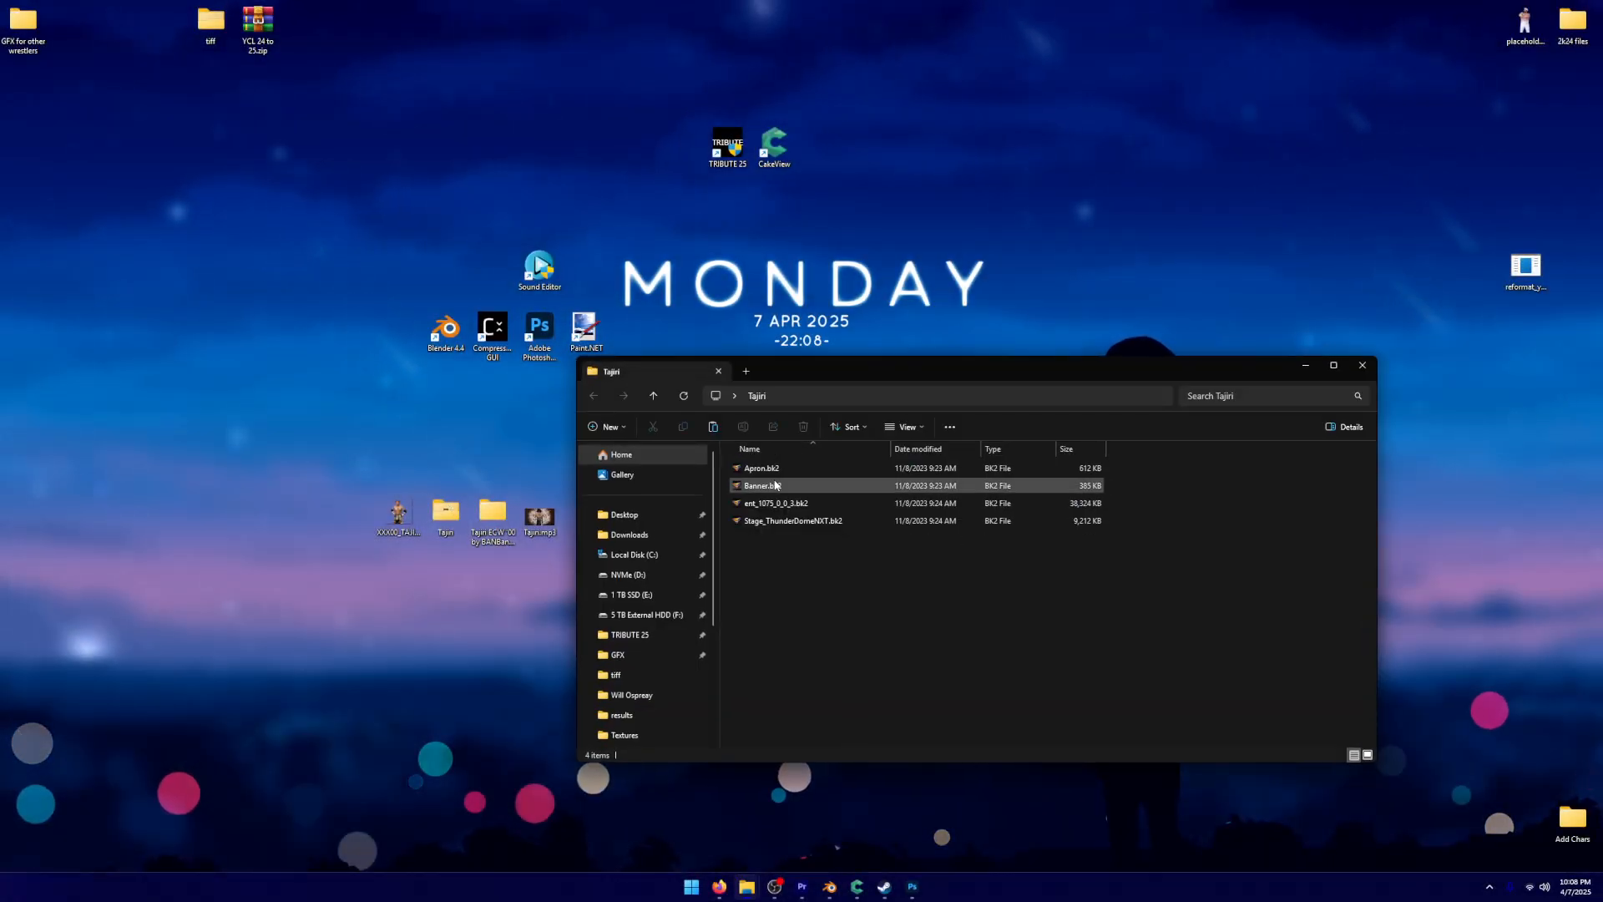
# Play the Banner video file in the Tajiri folder, then close that folder window
pyautogui.doubleClick(780, 503)
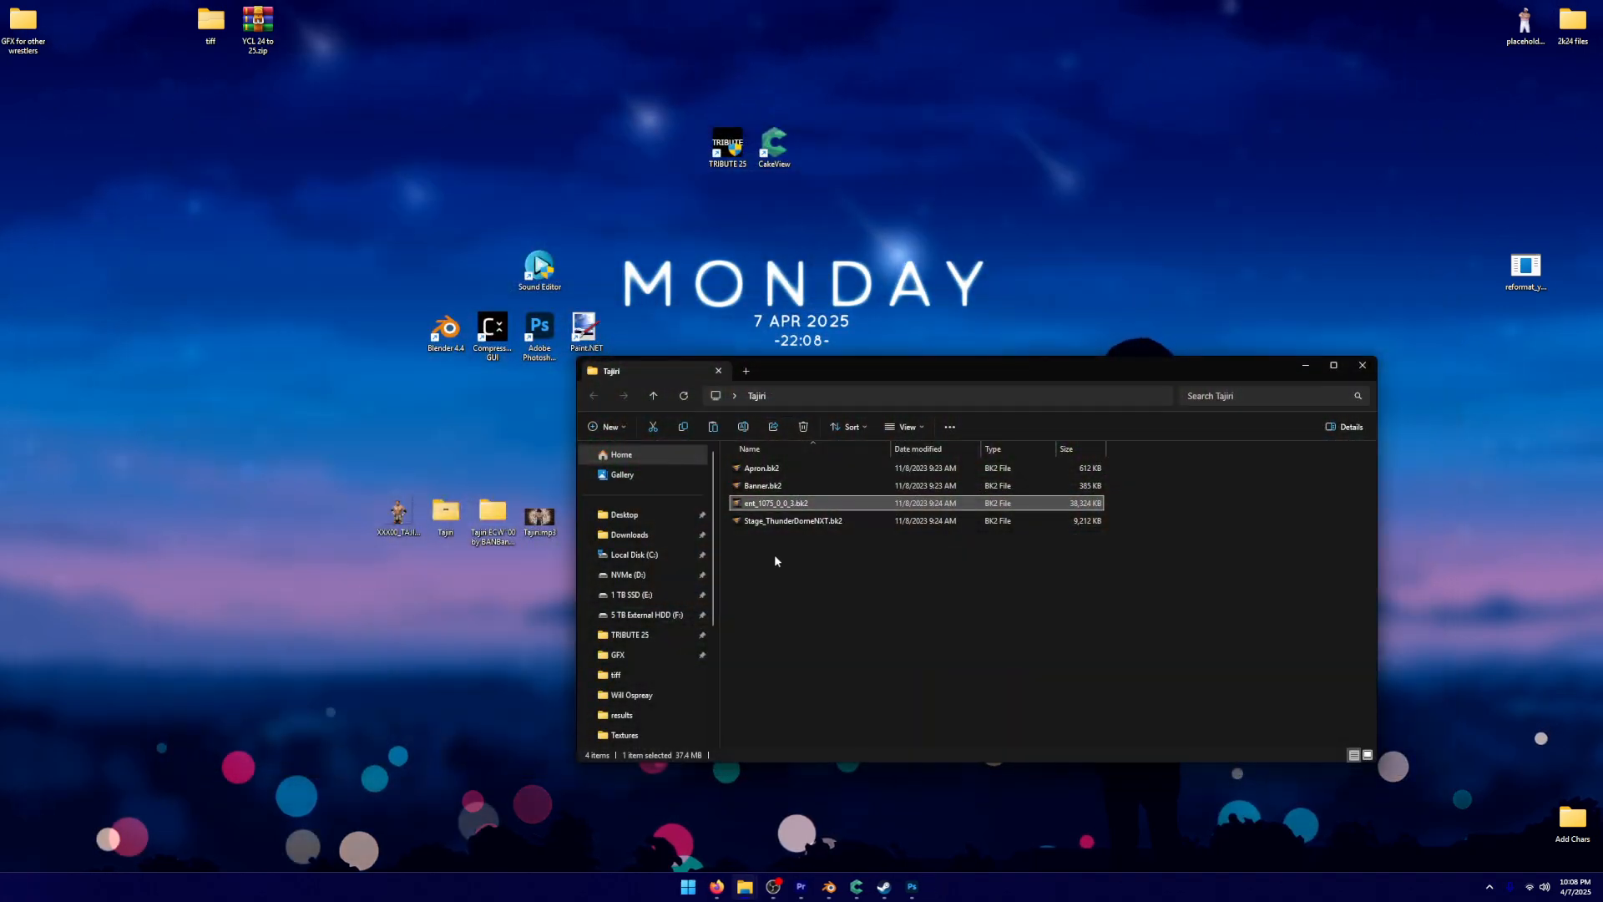
pyautogui.doubleClick(774, 502)
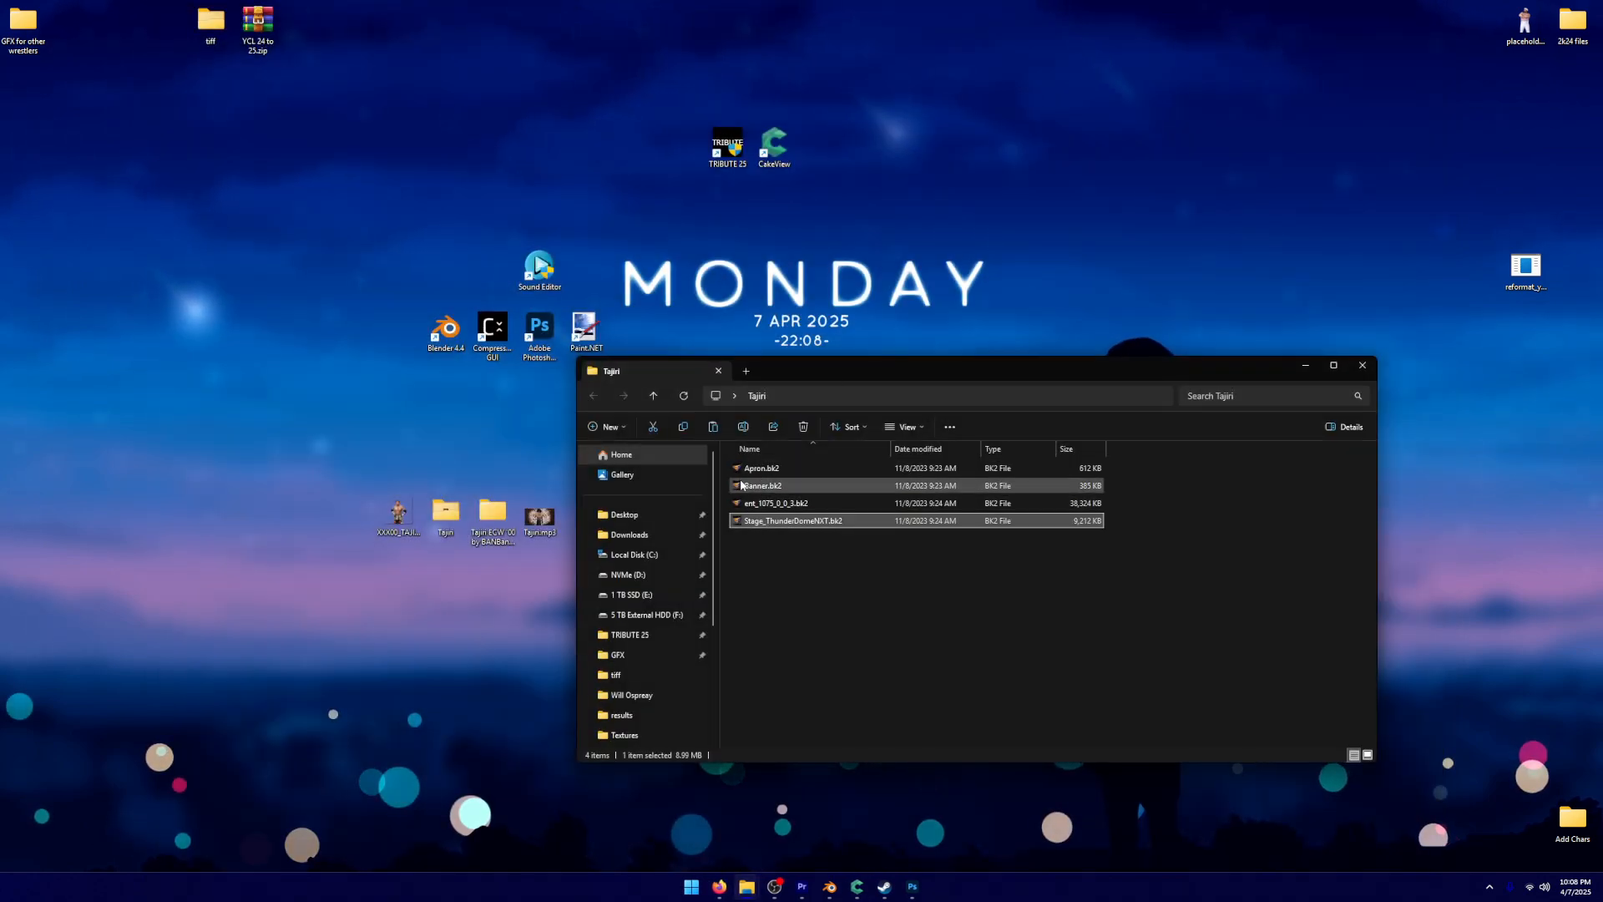
pyautogui.moveTo(761, 486)
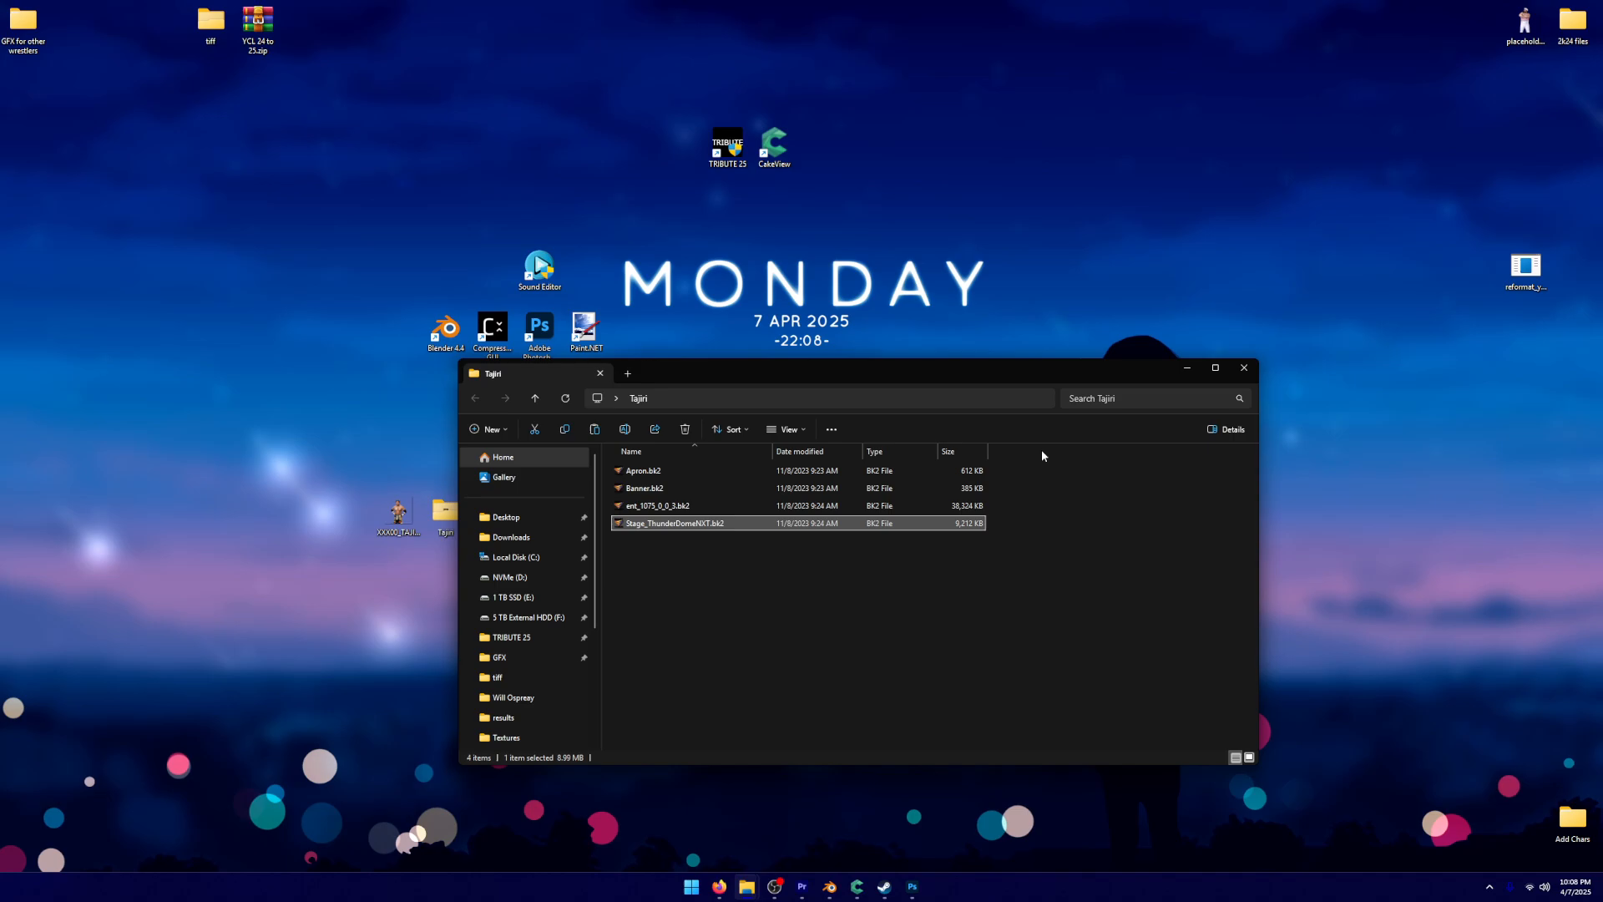
pyautogui.moveTo(735, 535)
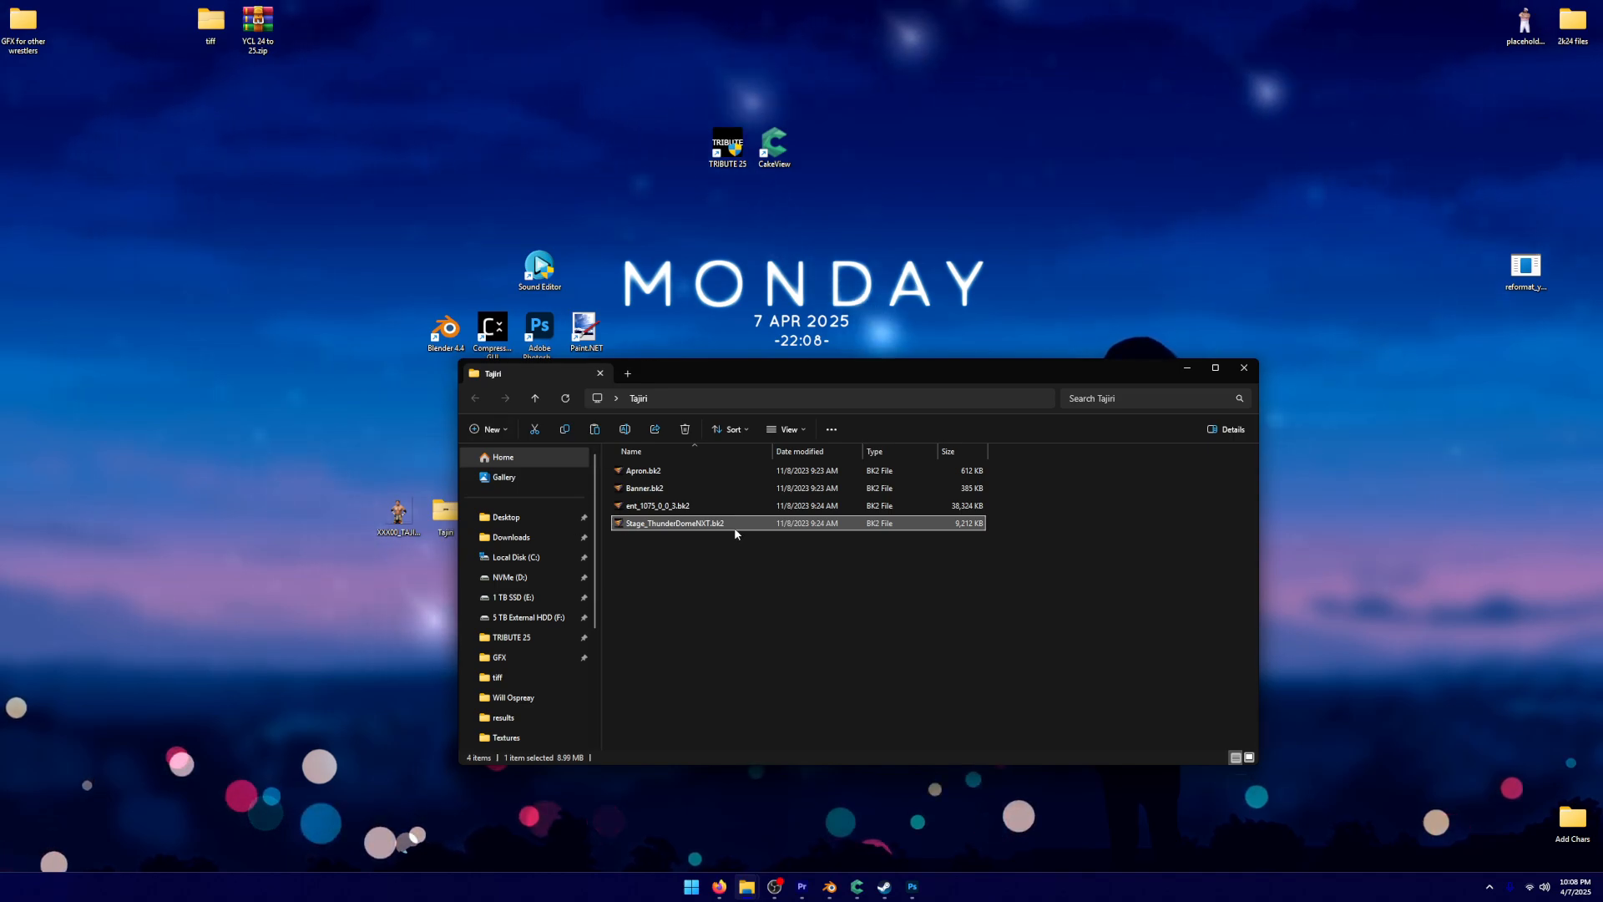
pyautogui.moveTo(1244, 367)
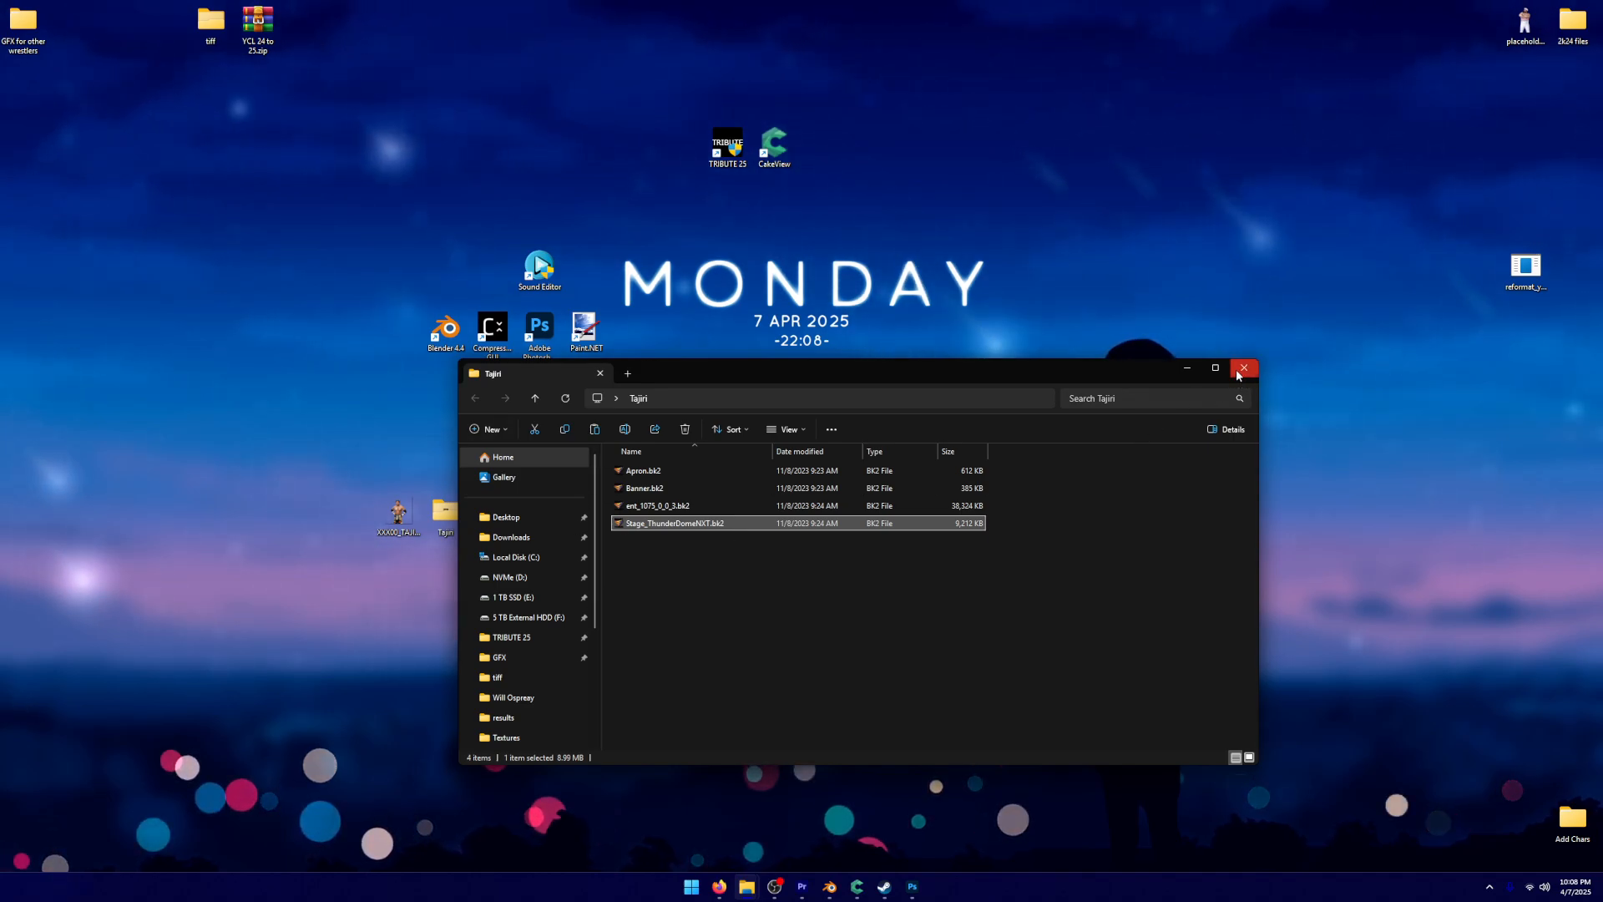
pyautogui.click(1244, 367)
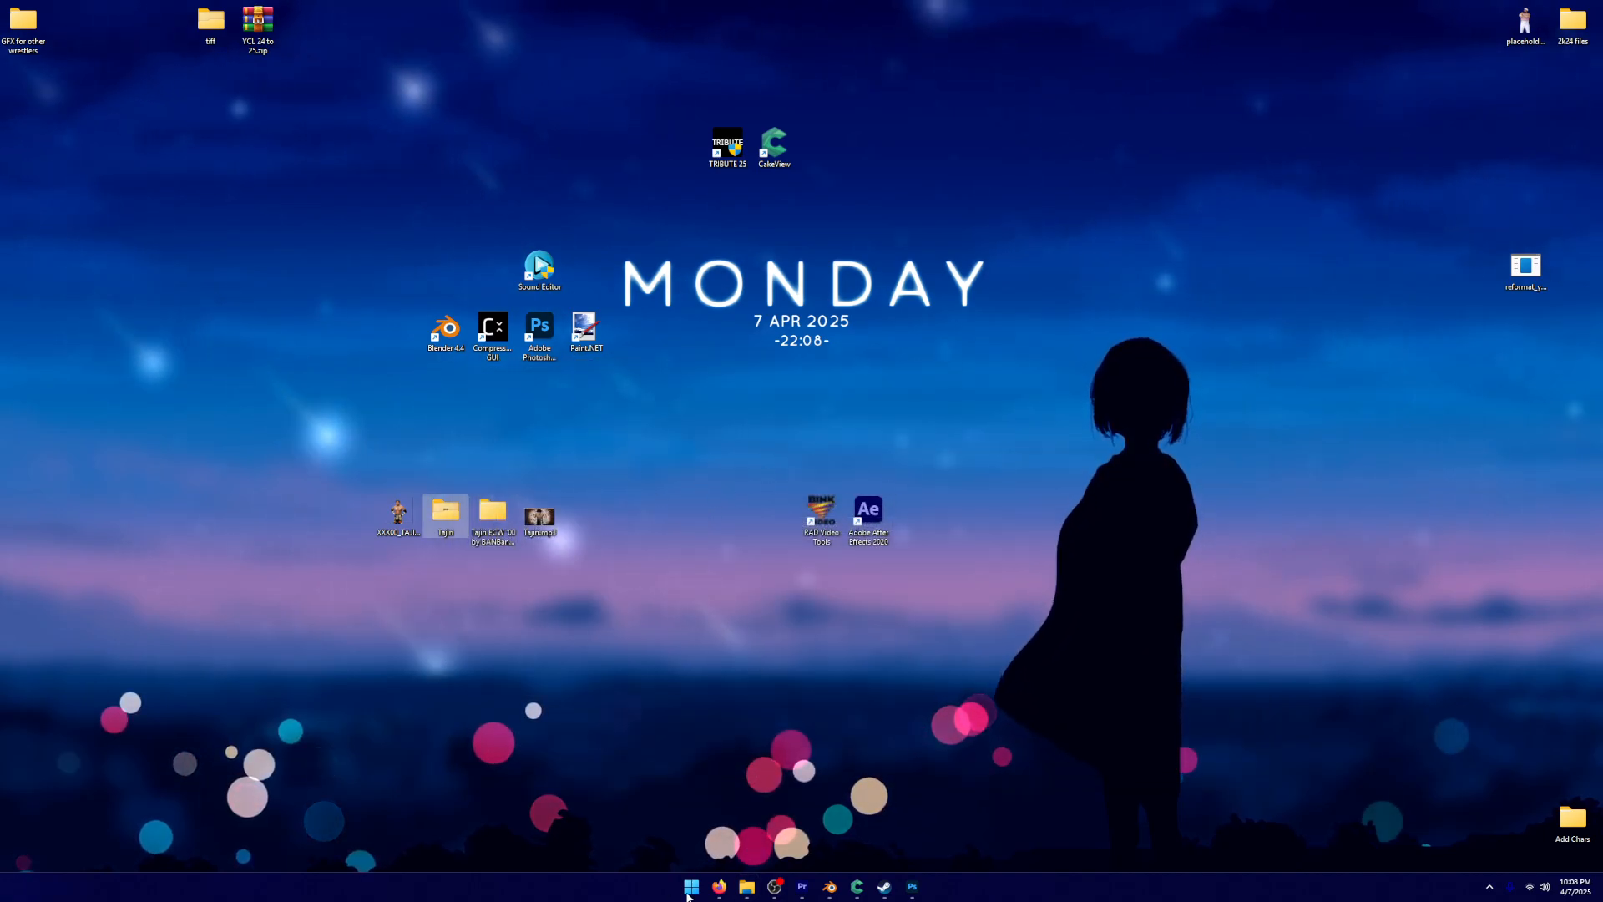
# Create a new GFX folder inside BakeMe\Movies and reopen the desktop Tajiri folder of entrance videos
pyautogui.click(745, 887)
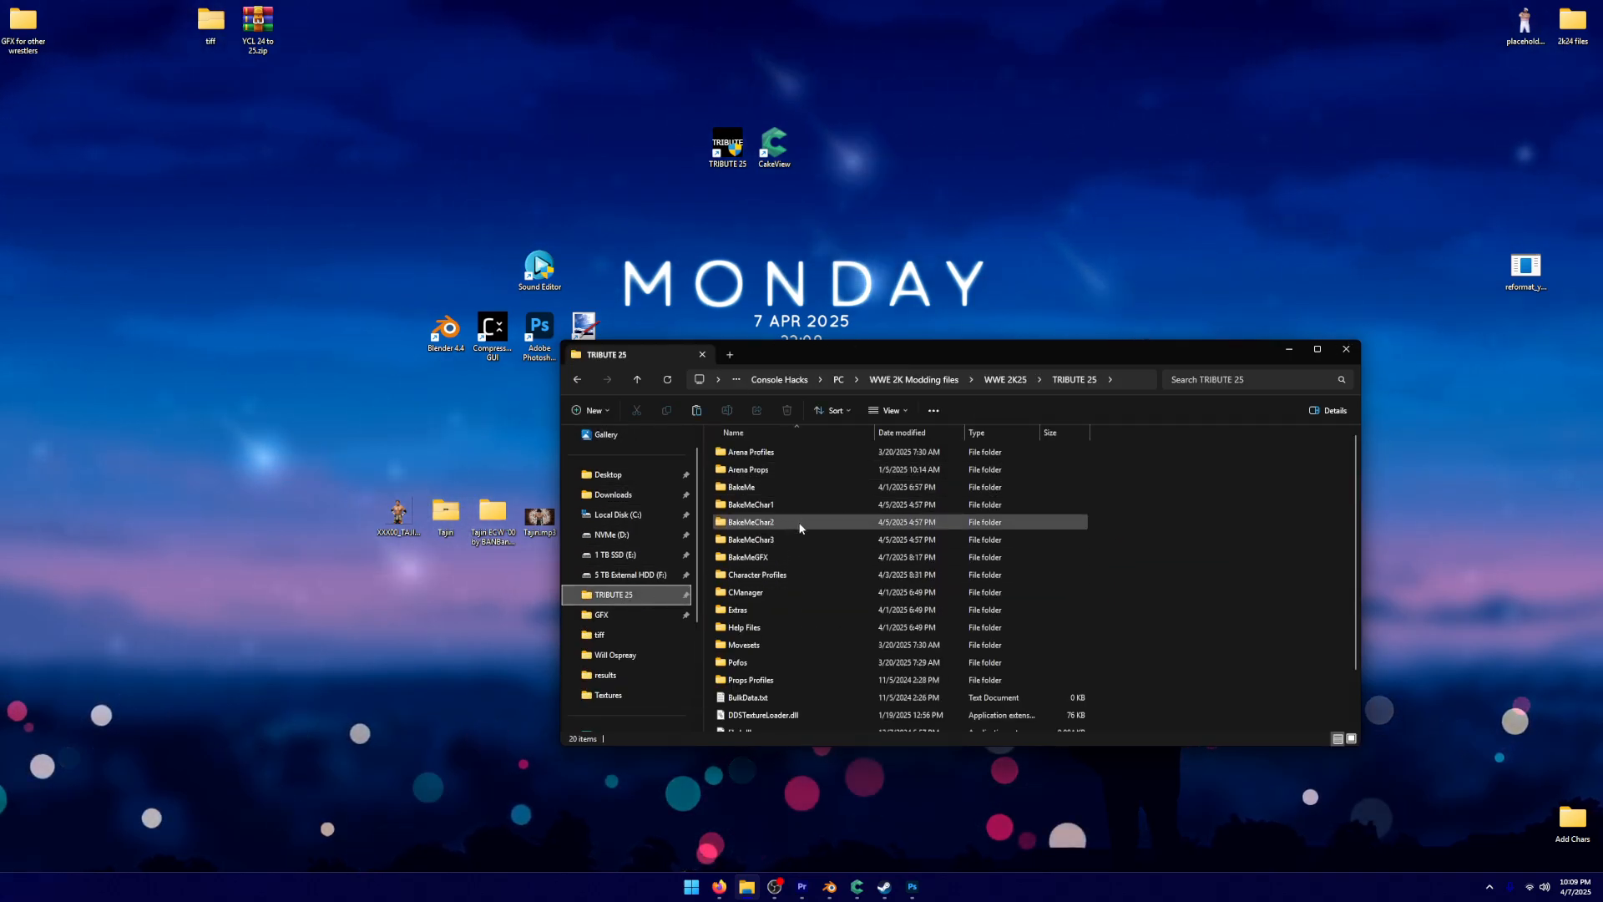
pyautogui.doubleClick(748, 556)
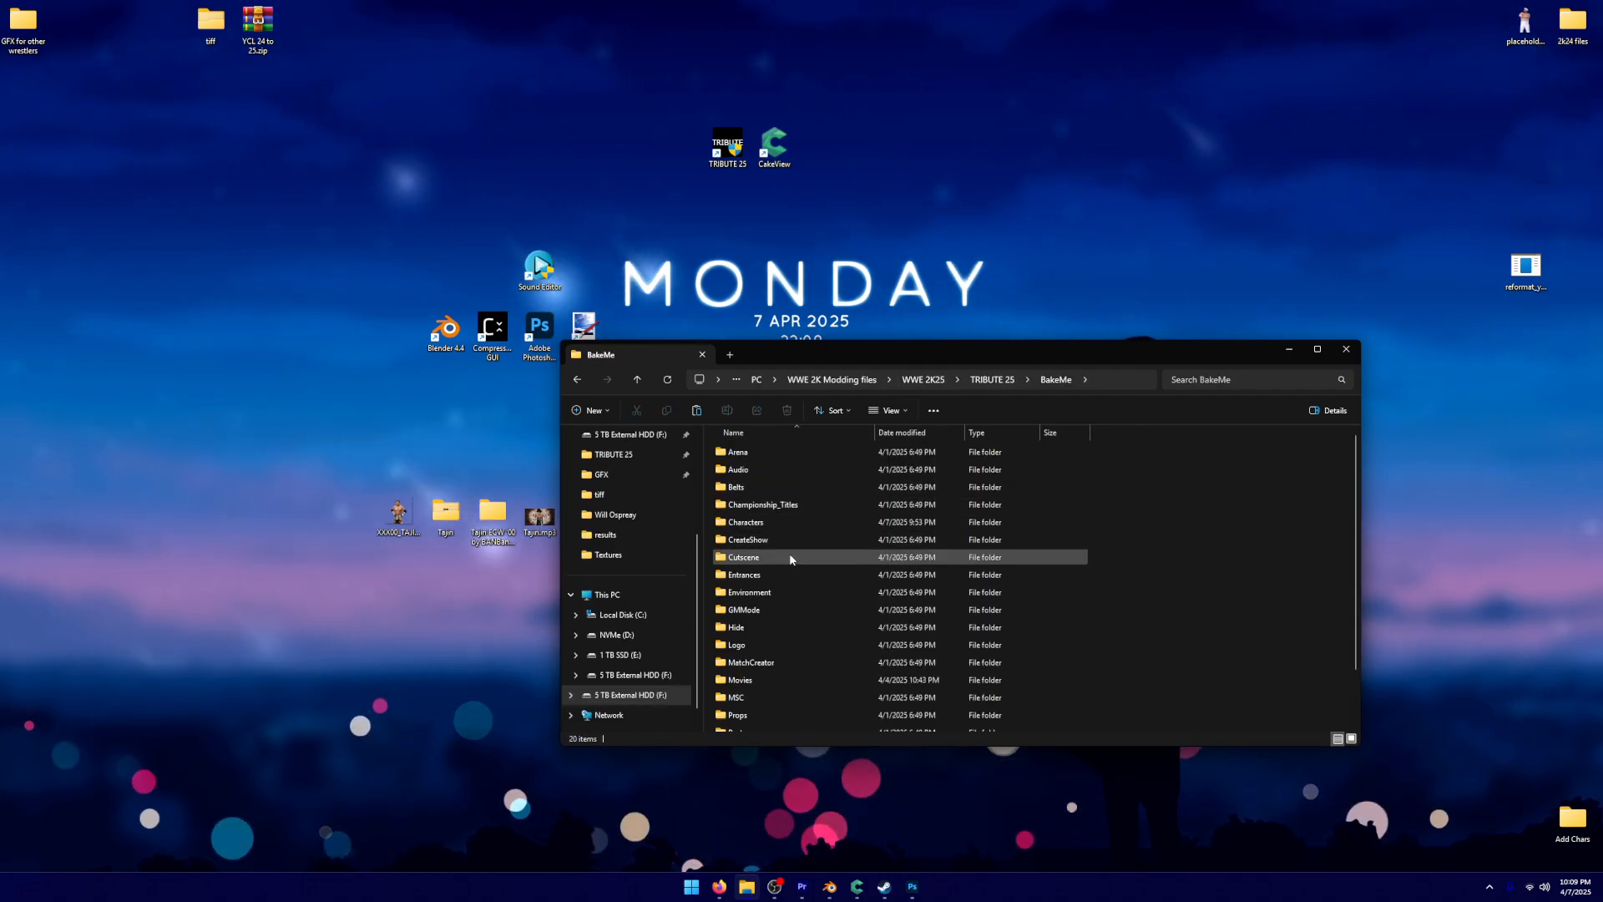
pyautogui.doubleClick(738, 679)
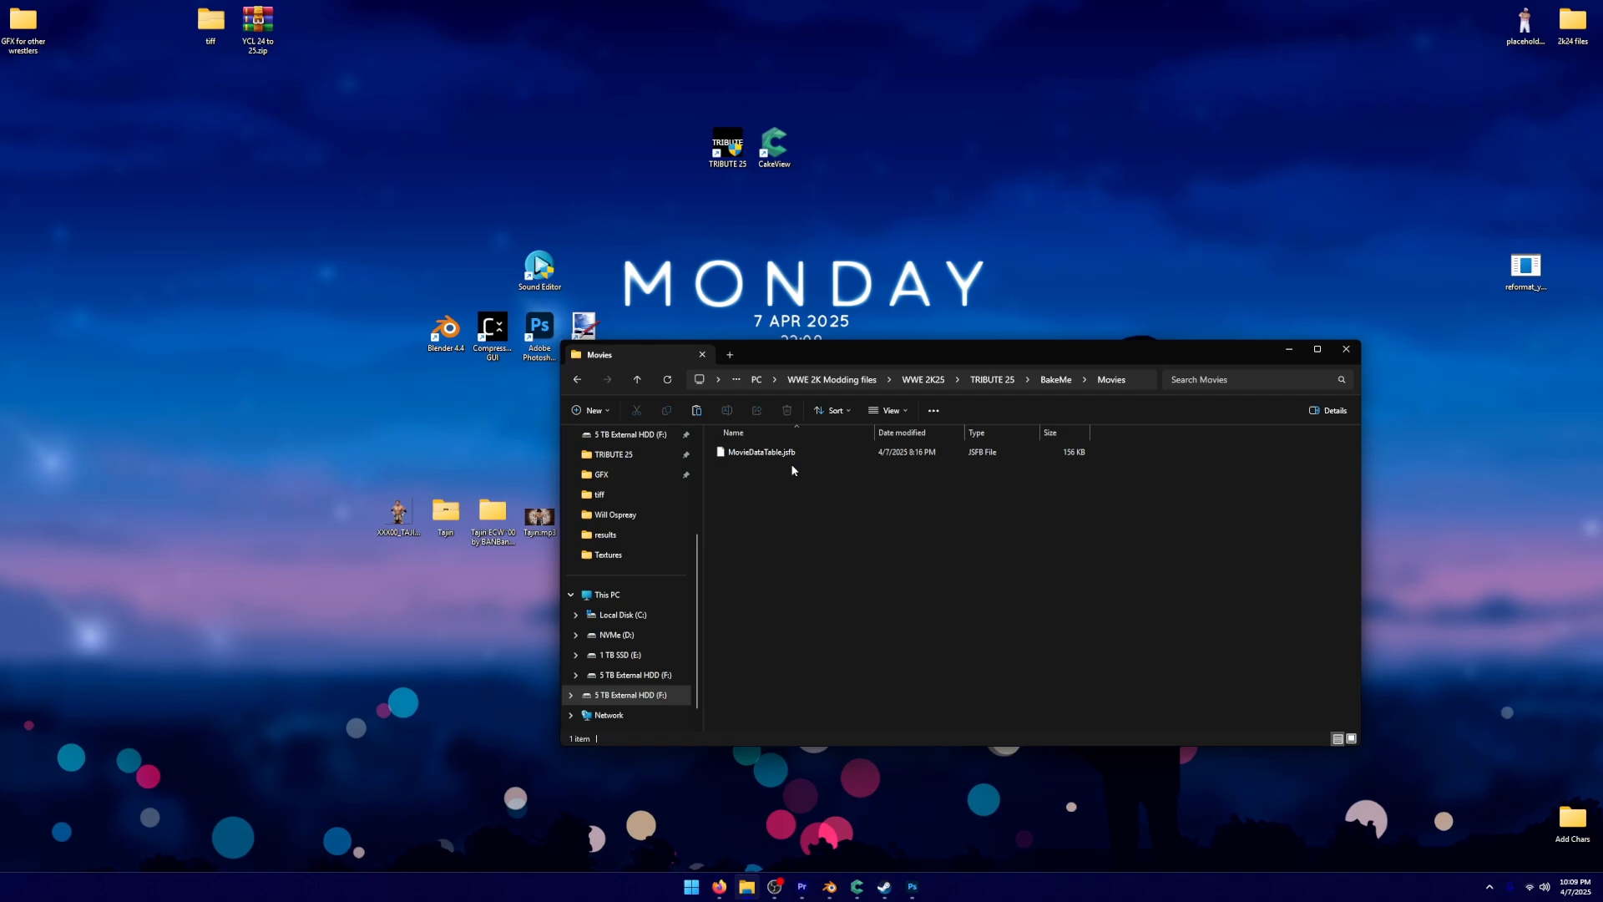
pyautogui.moveTo(790, 586)
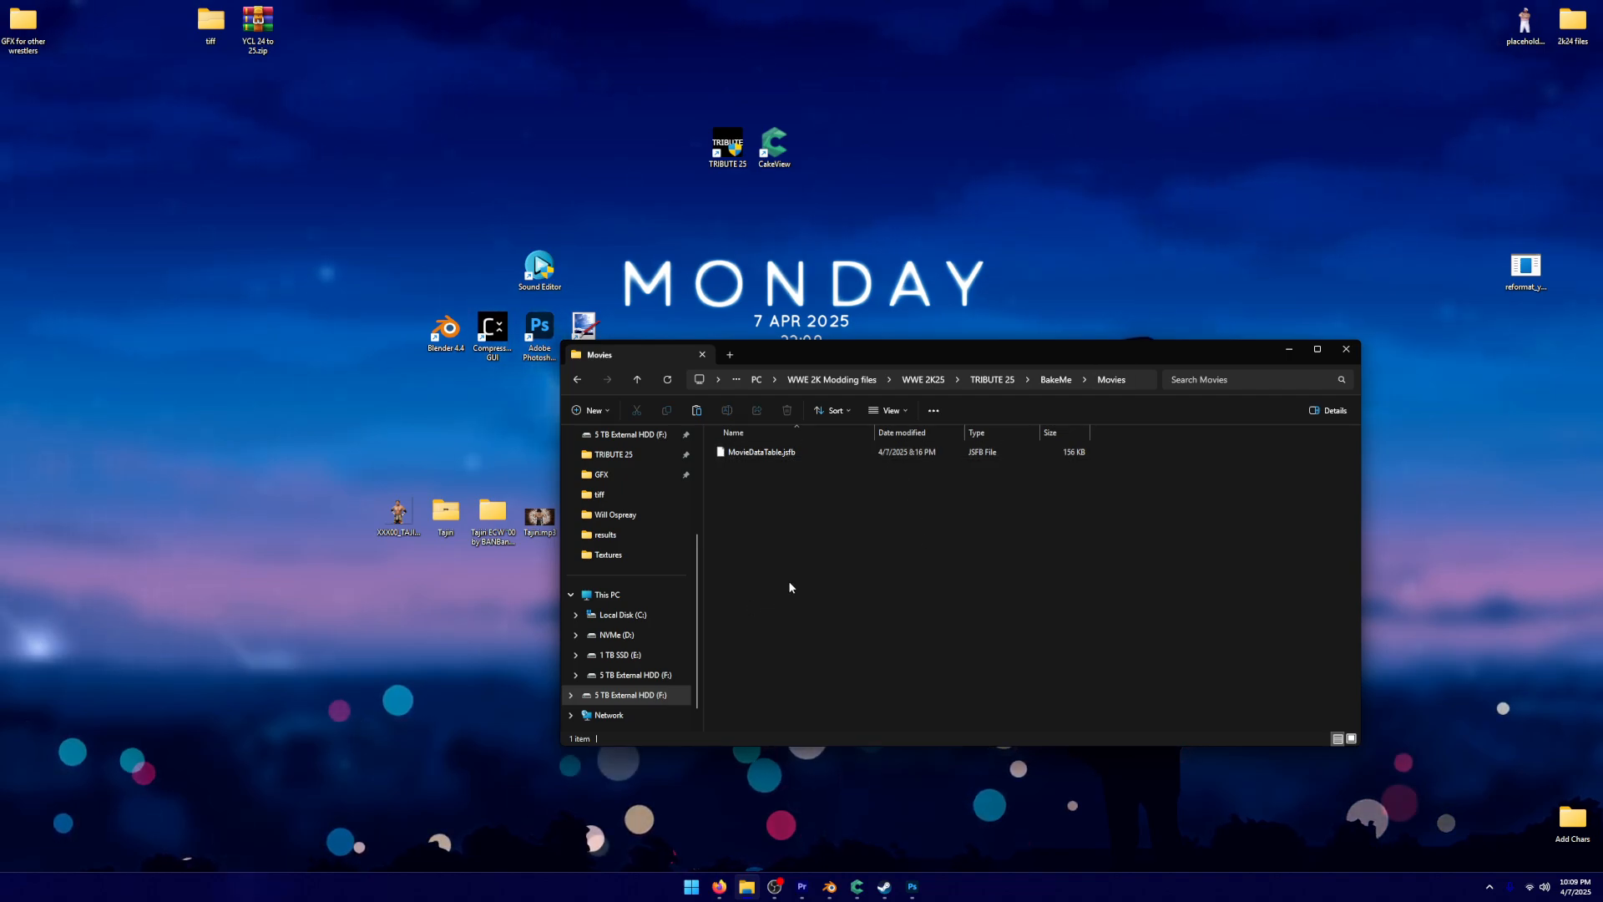
pyautogui.rightClick(790, 588)
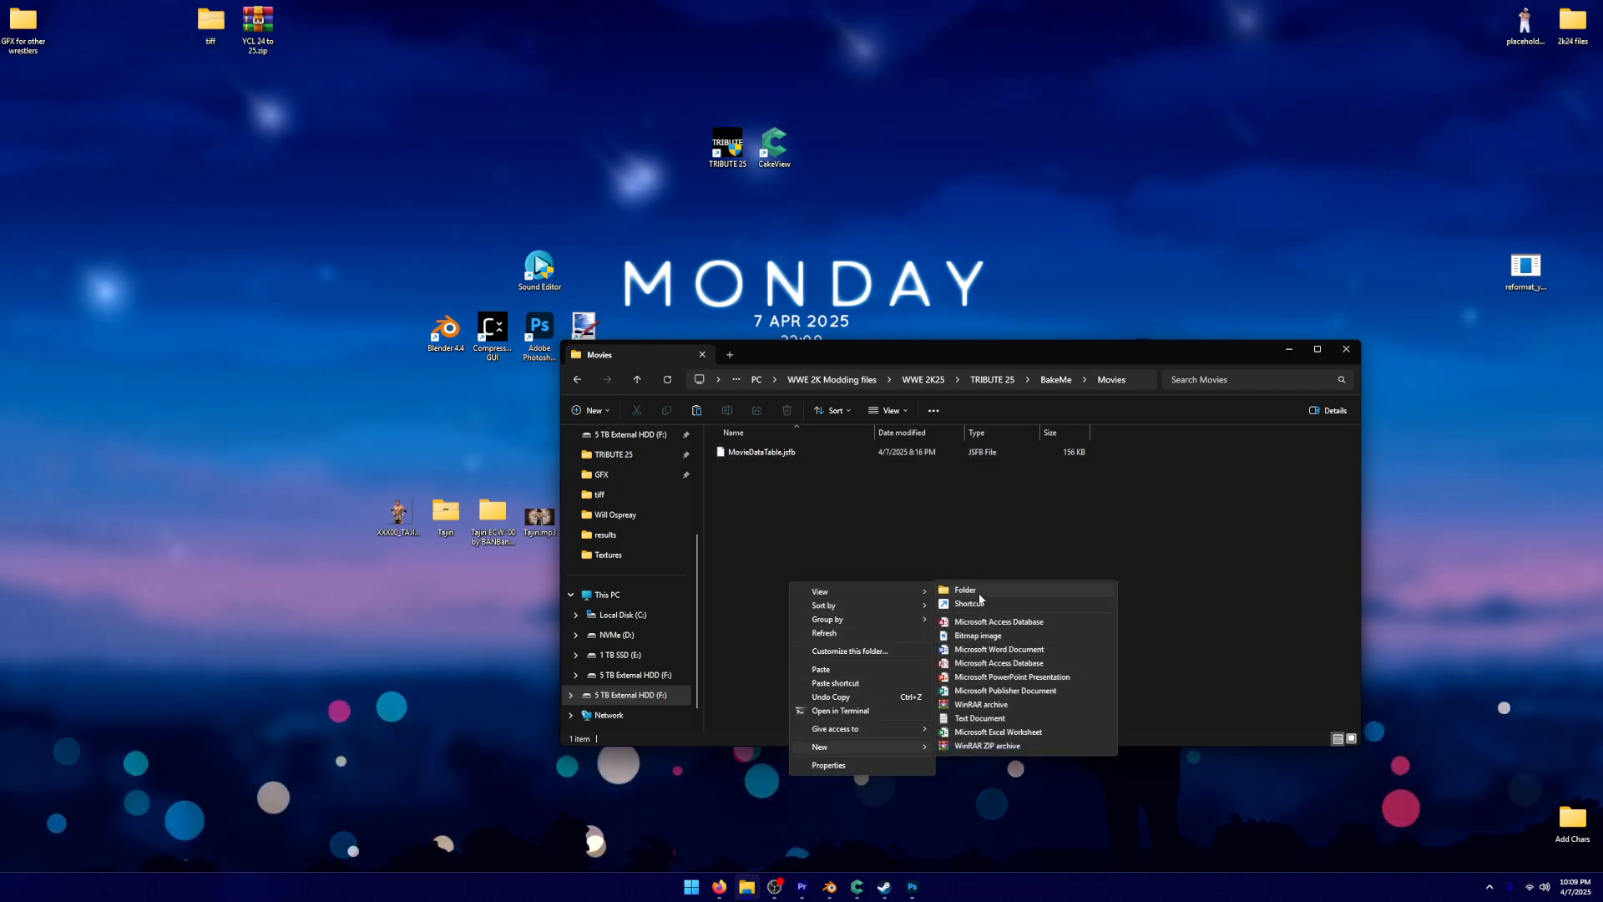
pyautogui.click(964, 589)
pyautogui.write('GFX')
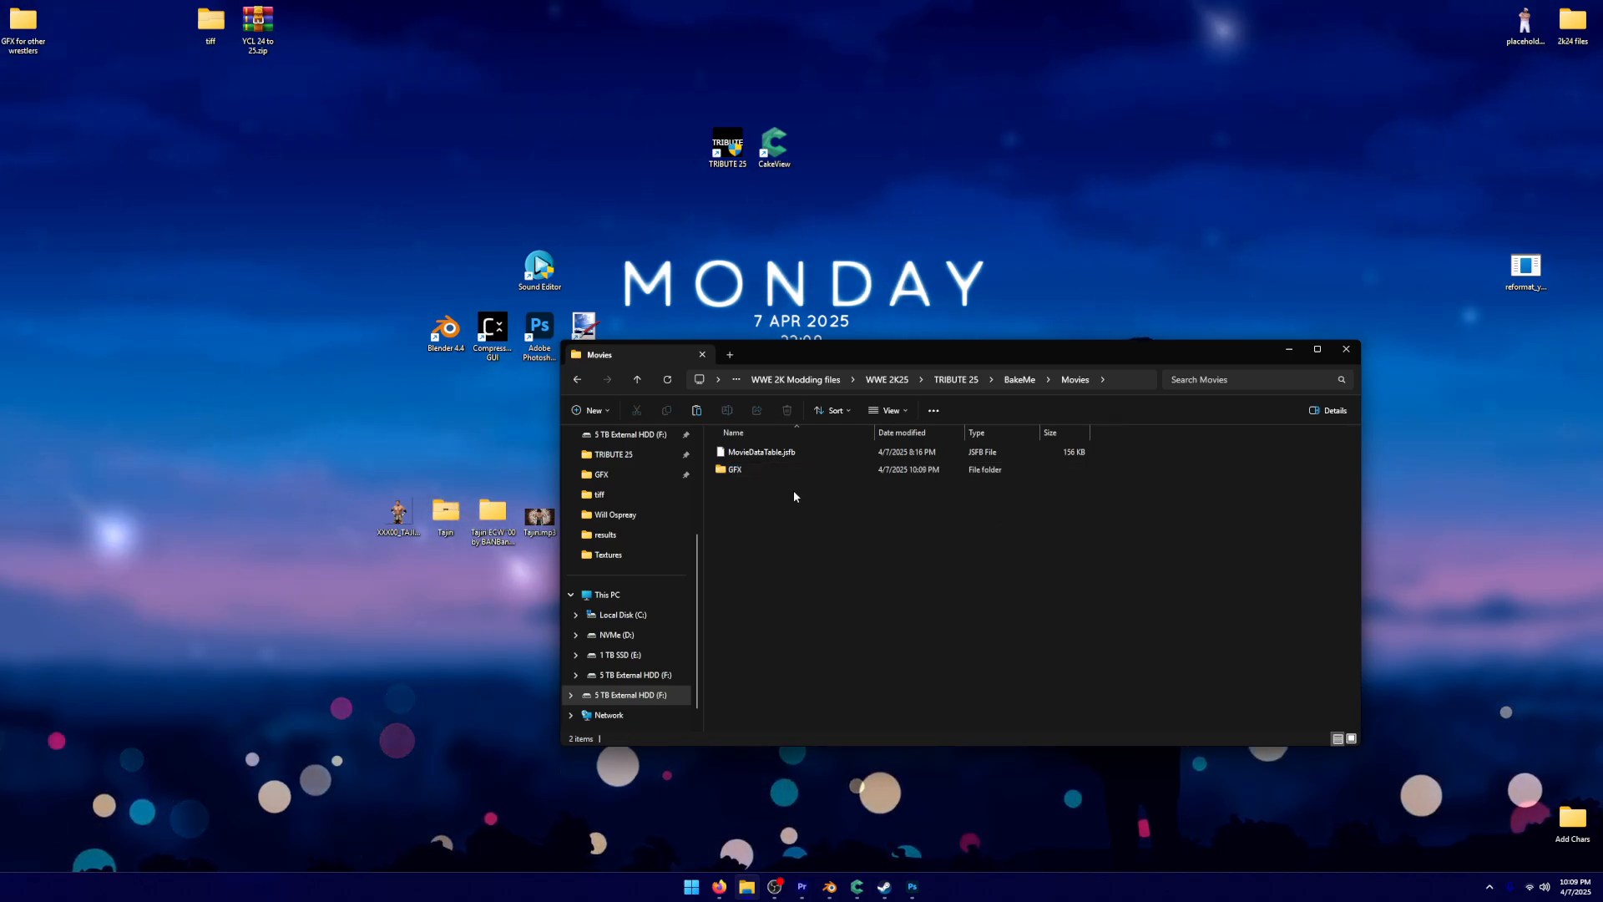
pyautogui.doubleClick(734, 470)
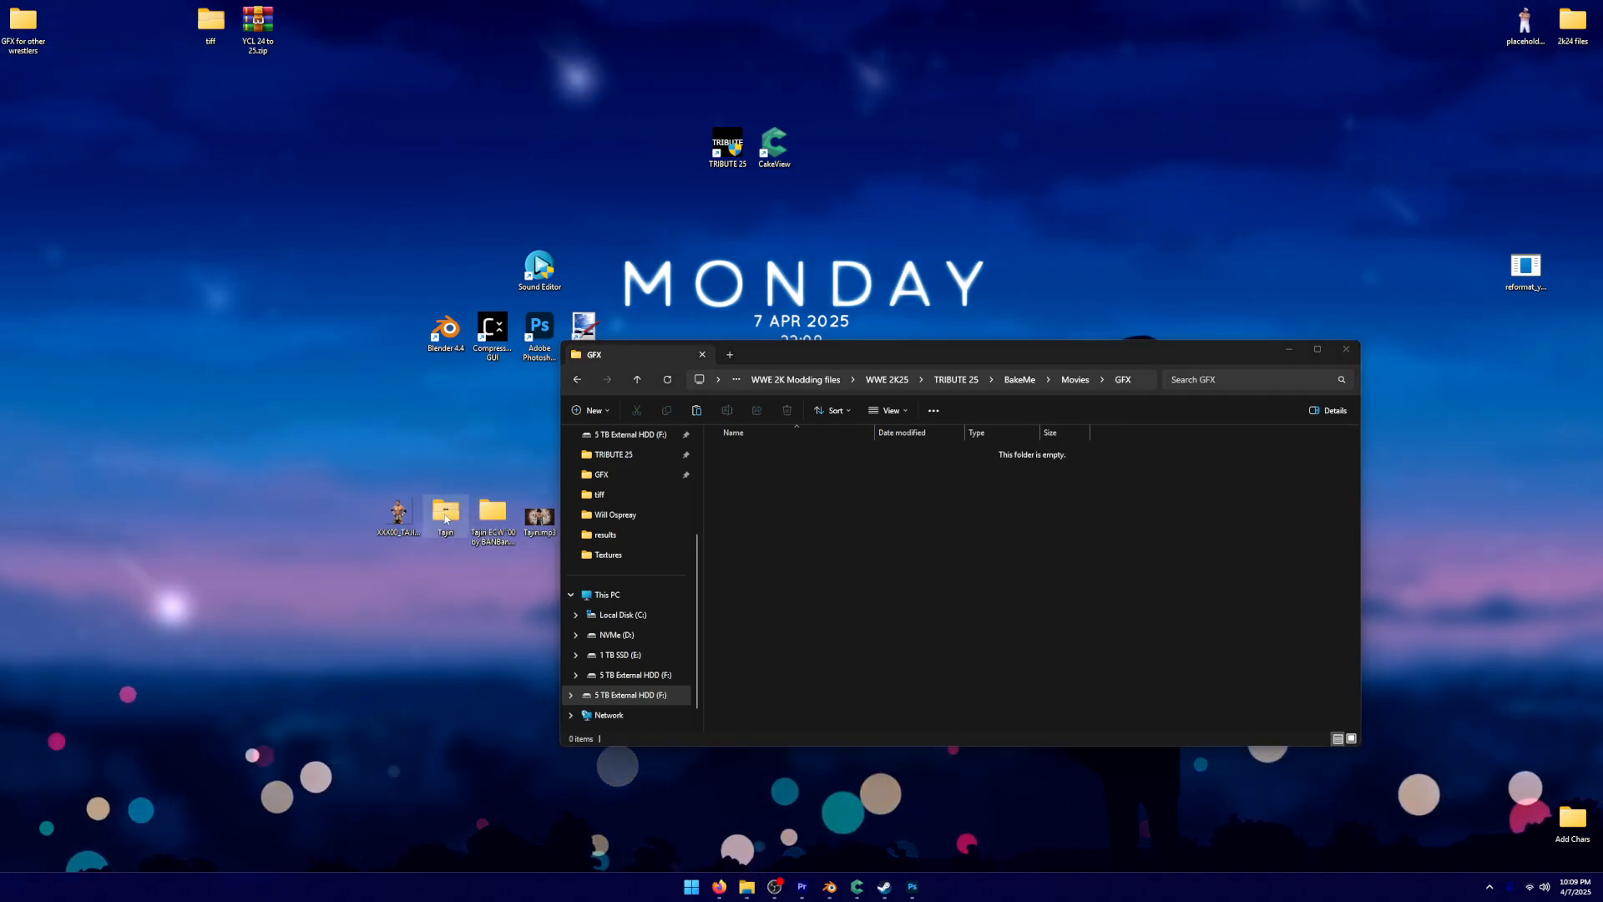
pyautogui.doubleClick(444, 511)
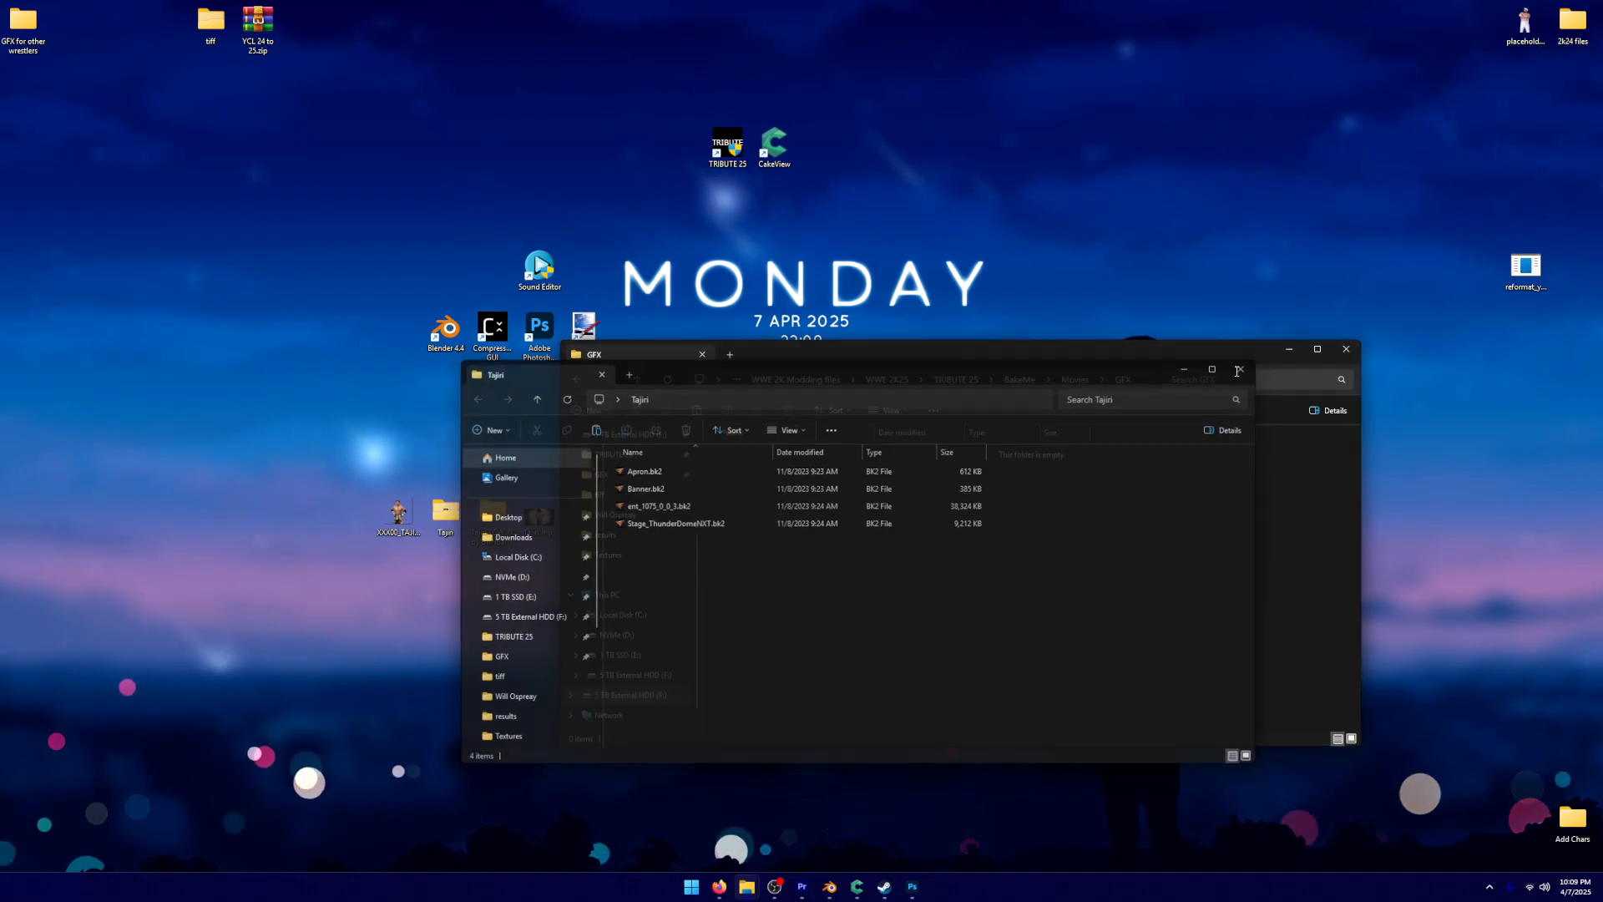
# Move the Tajiri folder into Movies\GFX and launch the TRIBUTE 25 modding tool
pyautogui.click(603, 374)
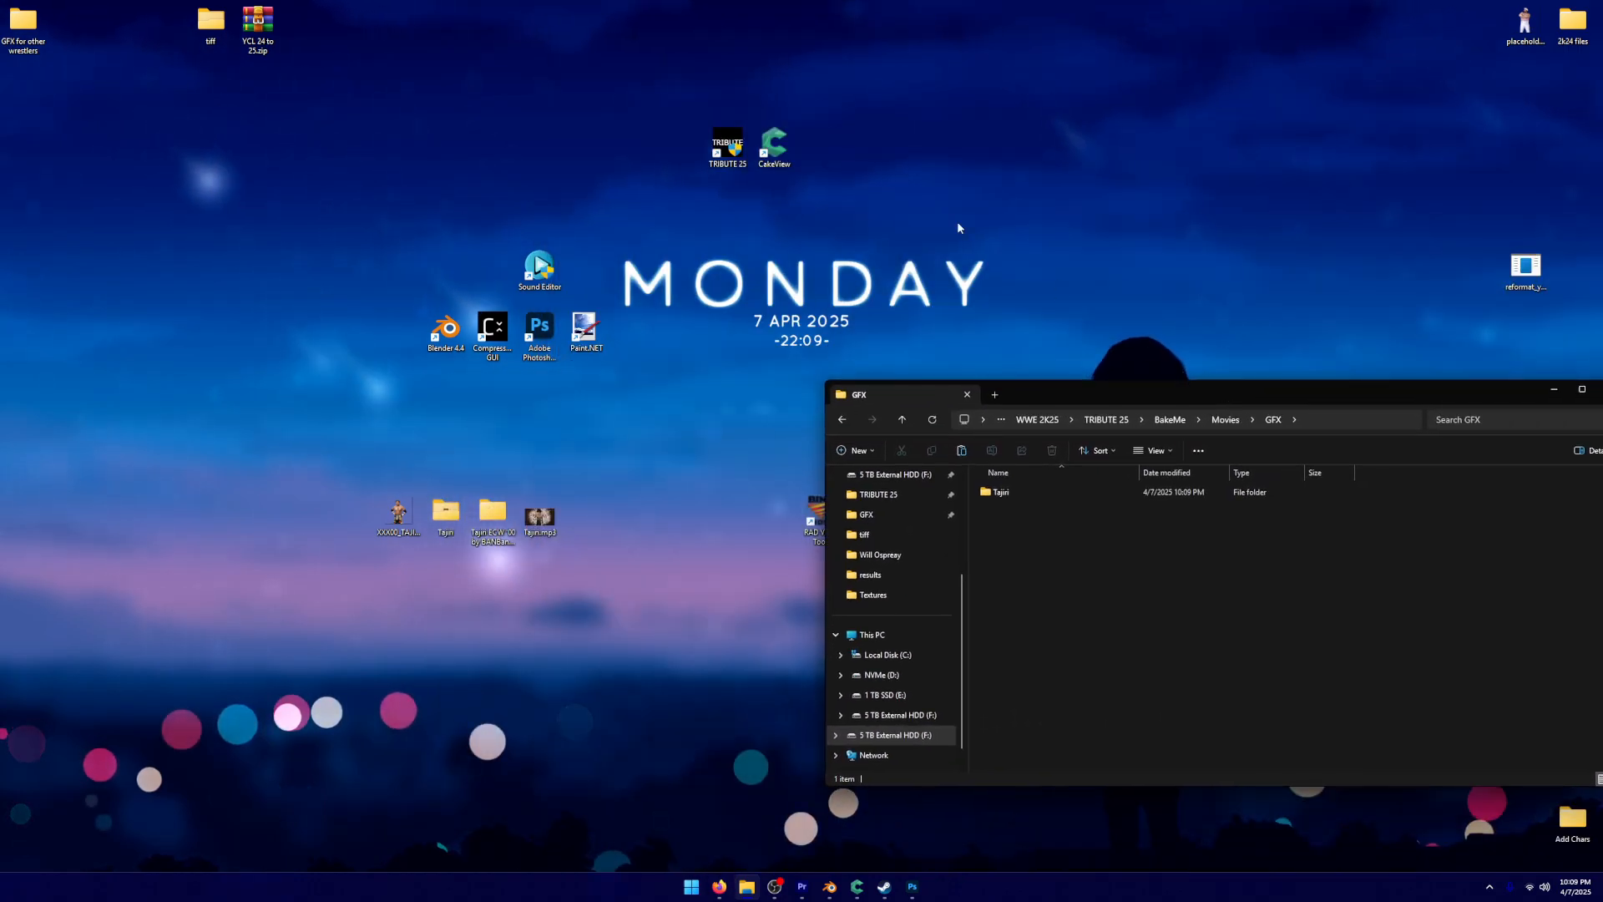
pyautogui.doubleClick(726, 148)
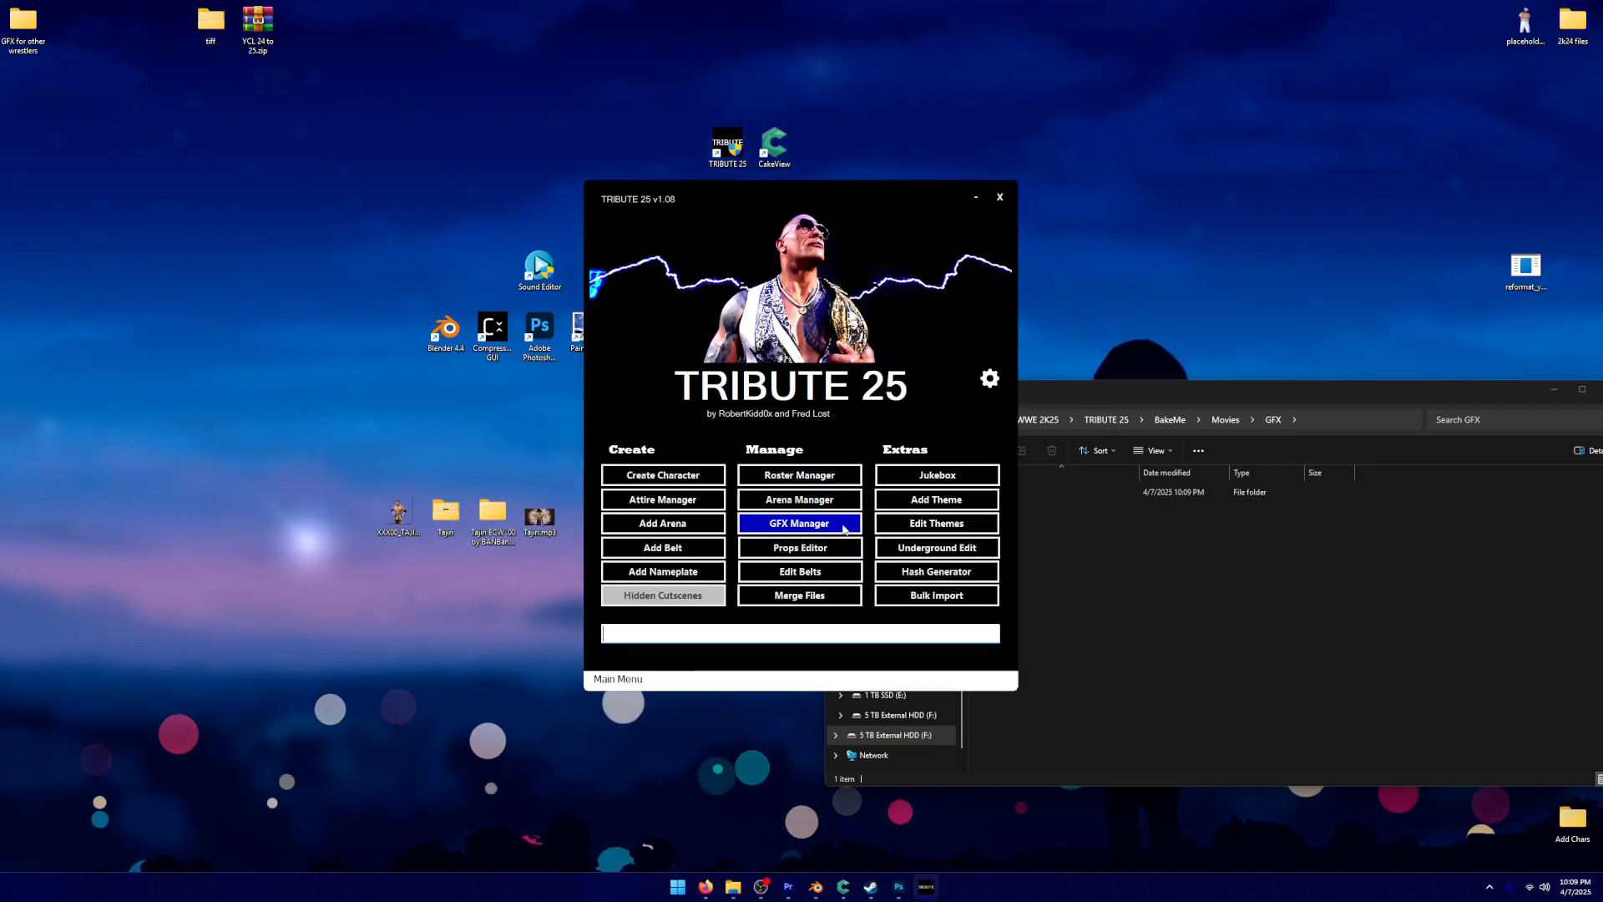
# In GFX Manager, add a character GFX named TAJIRI with auto-assigned IDs 12309–12313
pyautogui.click(798, 522)
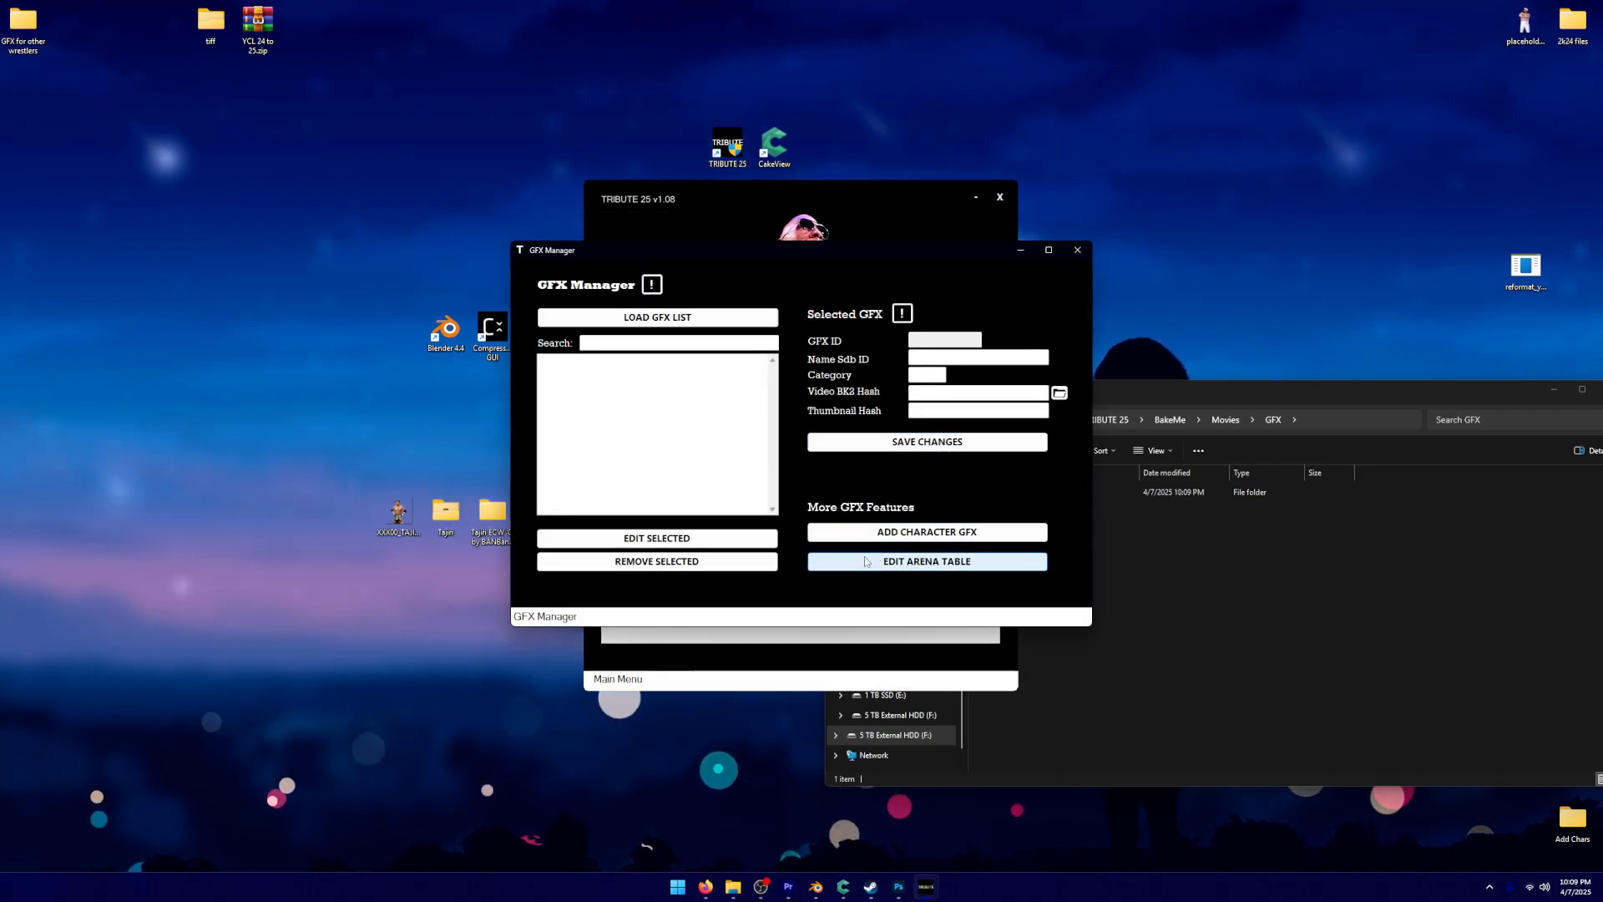
pyautogui.click(926, 531)
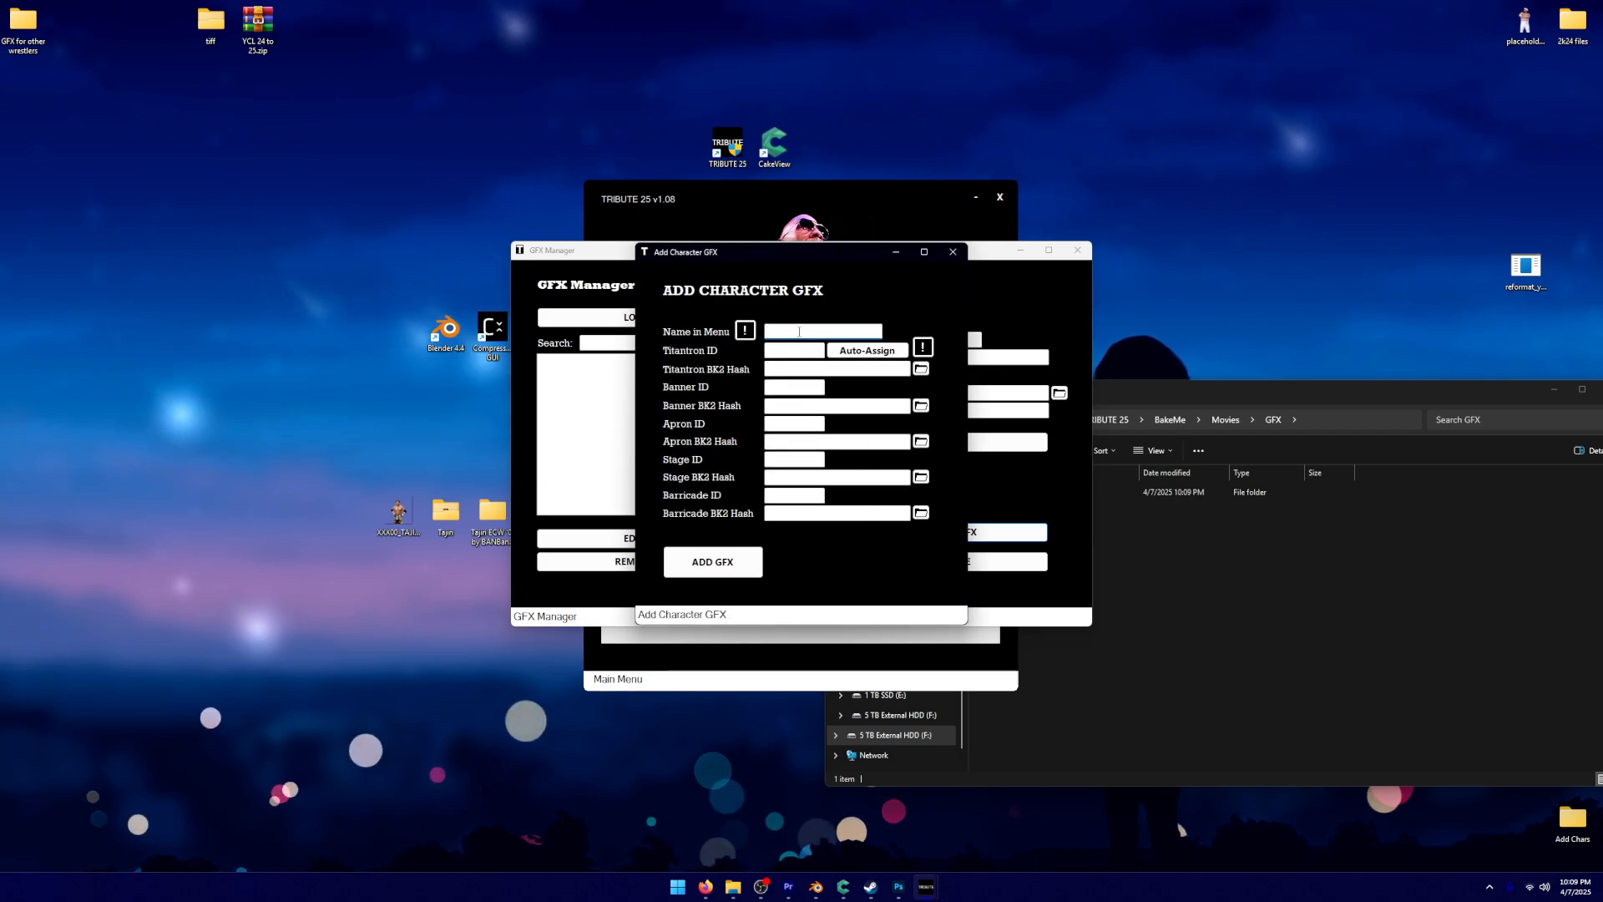
pyautogui.write('TAJIRI')
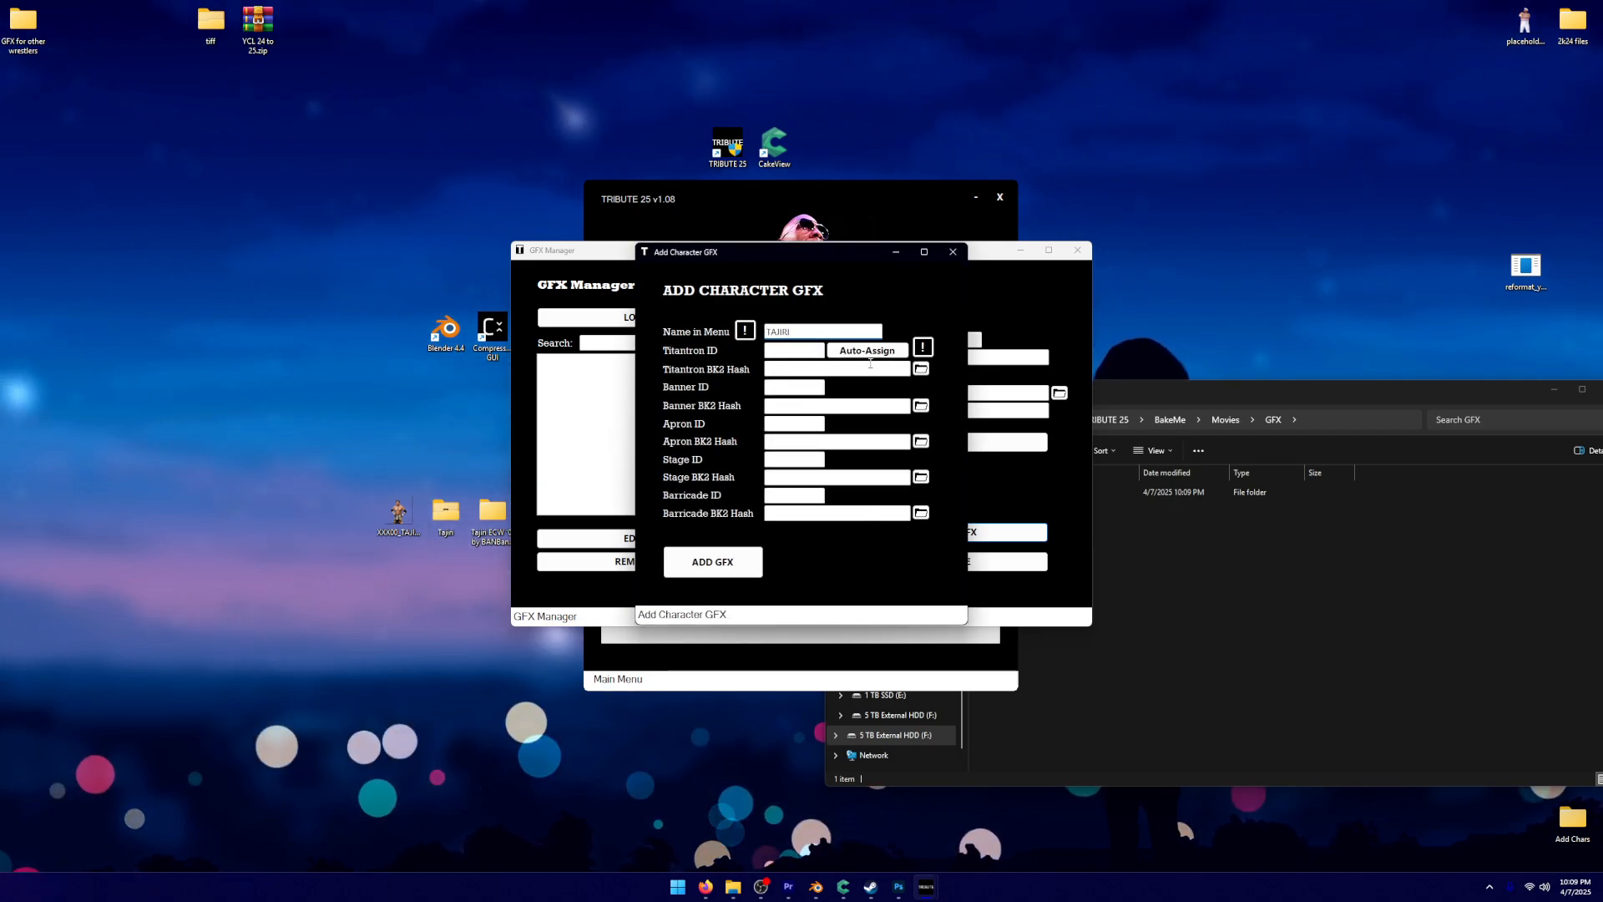
pyautogui.click(867, 349)
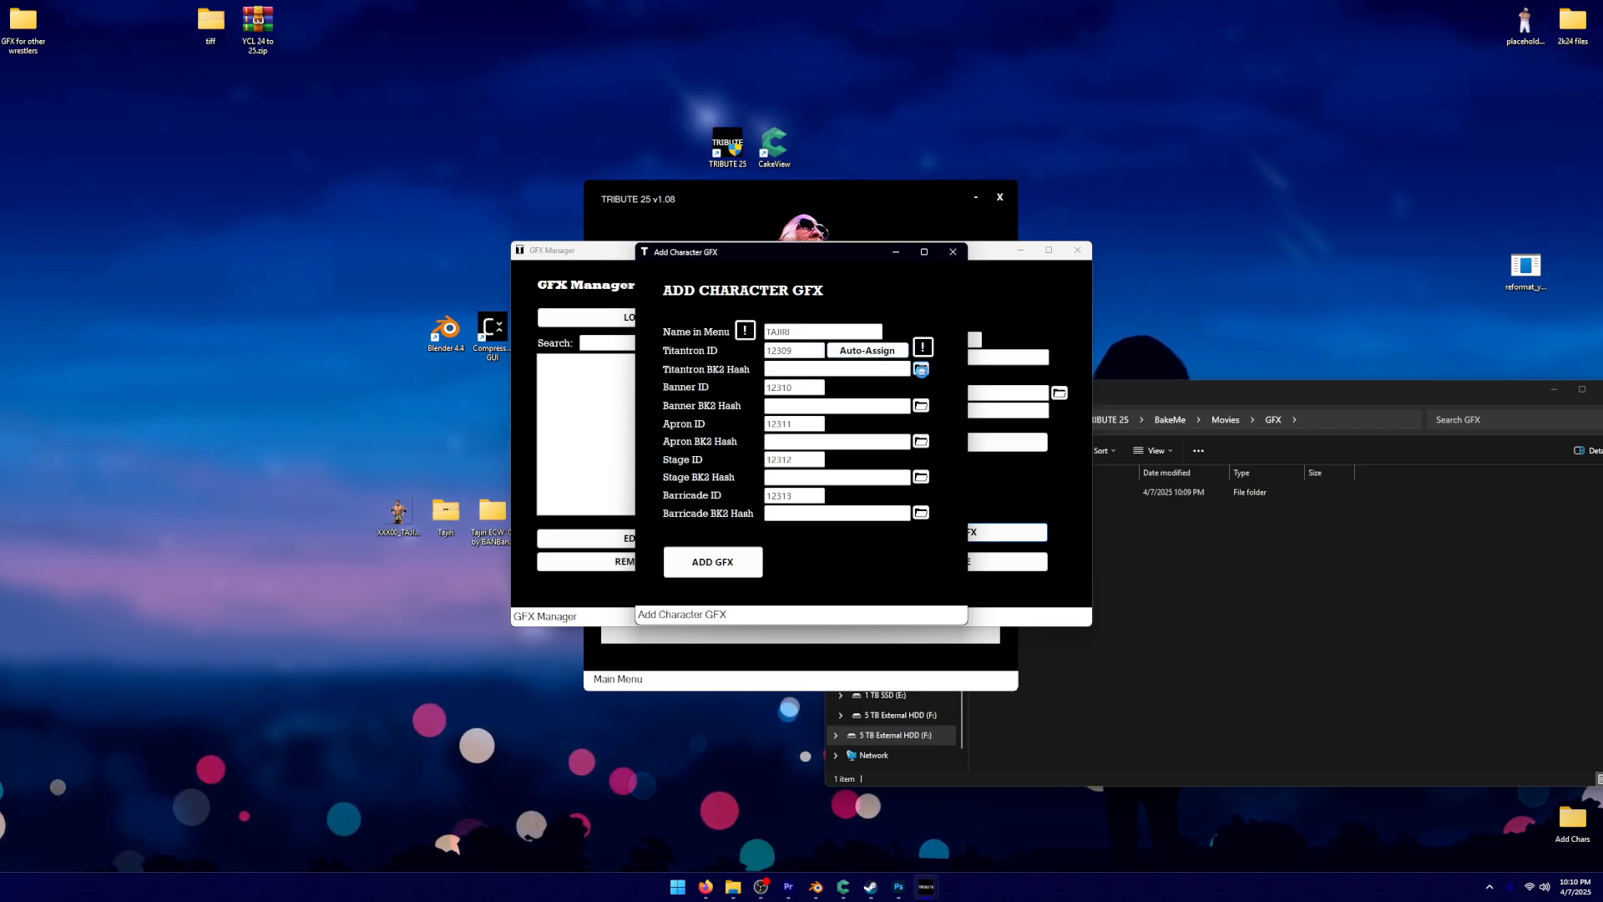
# Set the Titantron BK2 hash from ent_1075_0_0_3.bk2 in BakeMe\Movies\GFX\Tajiri
pyautogui.click(919, 367)
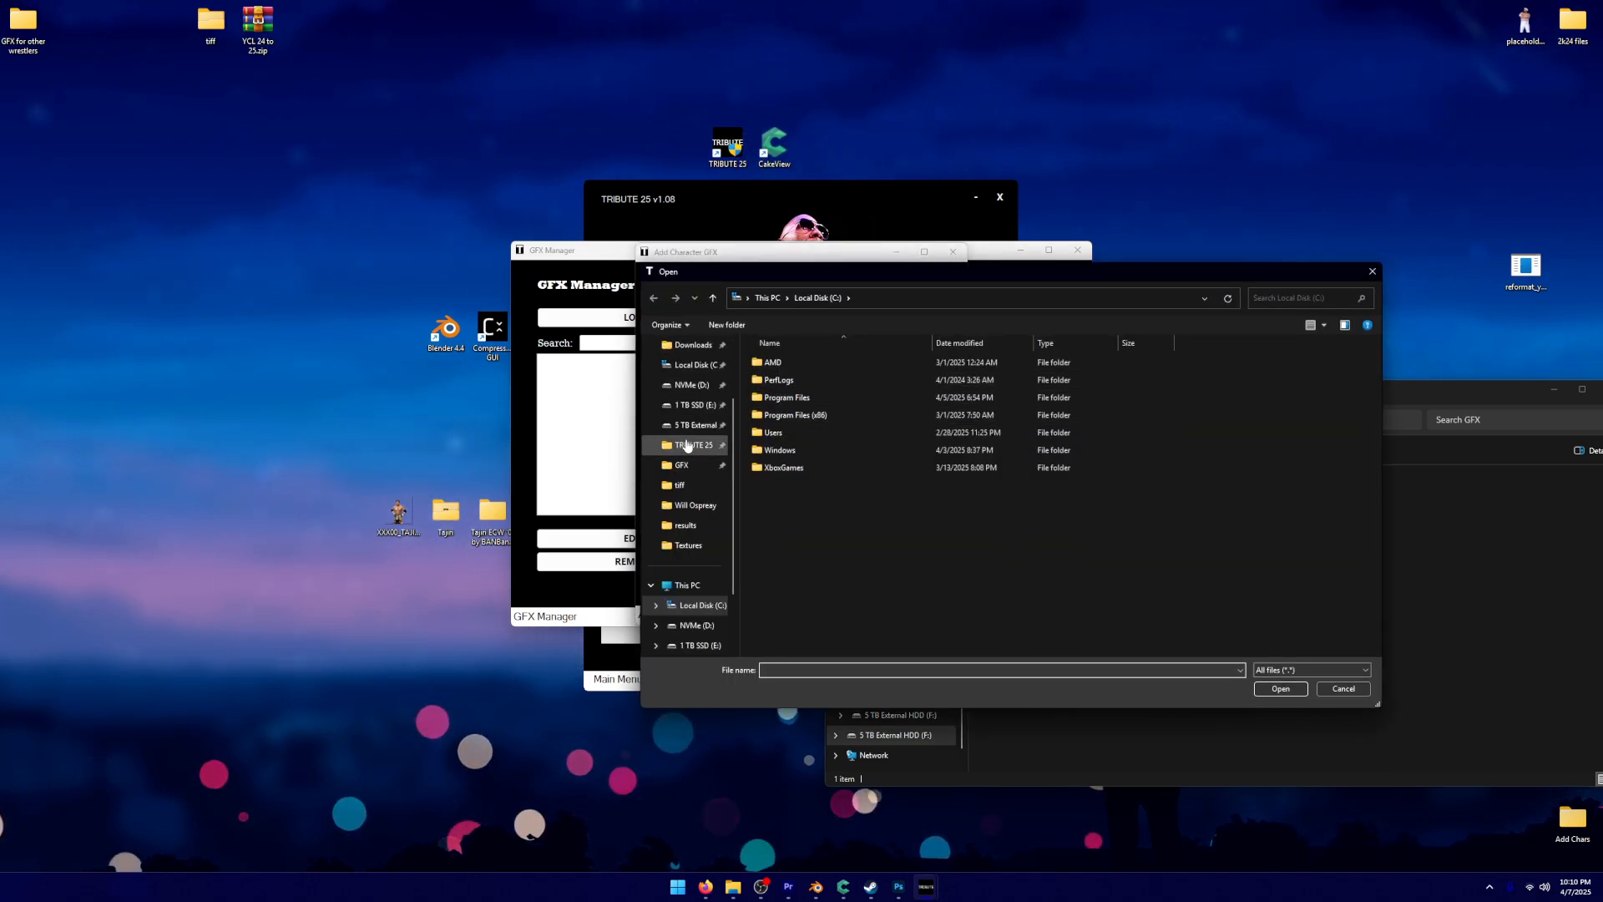
pyautogui.doubleClick(681, 464)
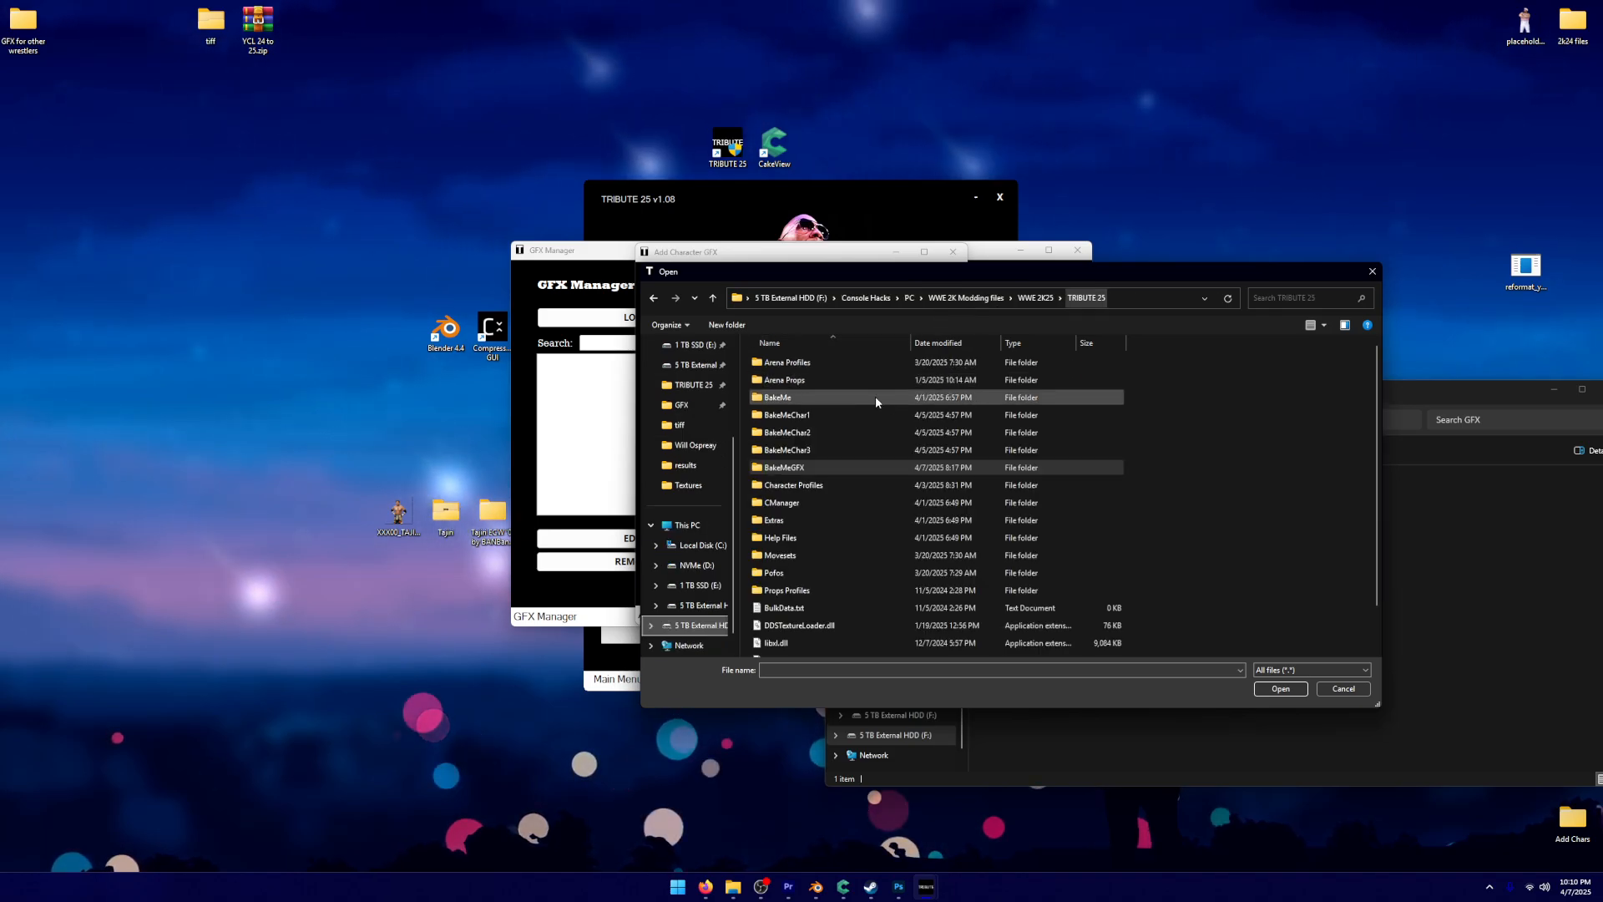
pyautogui.doubleClick(777, 397)
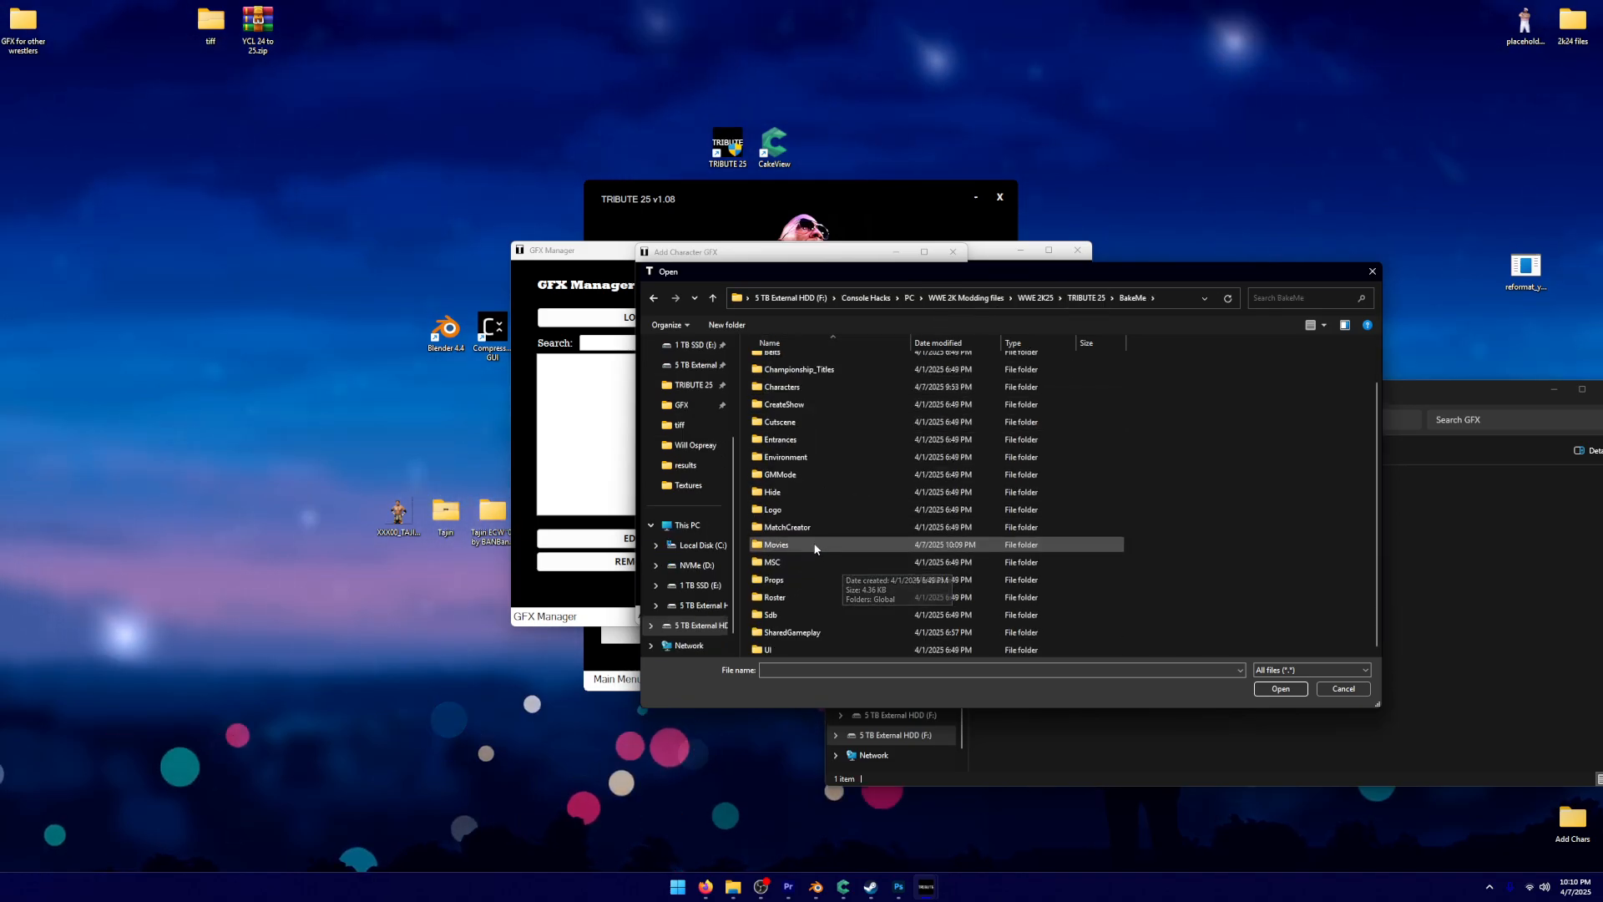
pyautogui.doubleClick(776, 544)
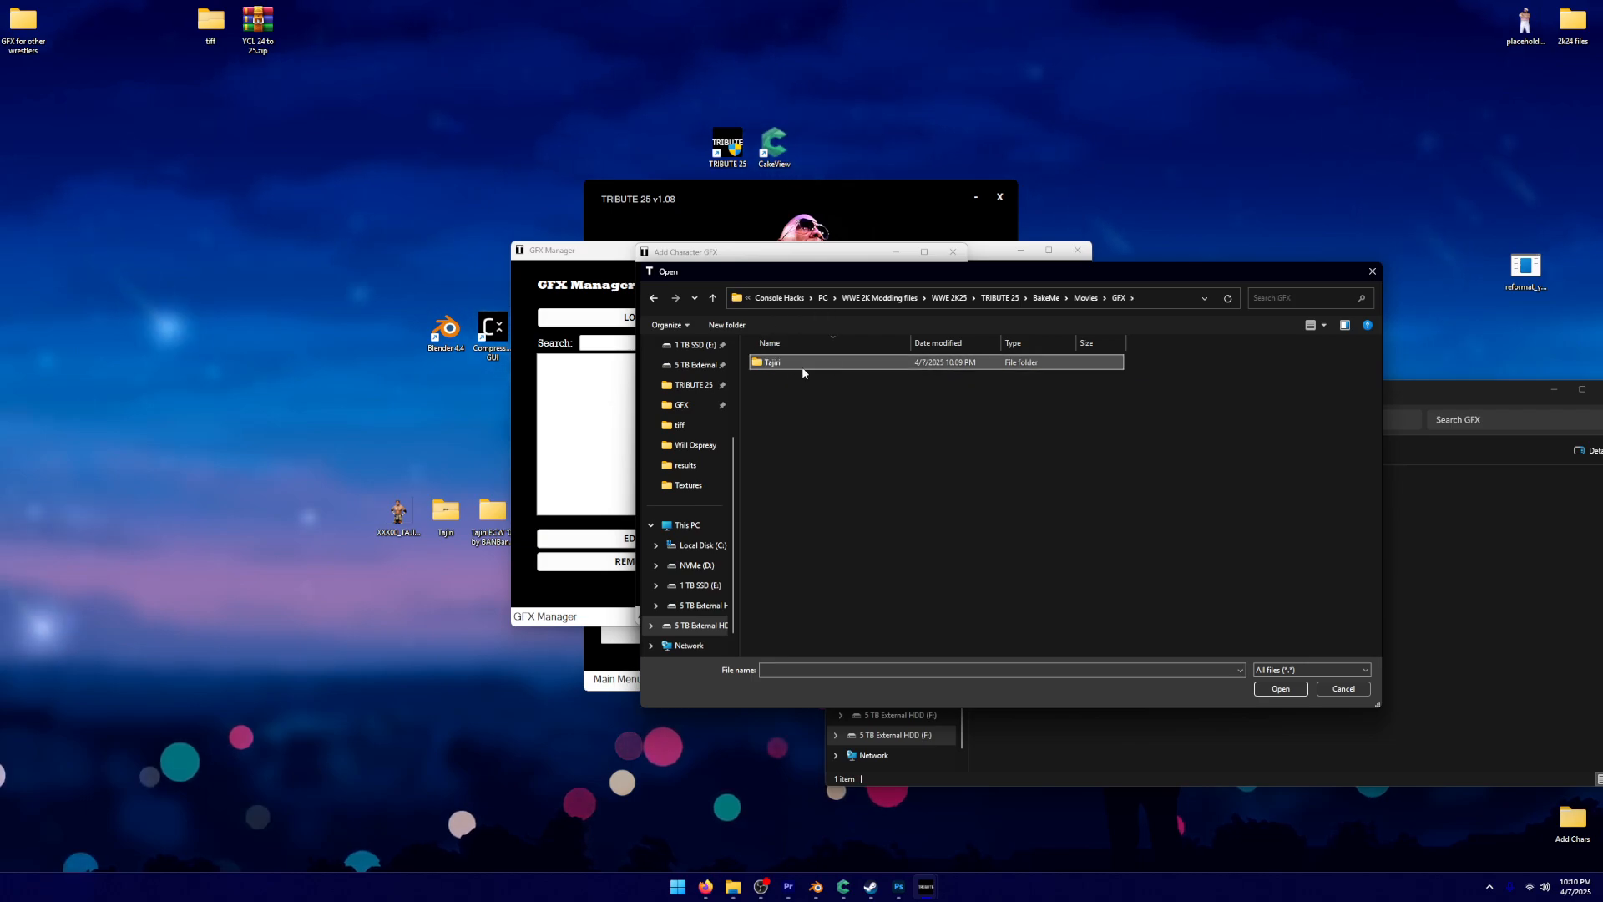
pyautogui.doubleClick(771, 363)
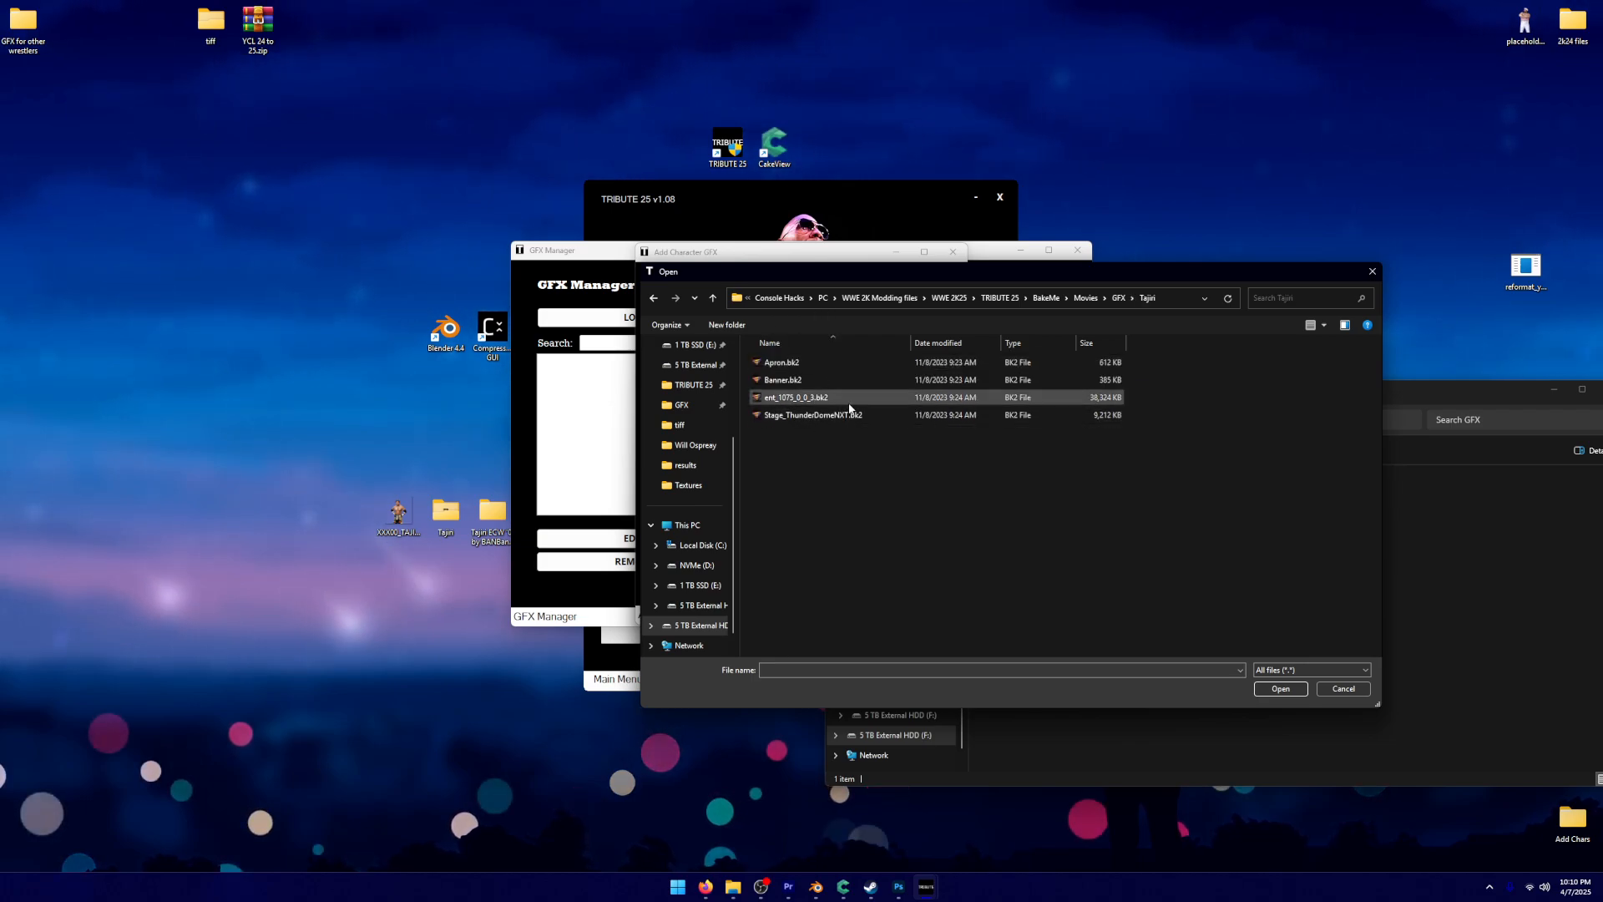
pyautogui.moveTo(847, 402)
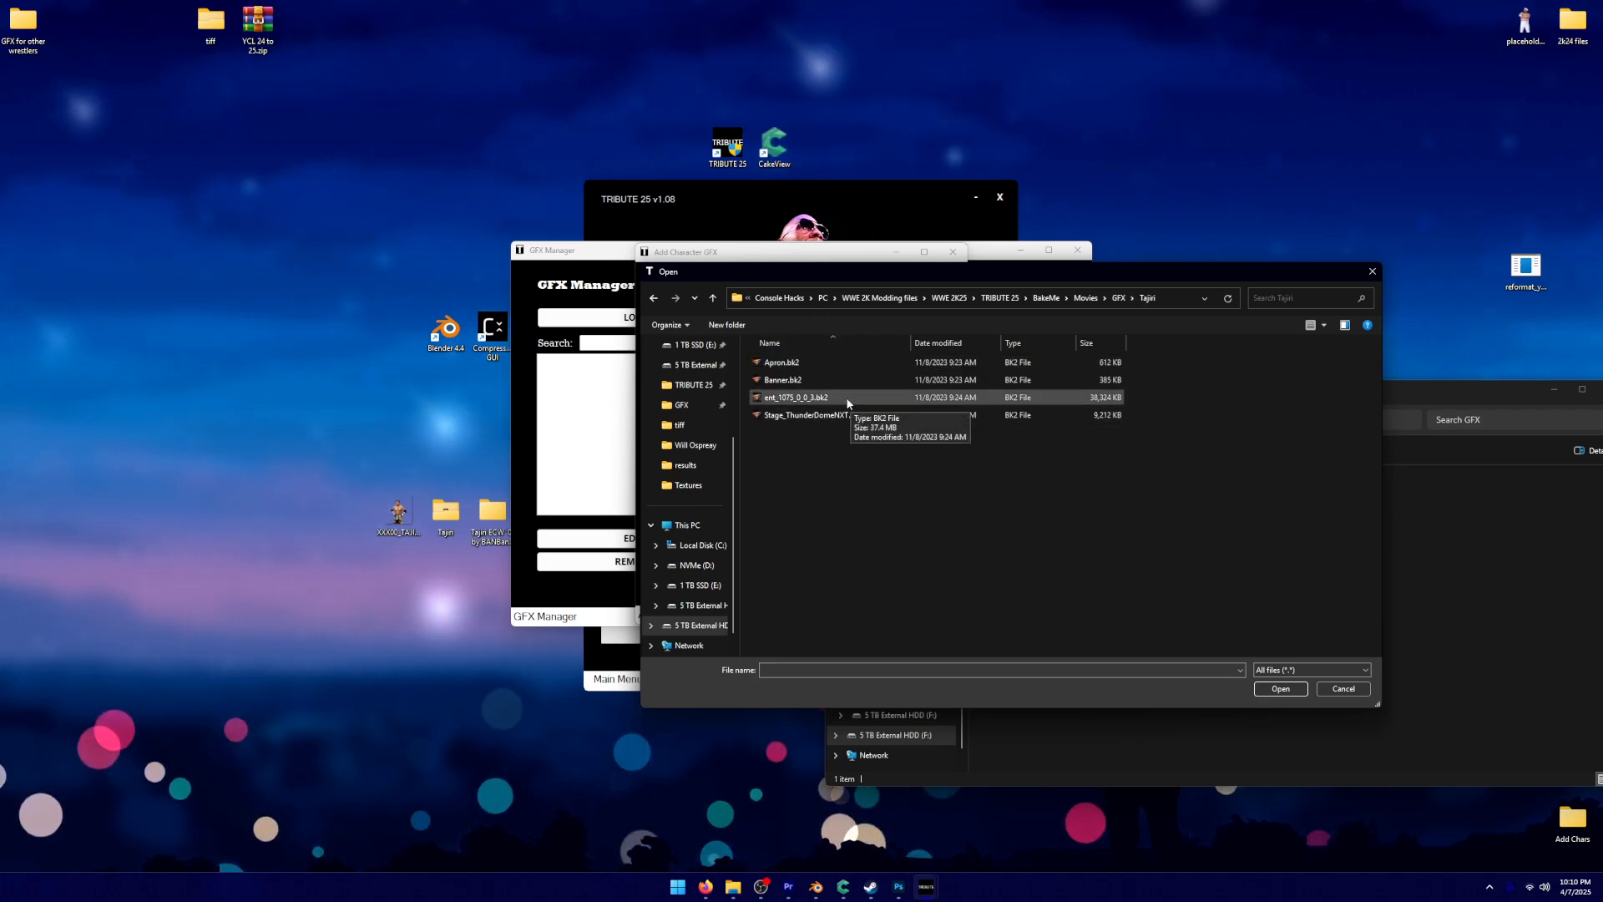
pyautogui.click(1279, 688)
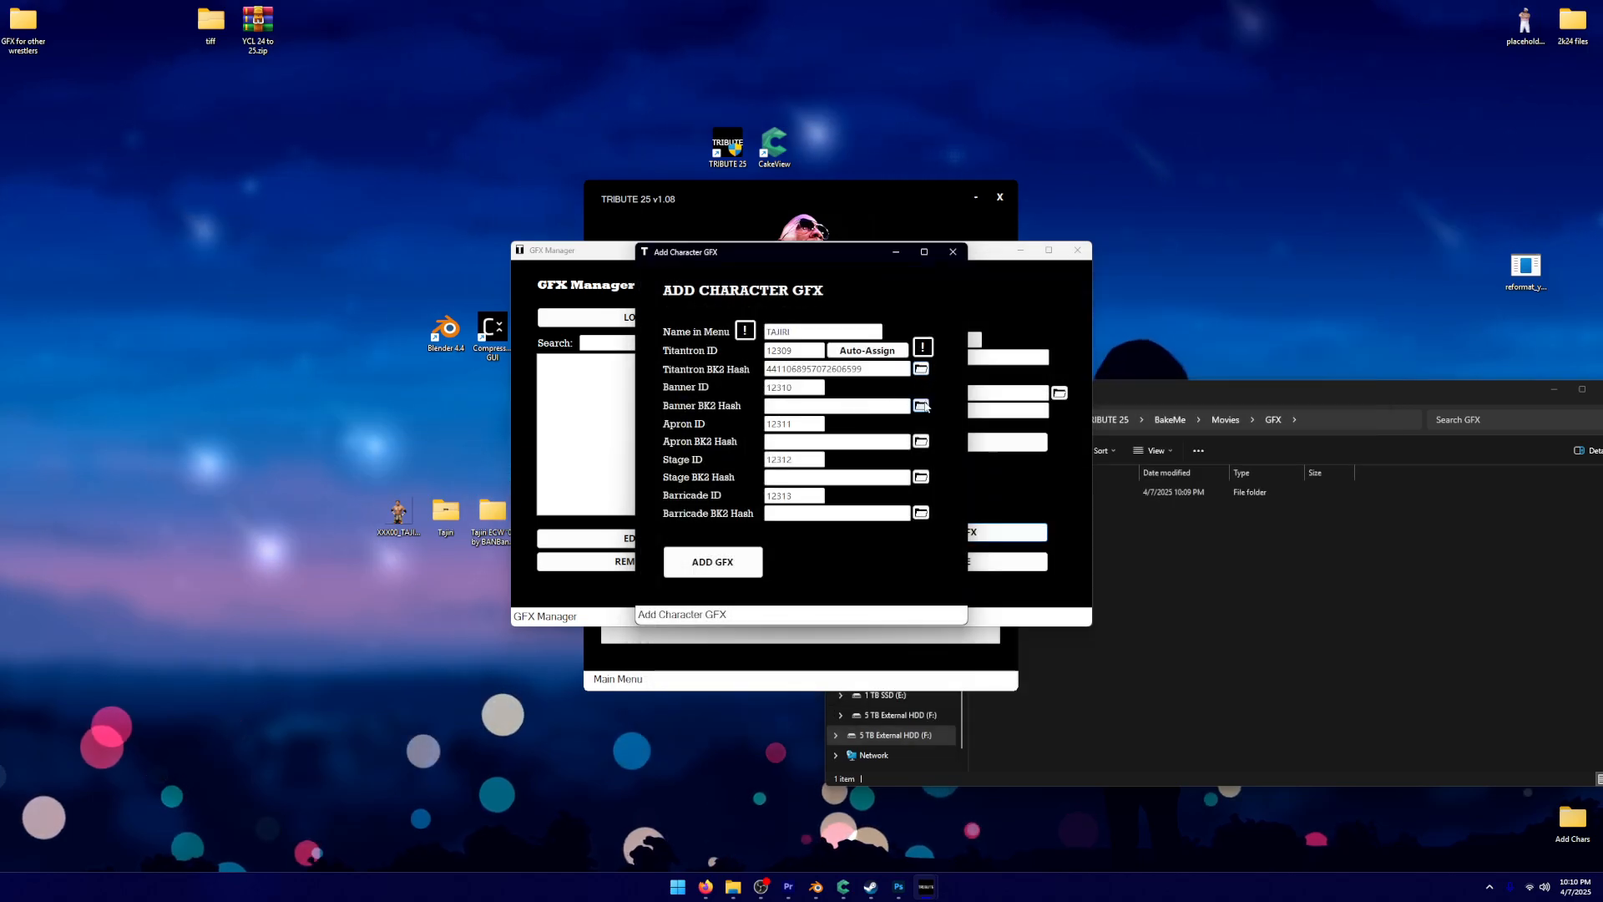
# Fill the Banner, Apron and Stage BK2 hashes from the remaining Tajiri .bk2 files
pyautogui.click(919, 404)
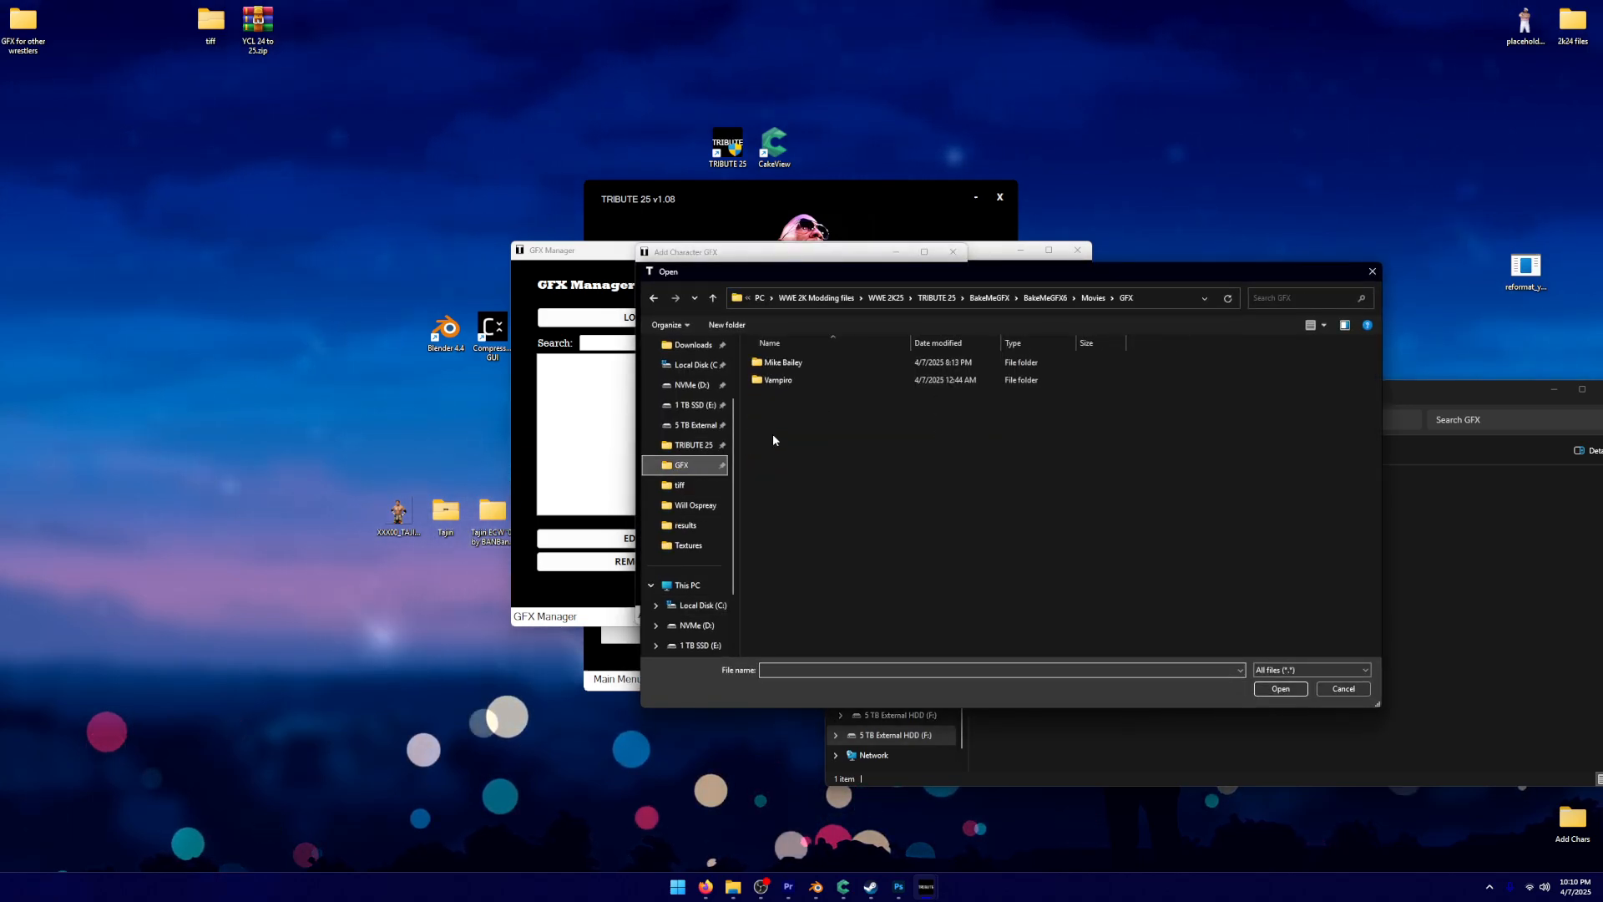
pyautogui.click(699, 444)
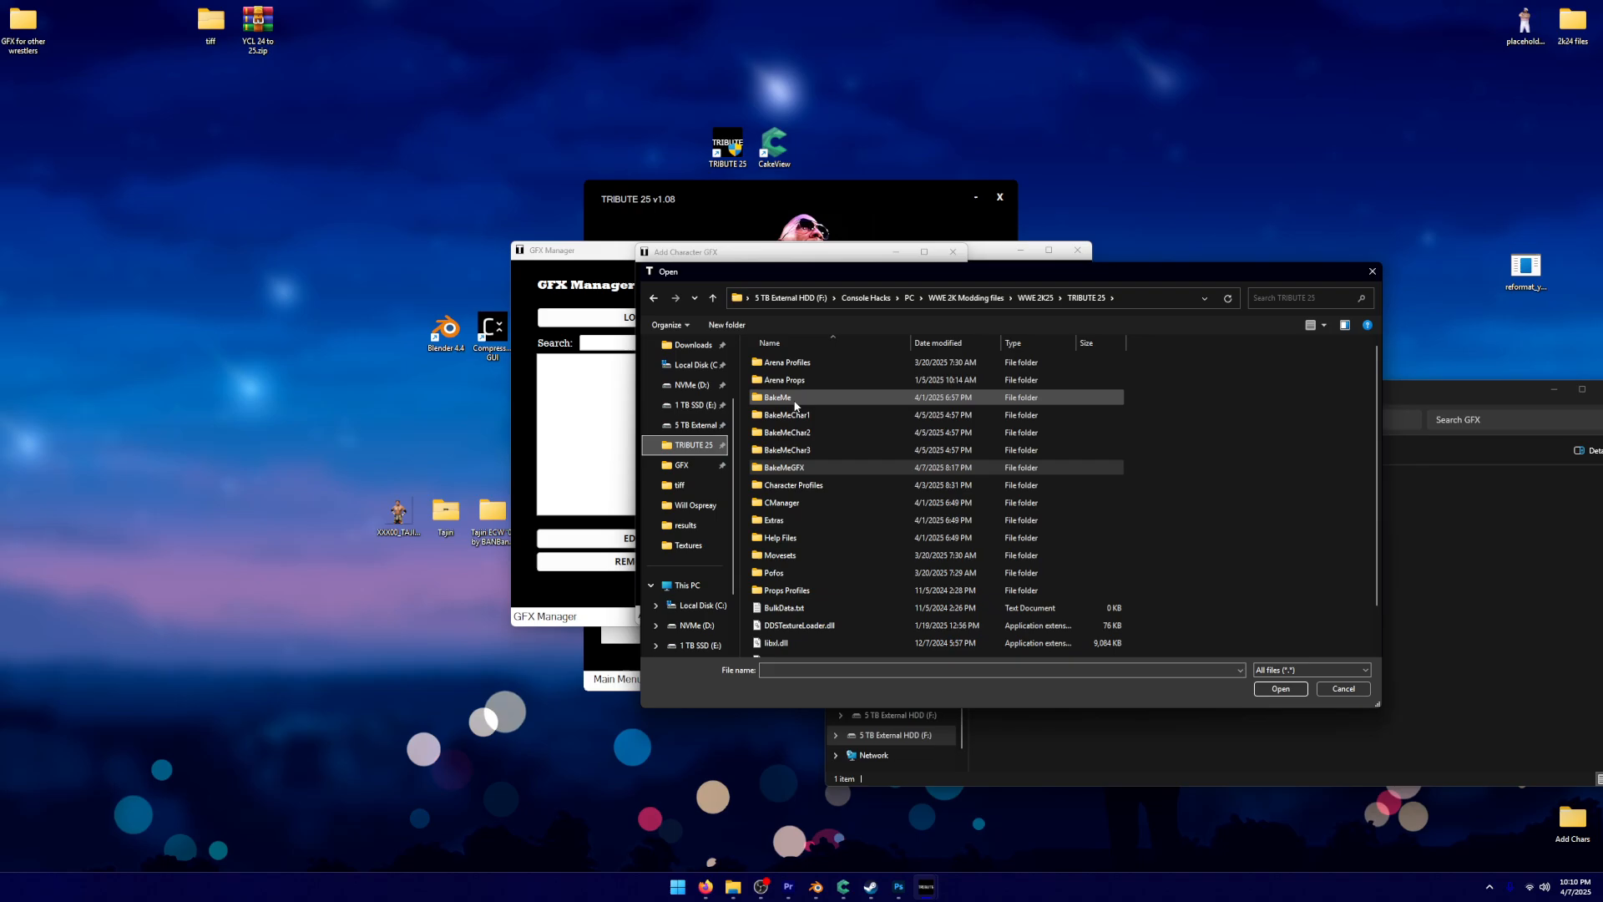
pyautogui.doubleClick(776, 398)
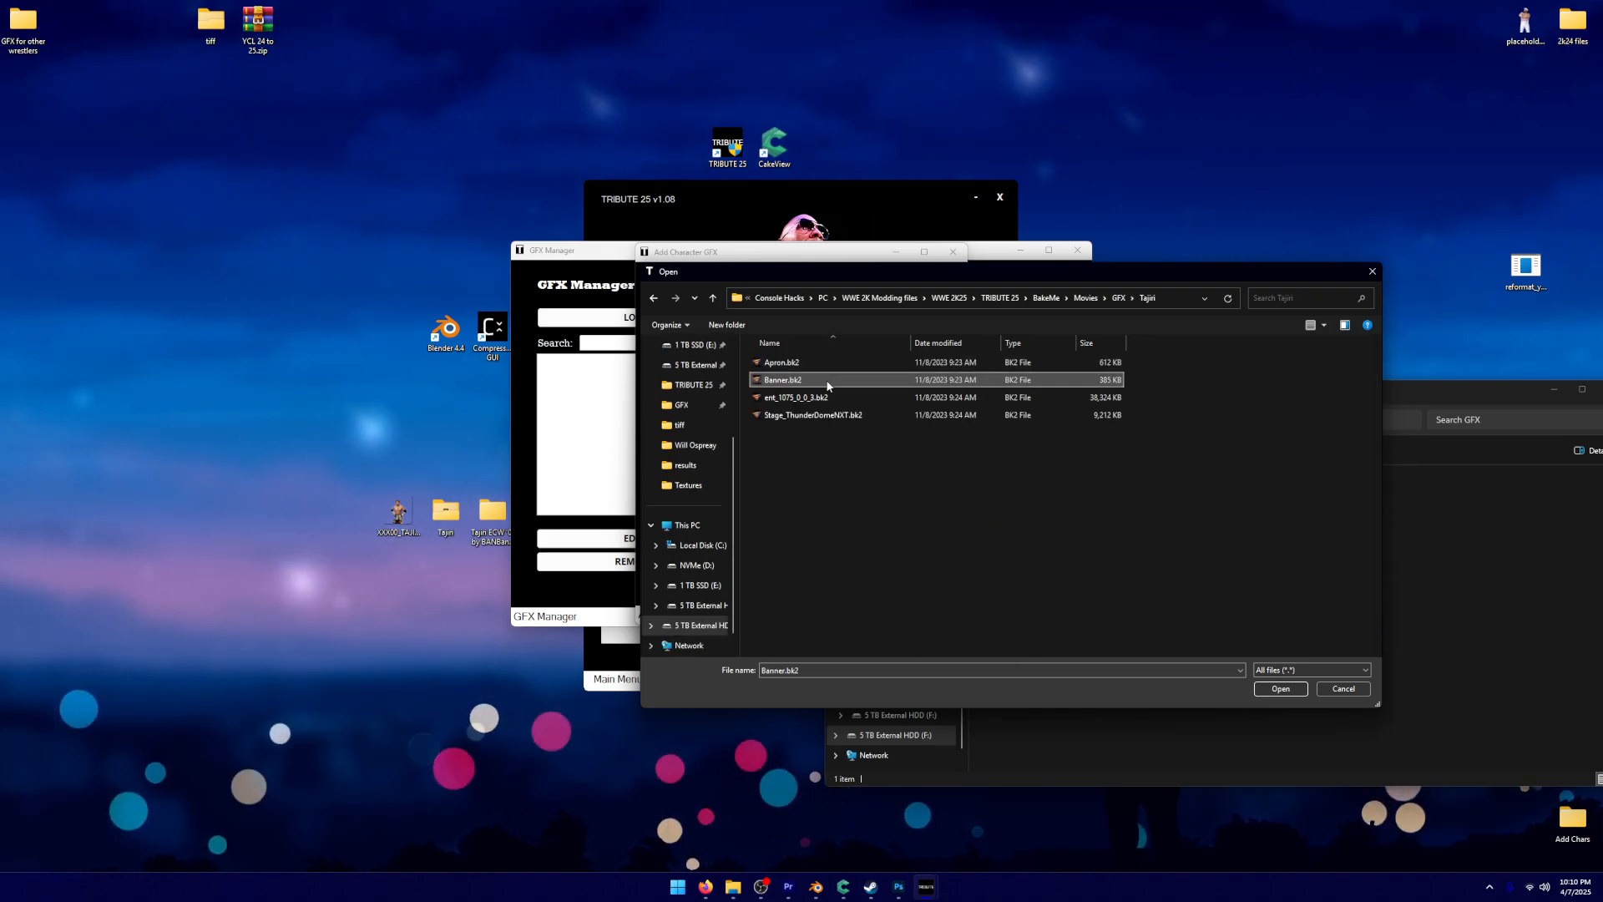
pyautogui.click(700, 605)
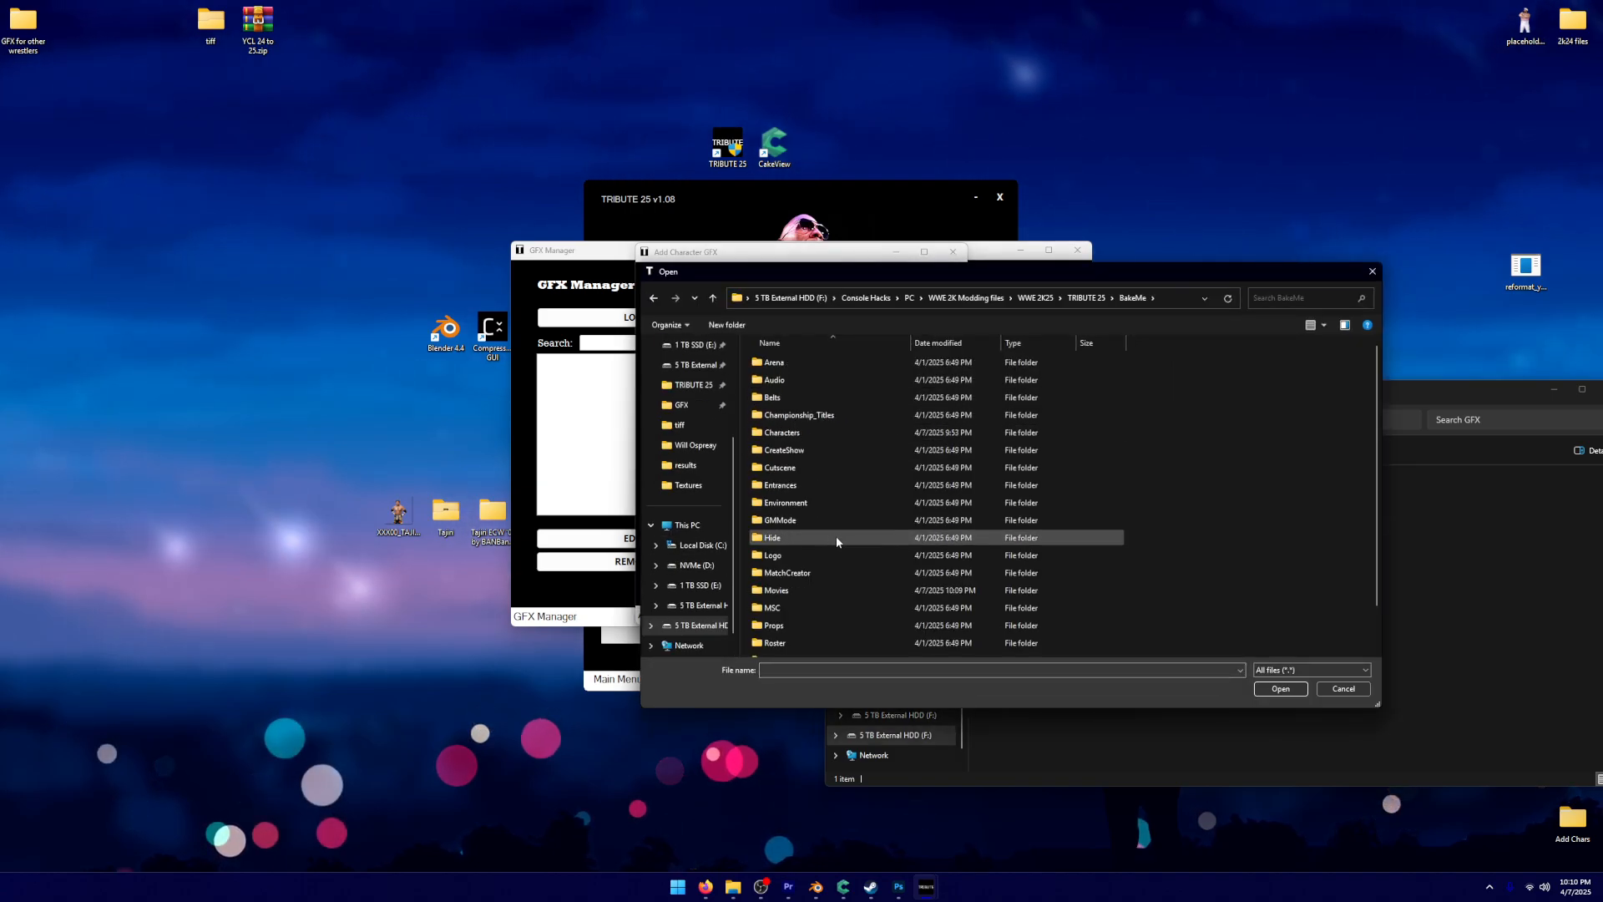
pyautogui.doubleClick(775, 589)
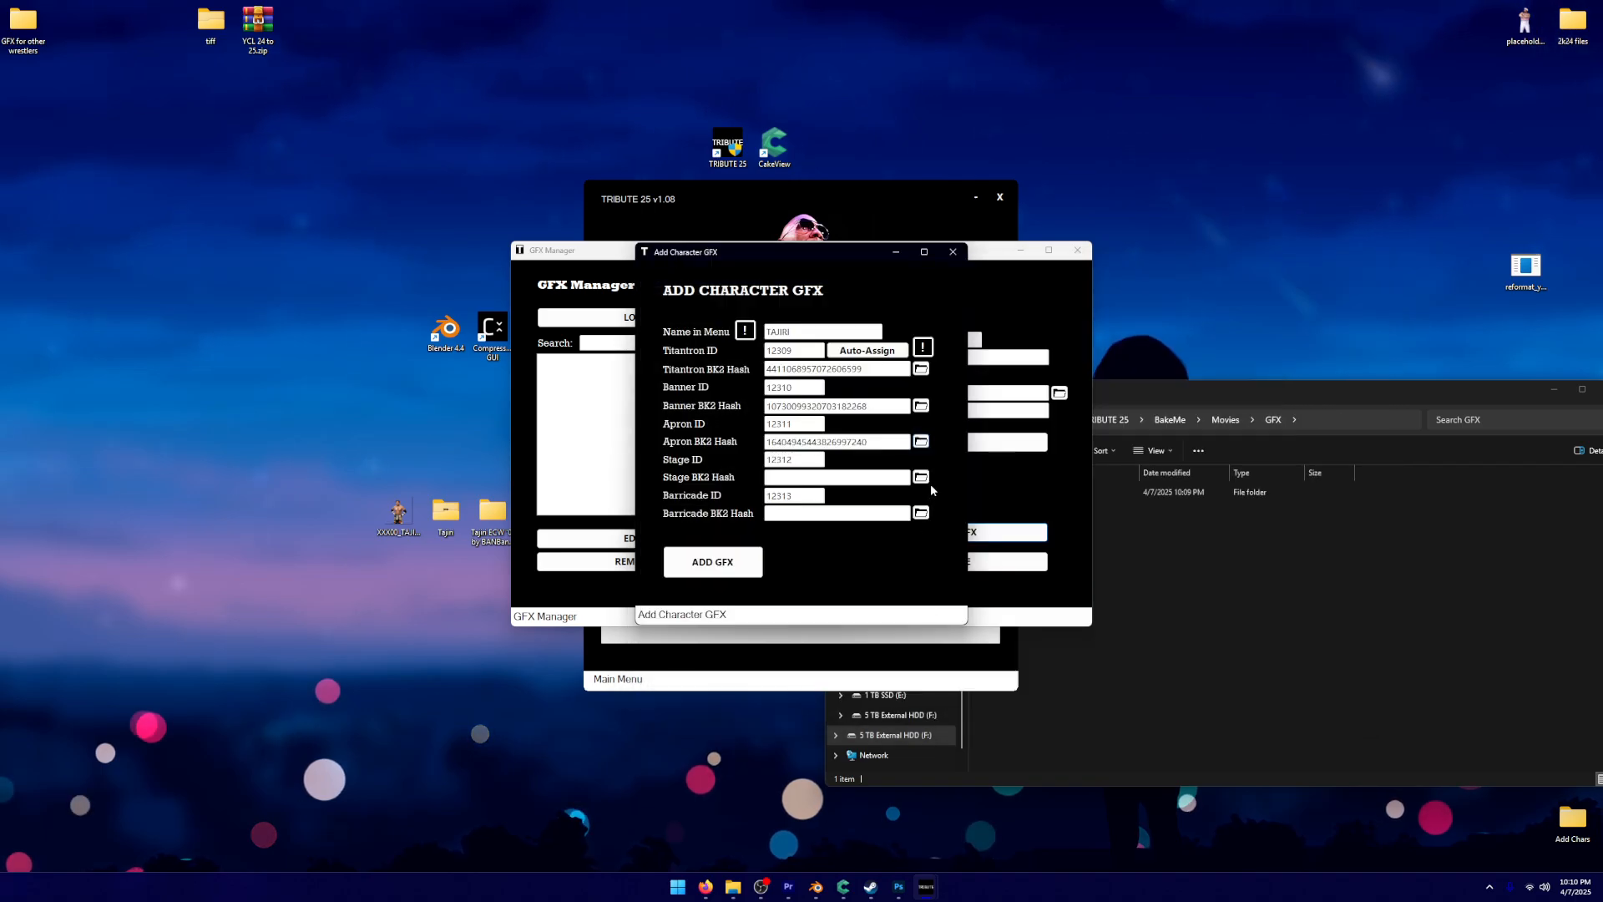
pyautogui.click(918, 477)
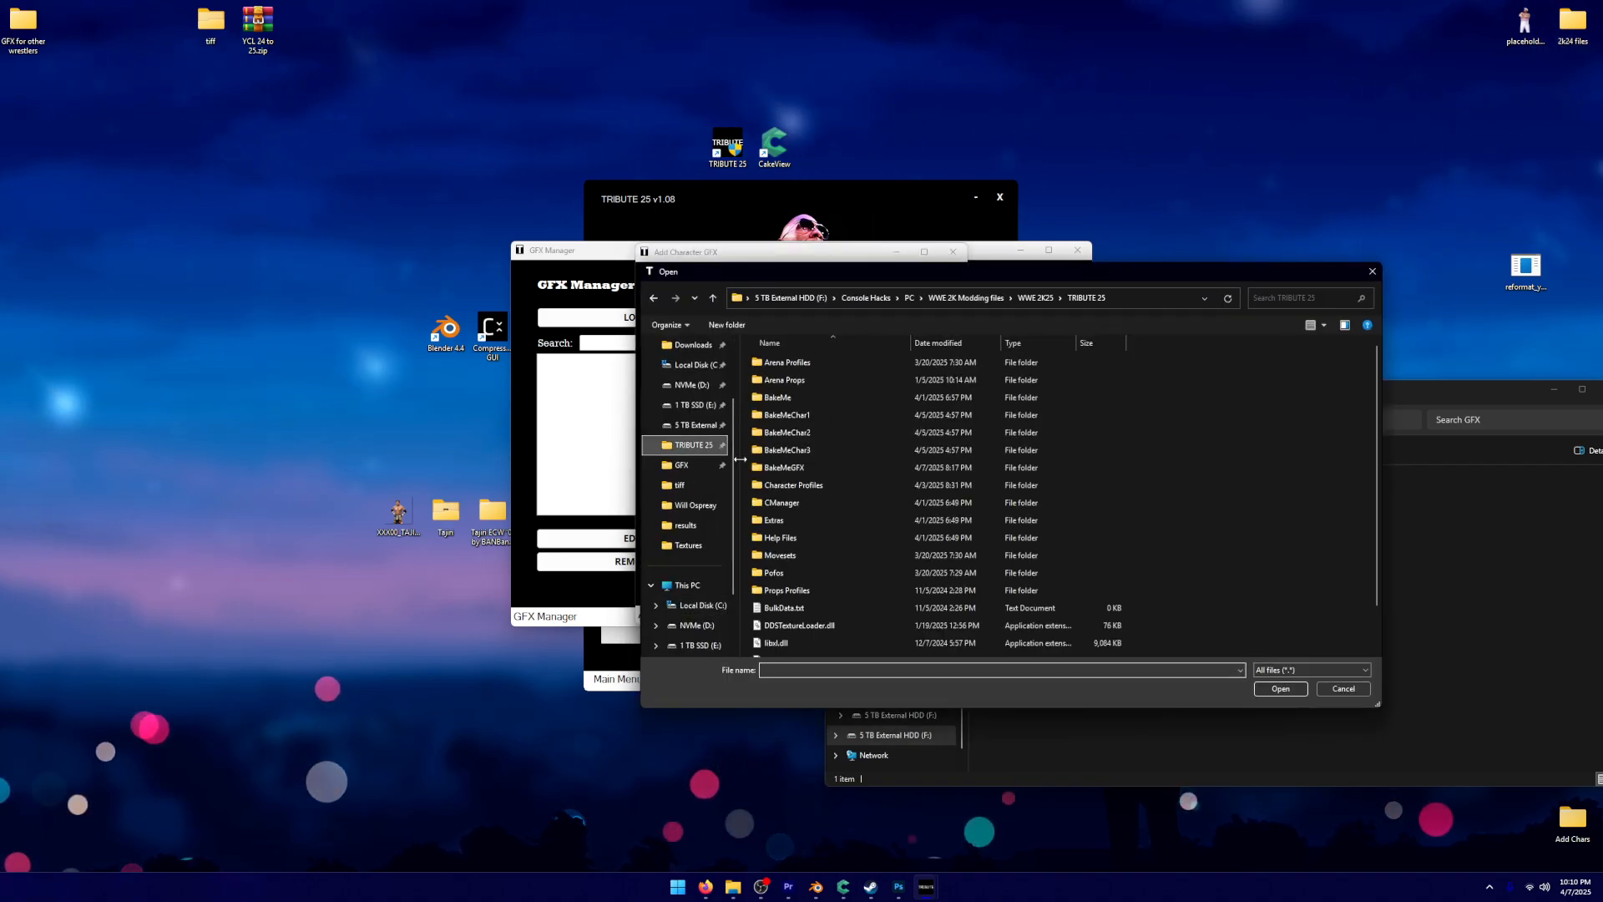
pyautogui.doubleClick(776, 398)
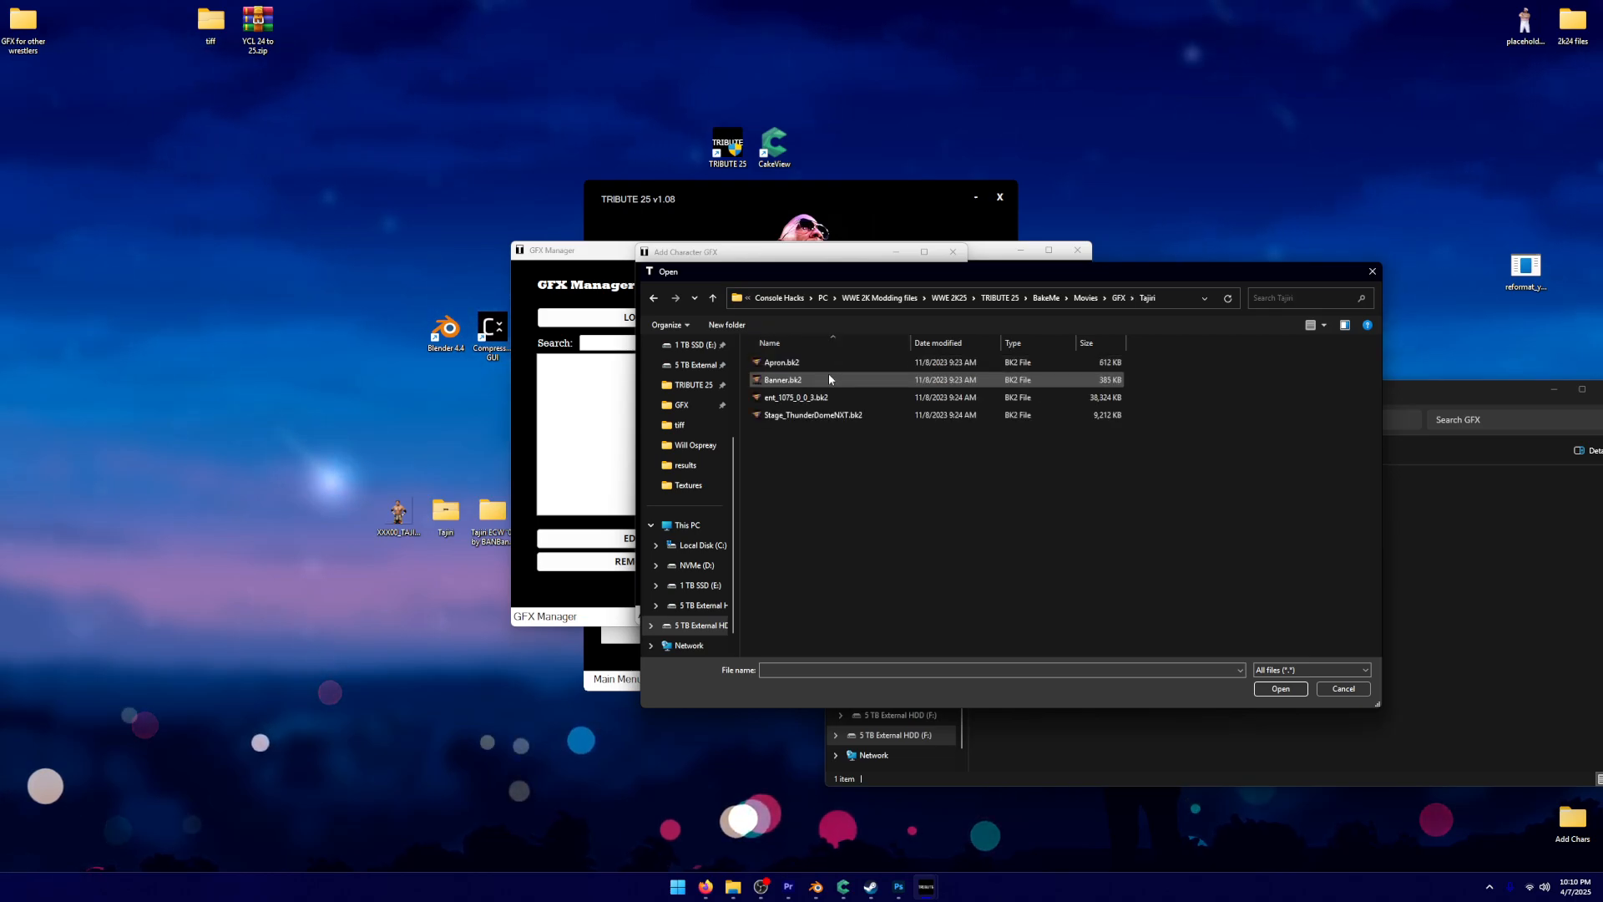
pyautogui.click(1280, 688)
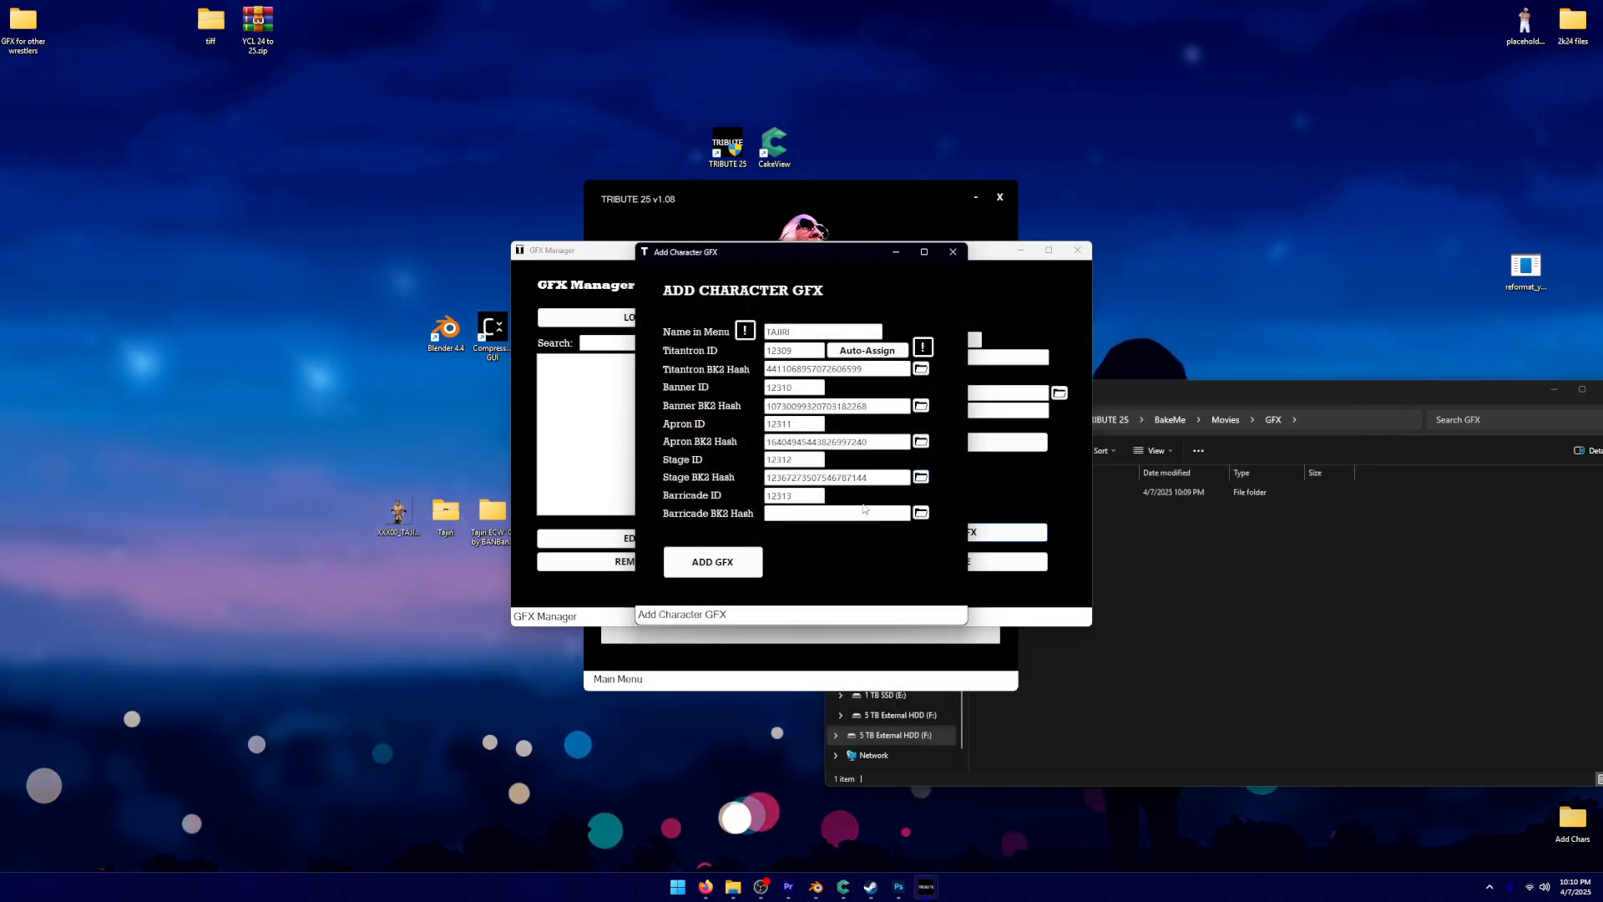
# Clear the Barricade ID, add the TAJIRI character GFX, and return to the main menu
pyautogui.click(808, 494)
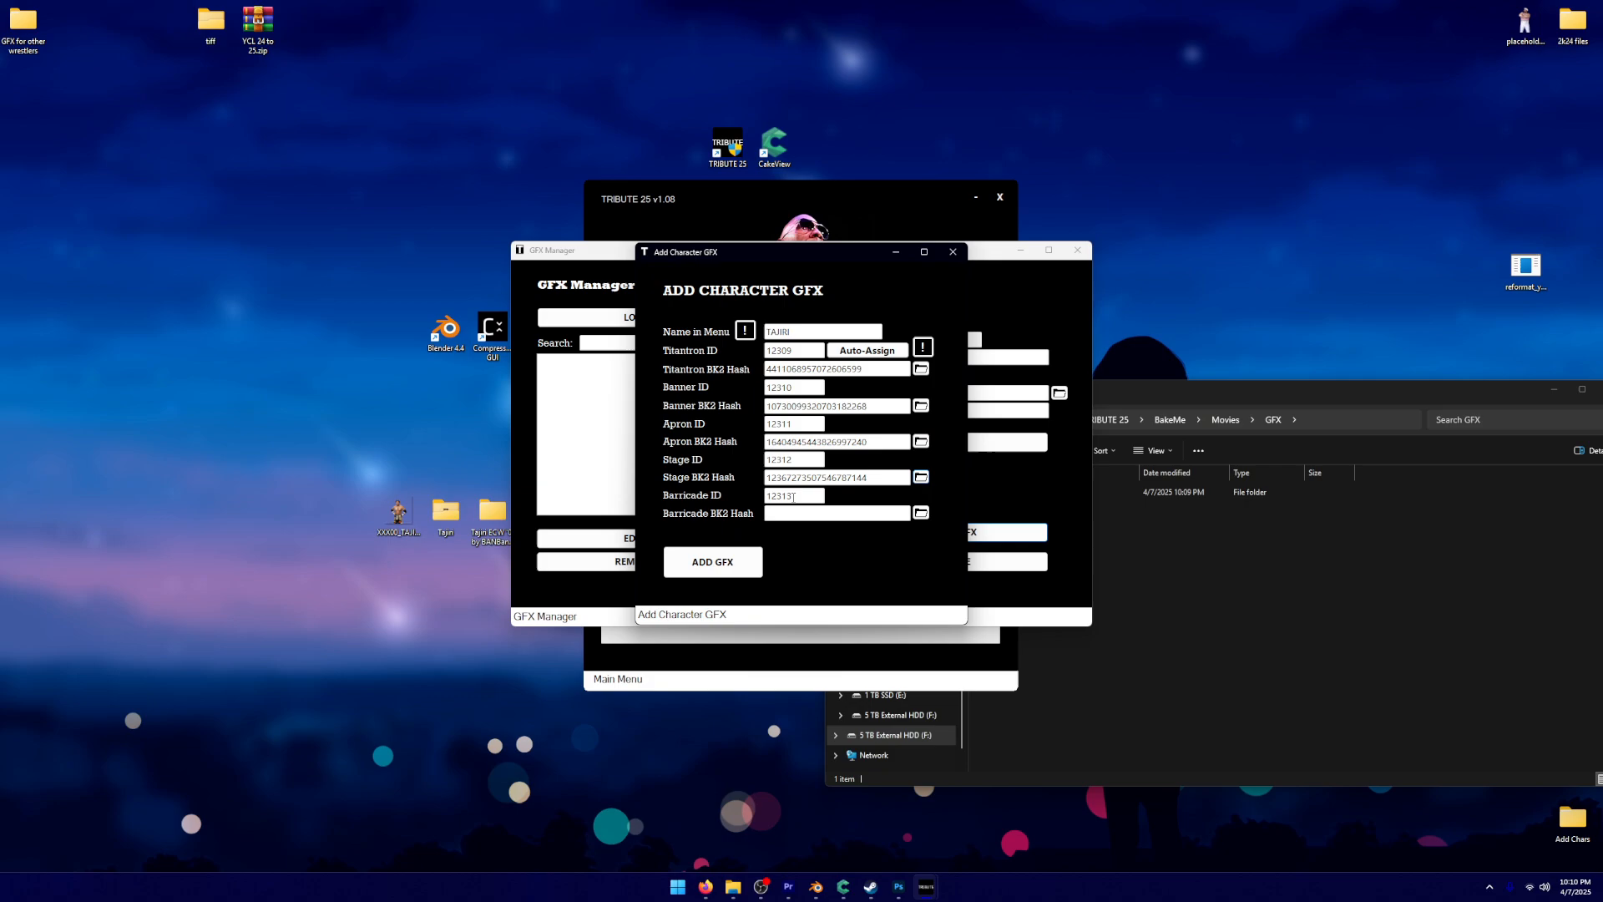
pyautogui.click(793, 495)
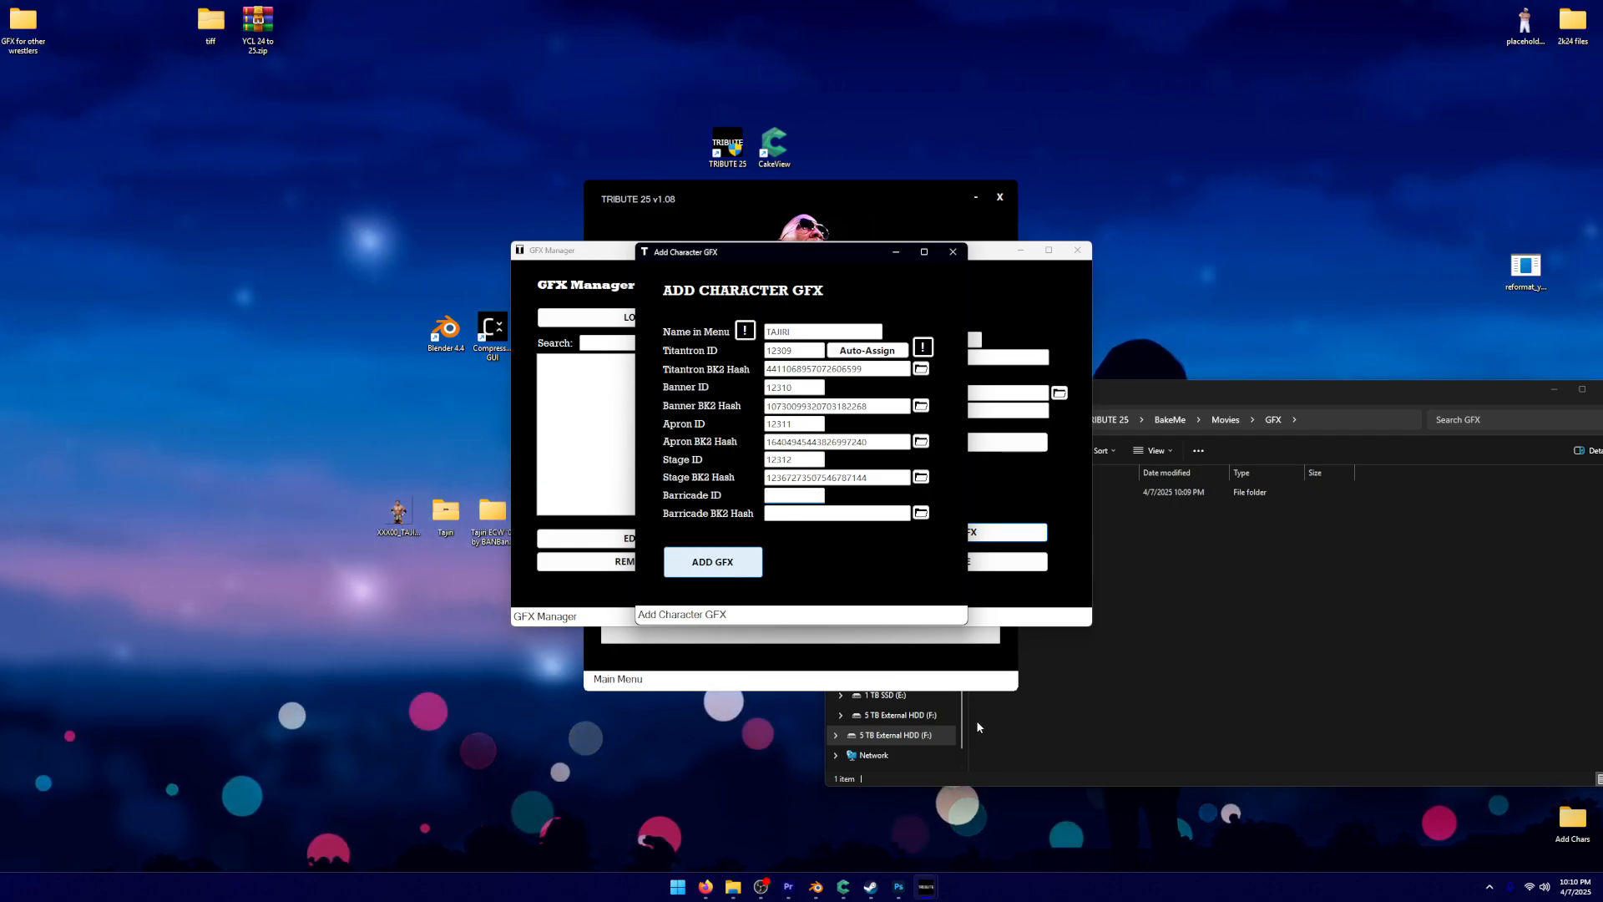
pyautogui.click(713, 561)
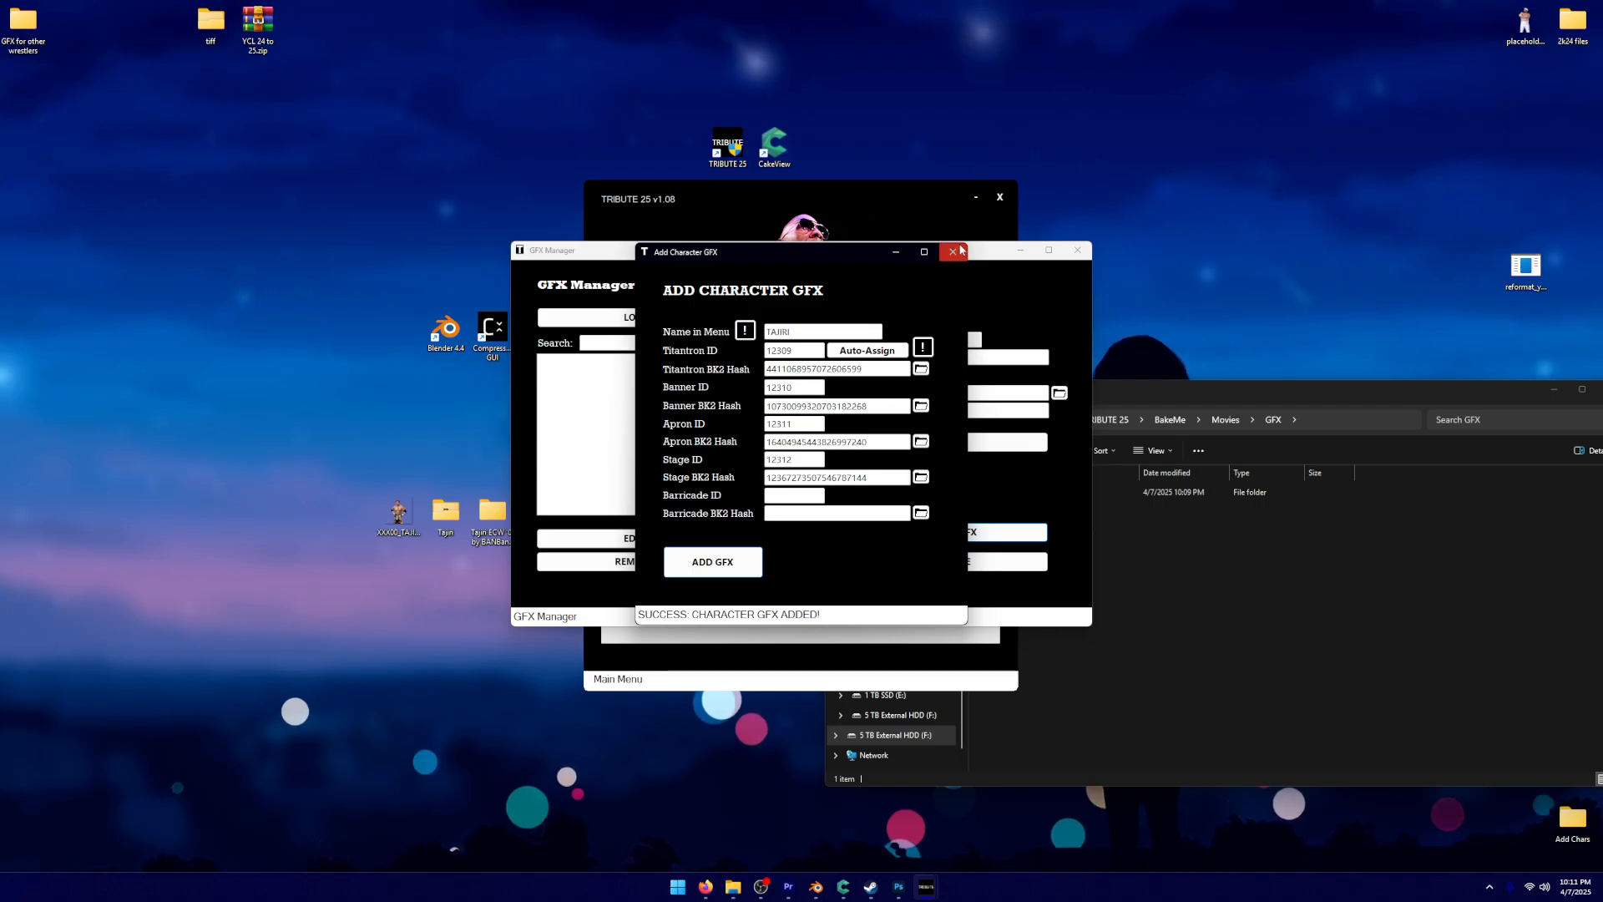
pyautogui.click(955, 252)
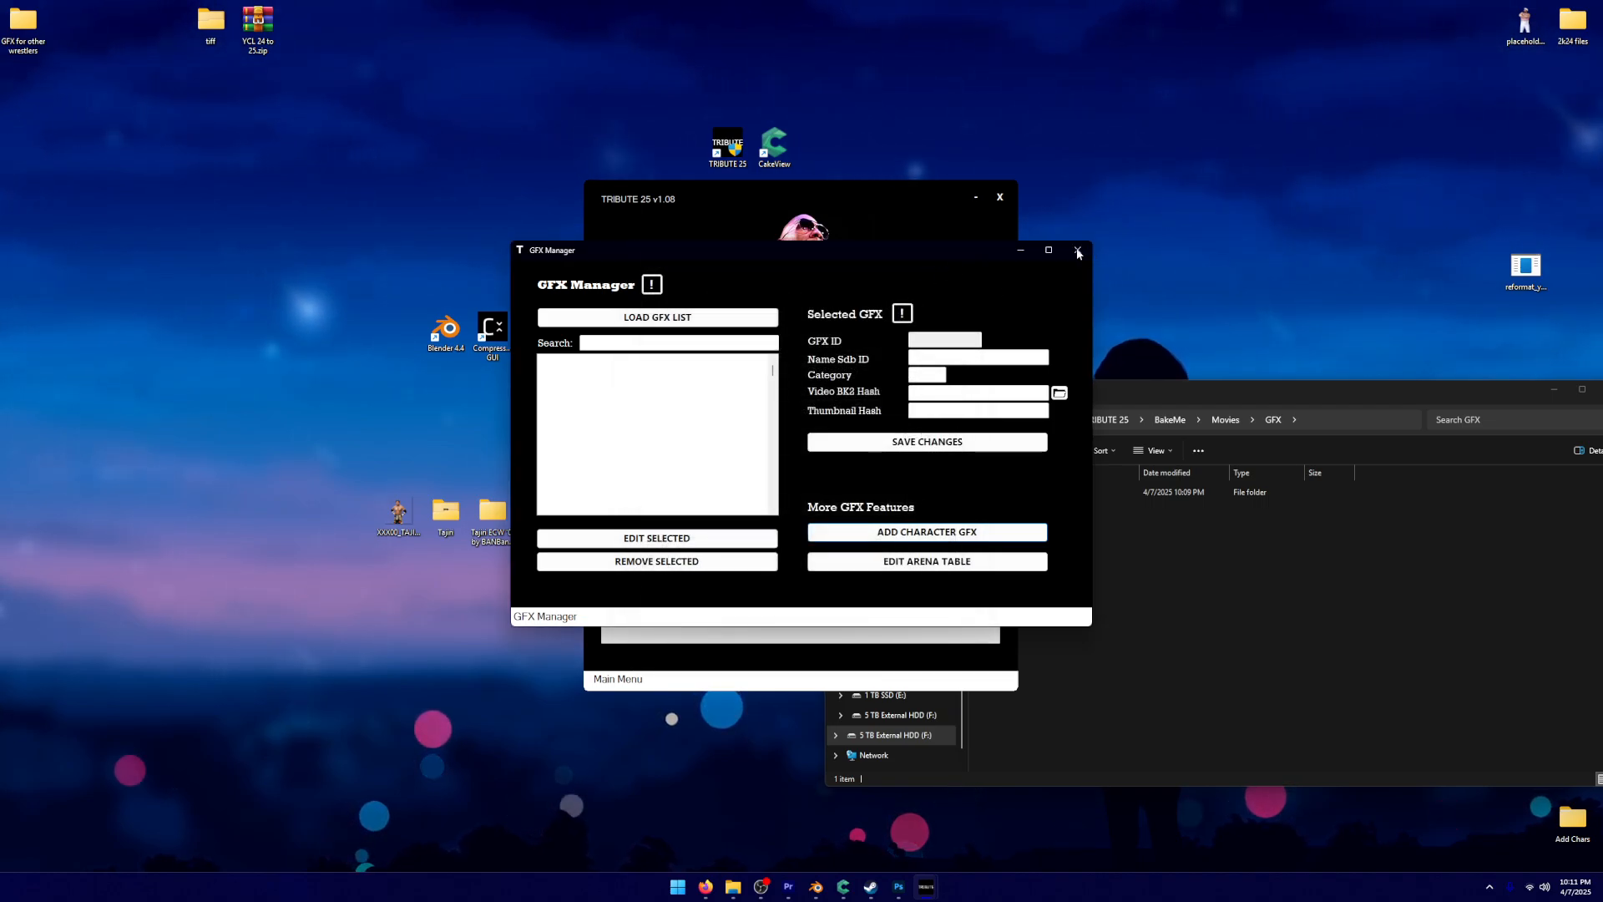
pyautogui.click(1077, 250)
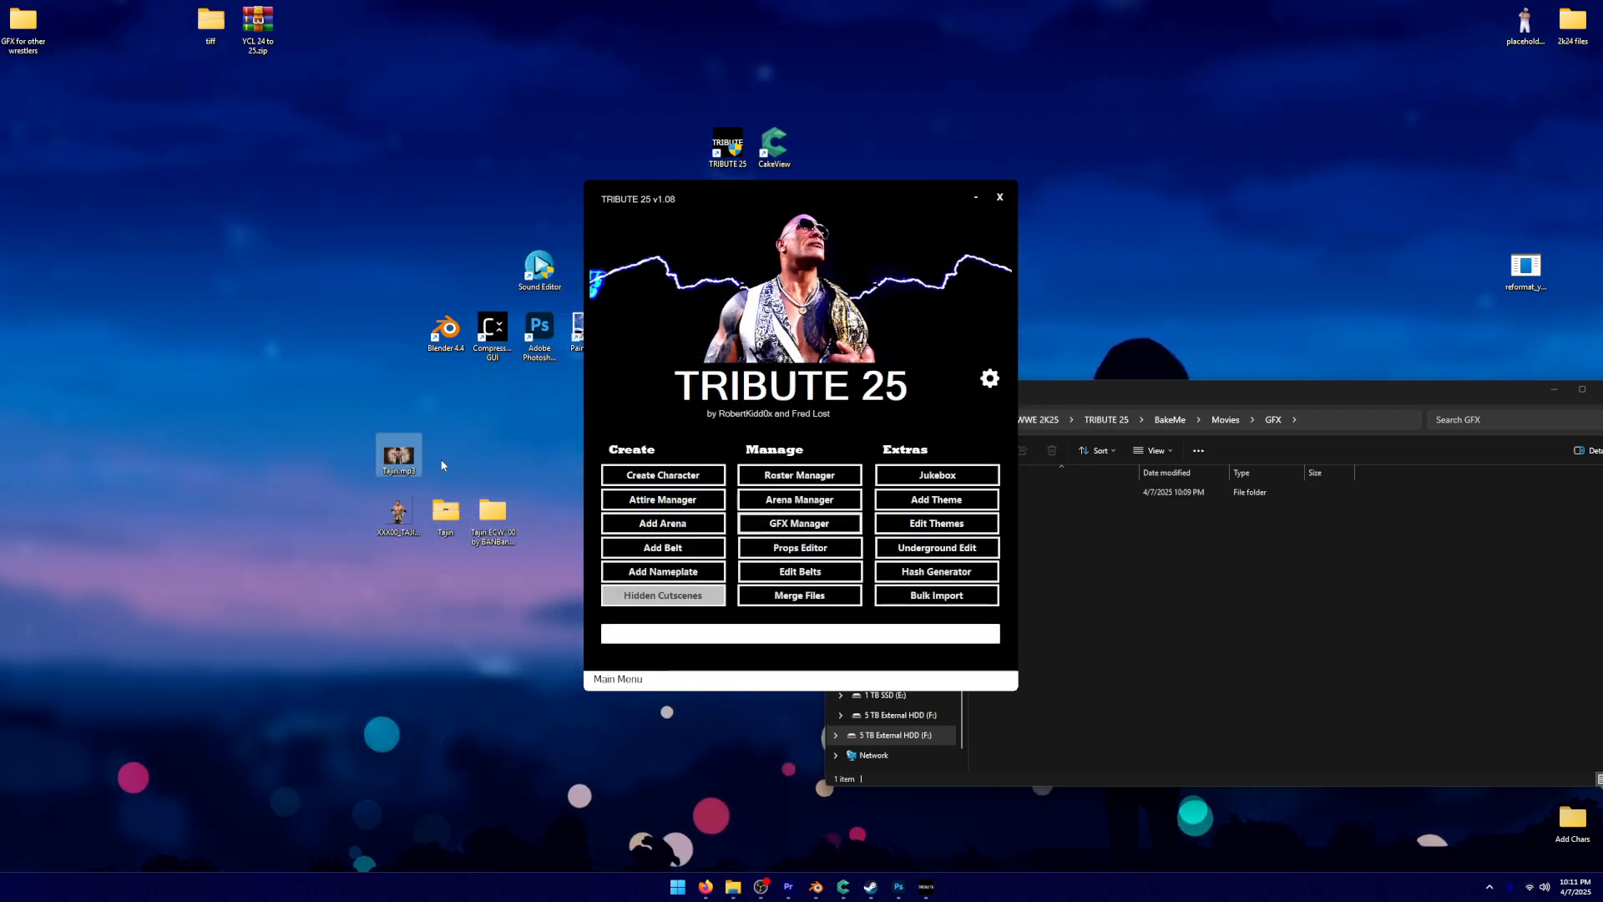
pyautogui.moveTo(521, 238)
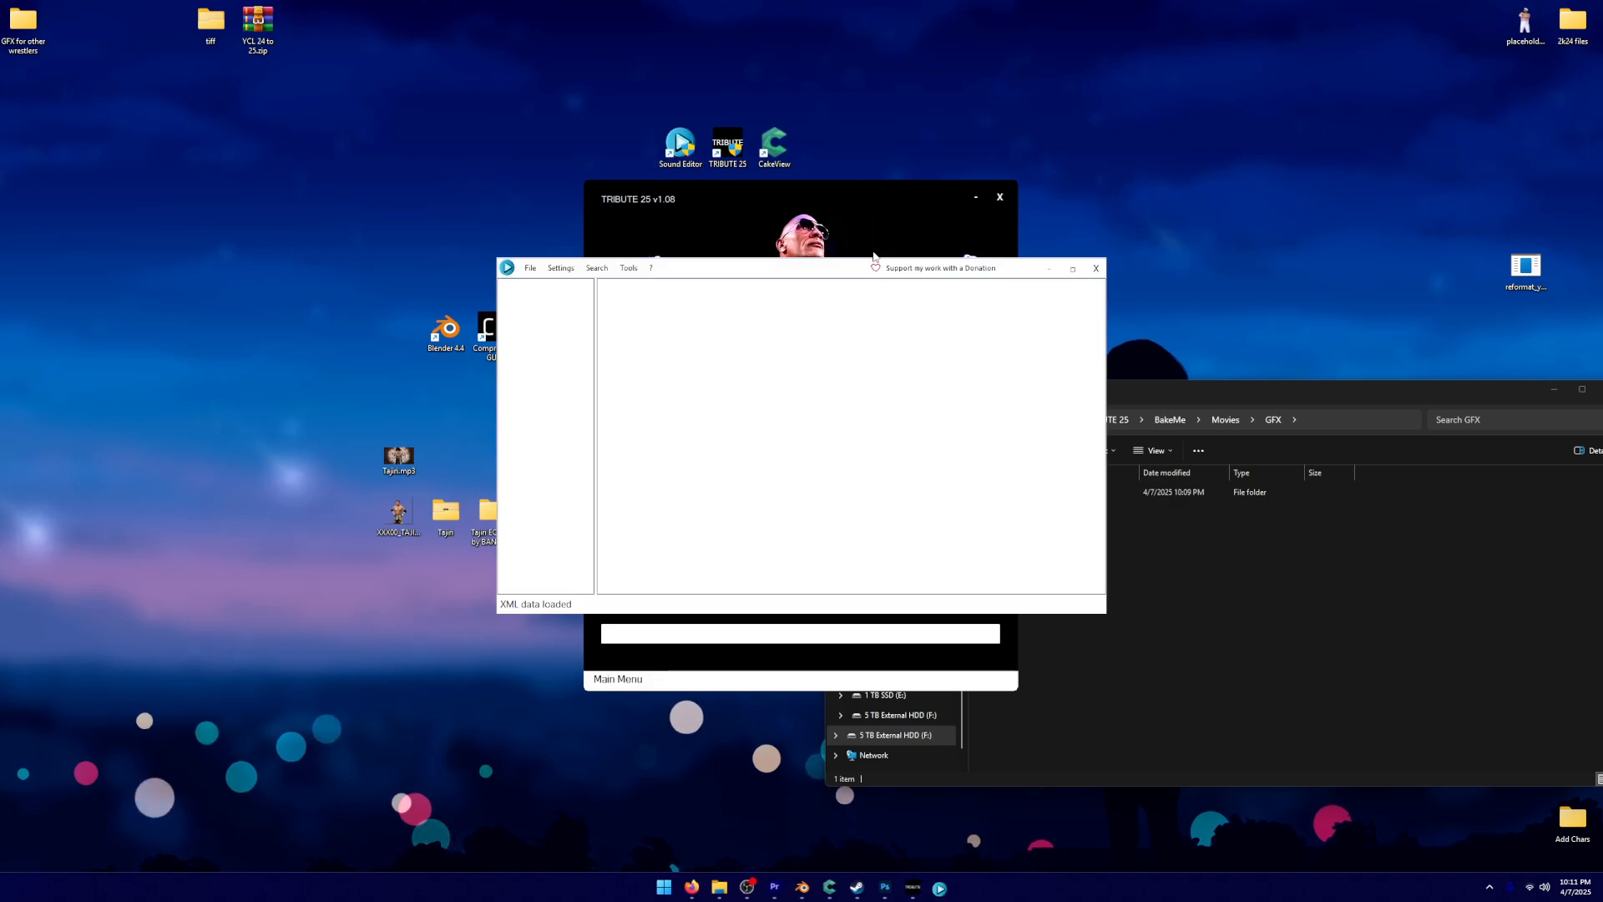
# Convert Tajiri.mp3 from the Desktop into Tajiri.wem with the Sound-Converter tool
pyautogui.click(531, 268)
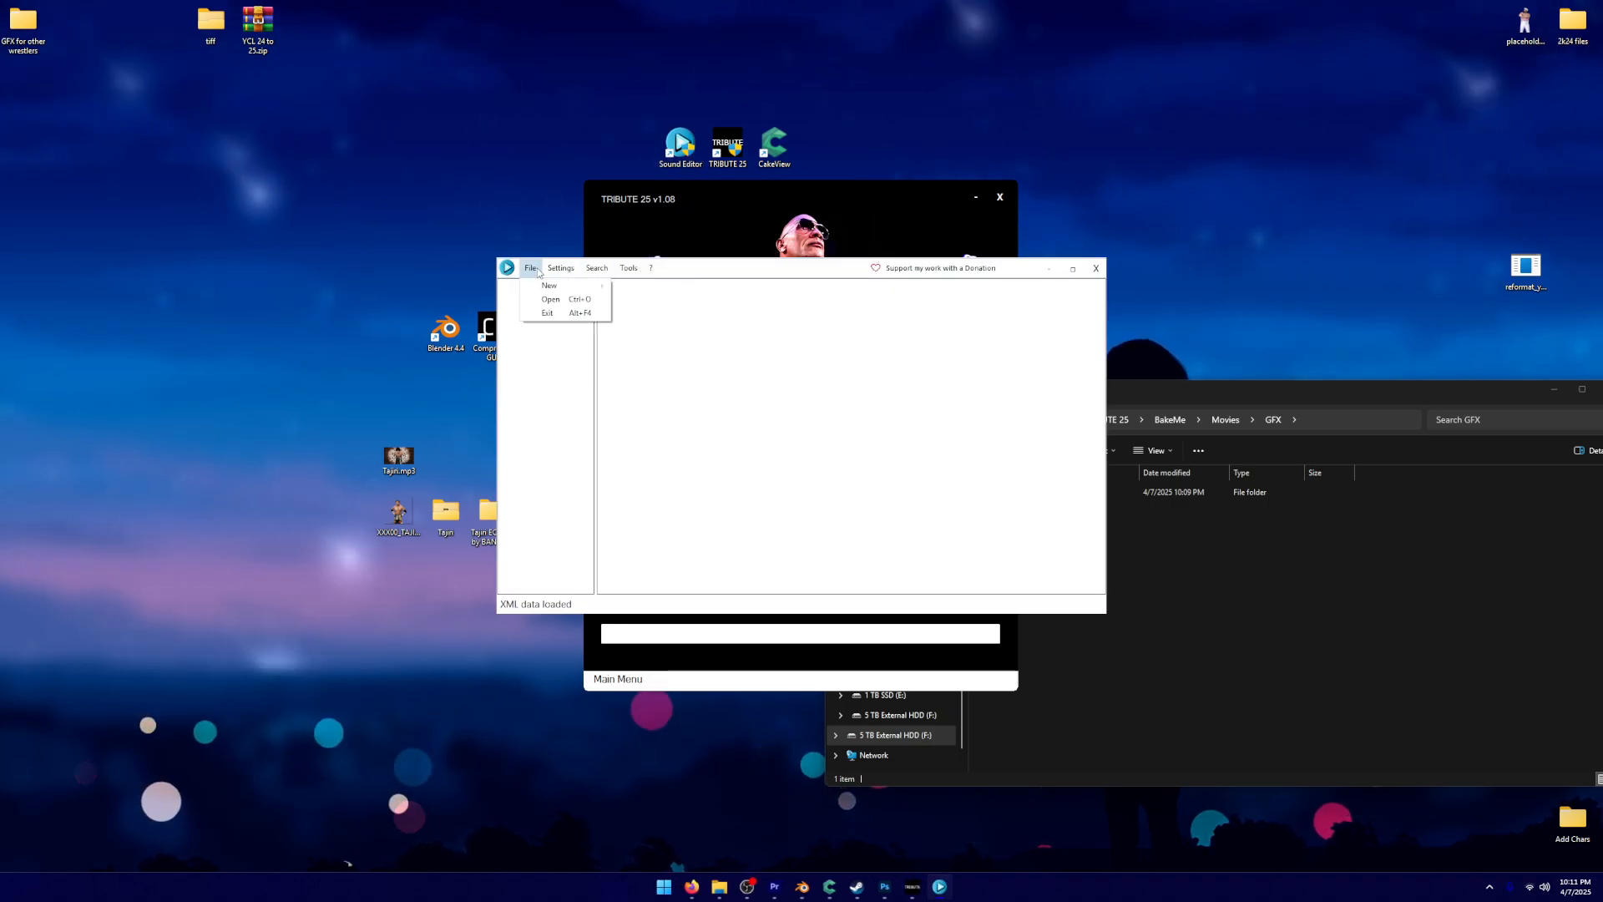
pyautogui.click(628, 267)
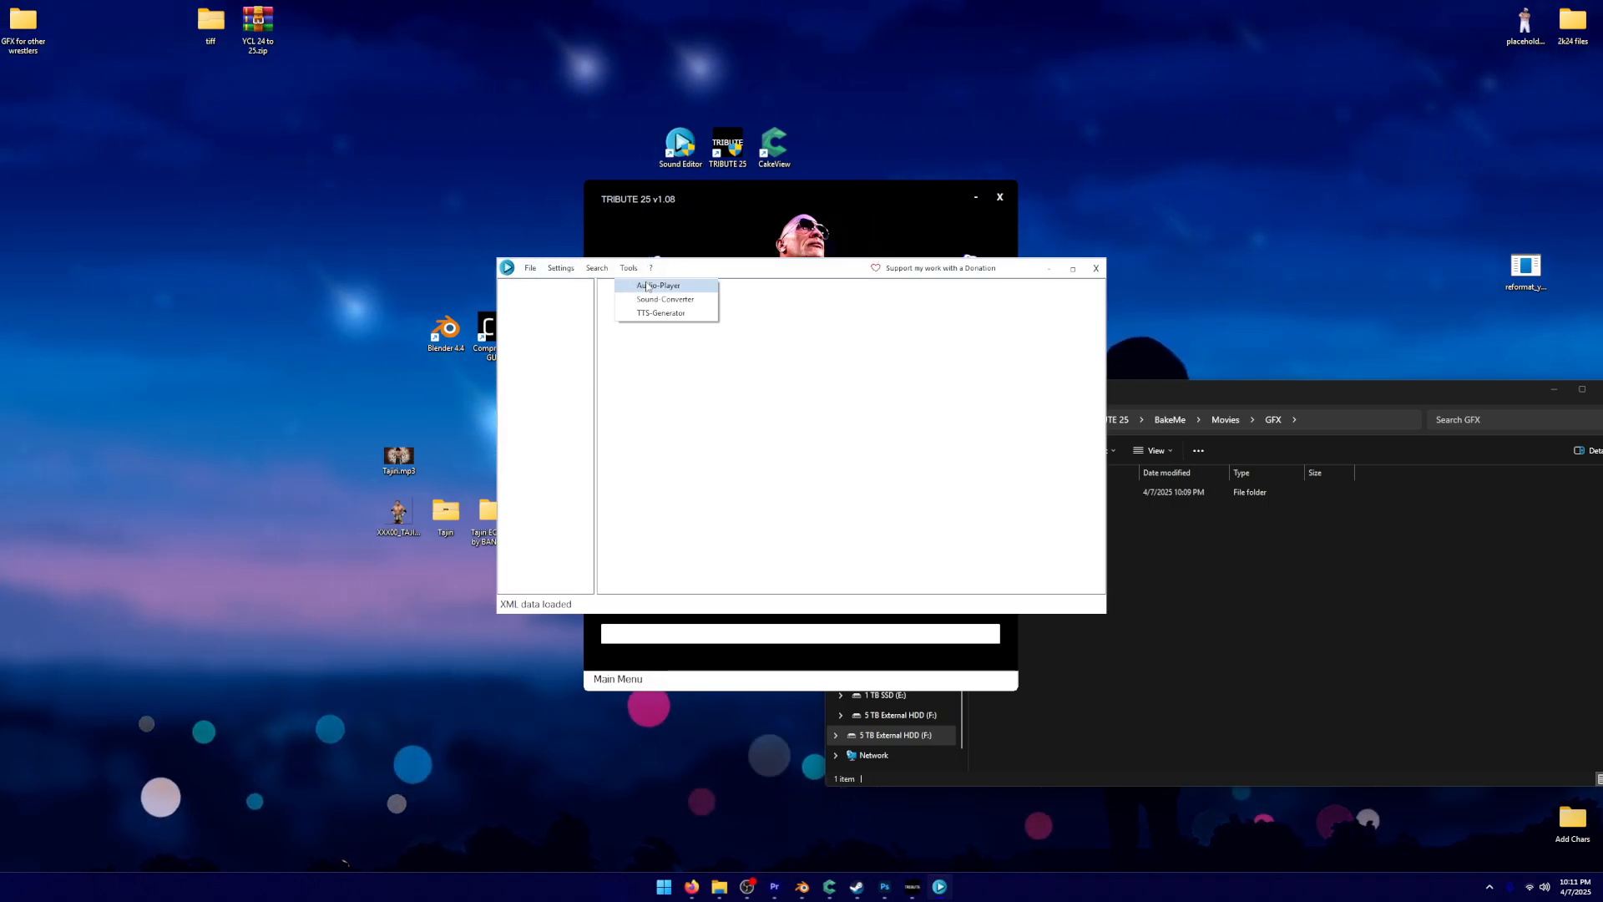
pyautogui.click(665, 298)
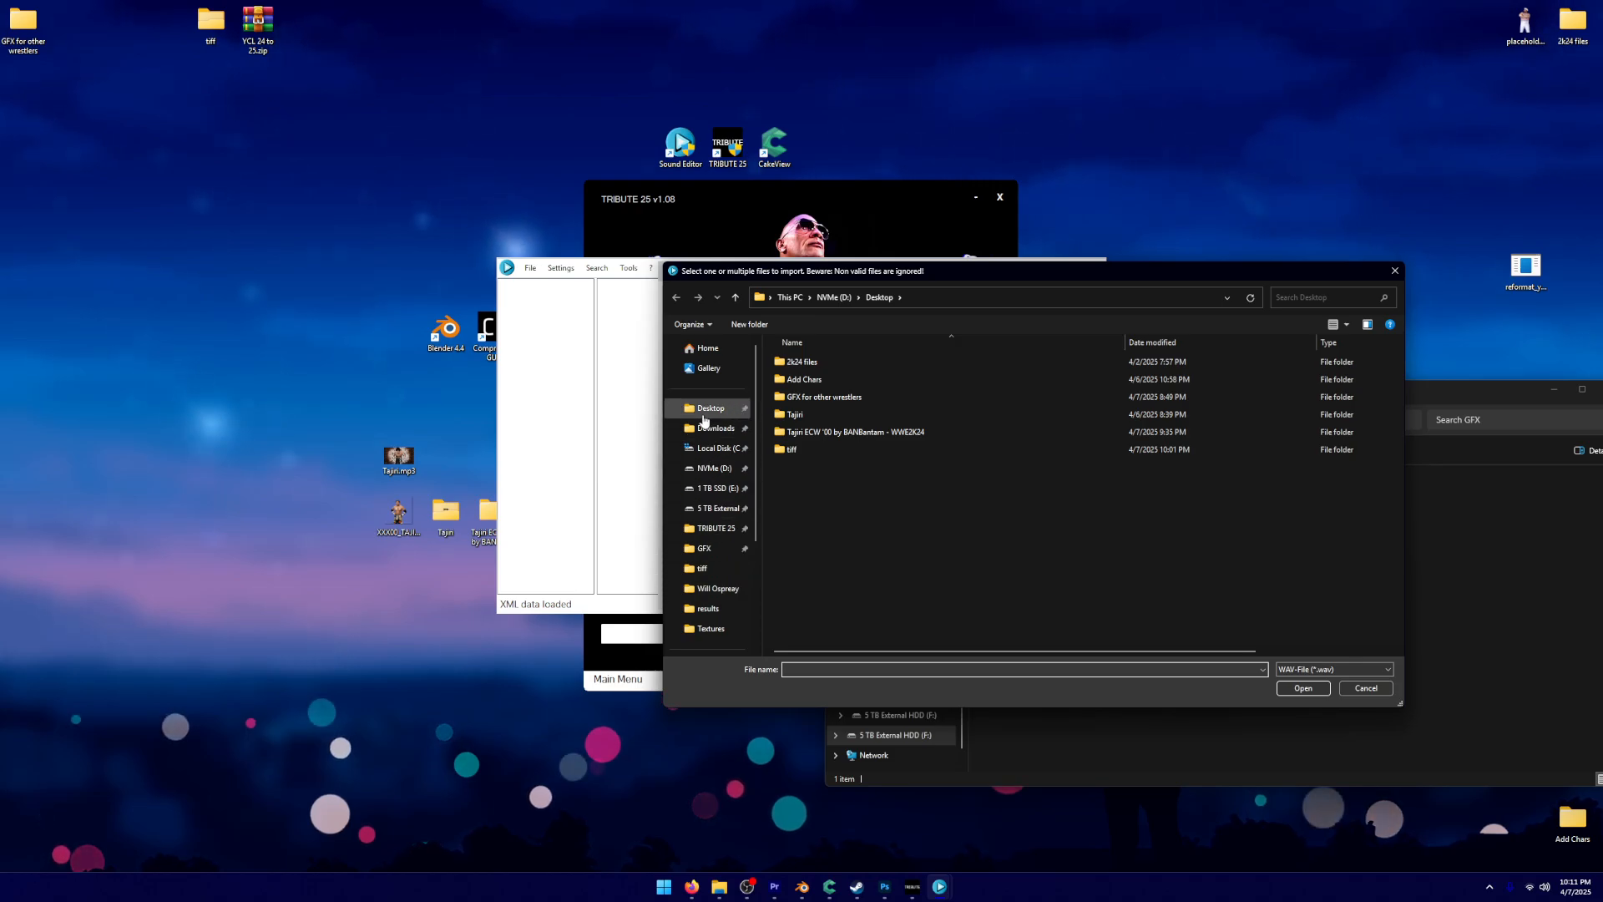
pyautogui.click(1333, 668)
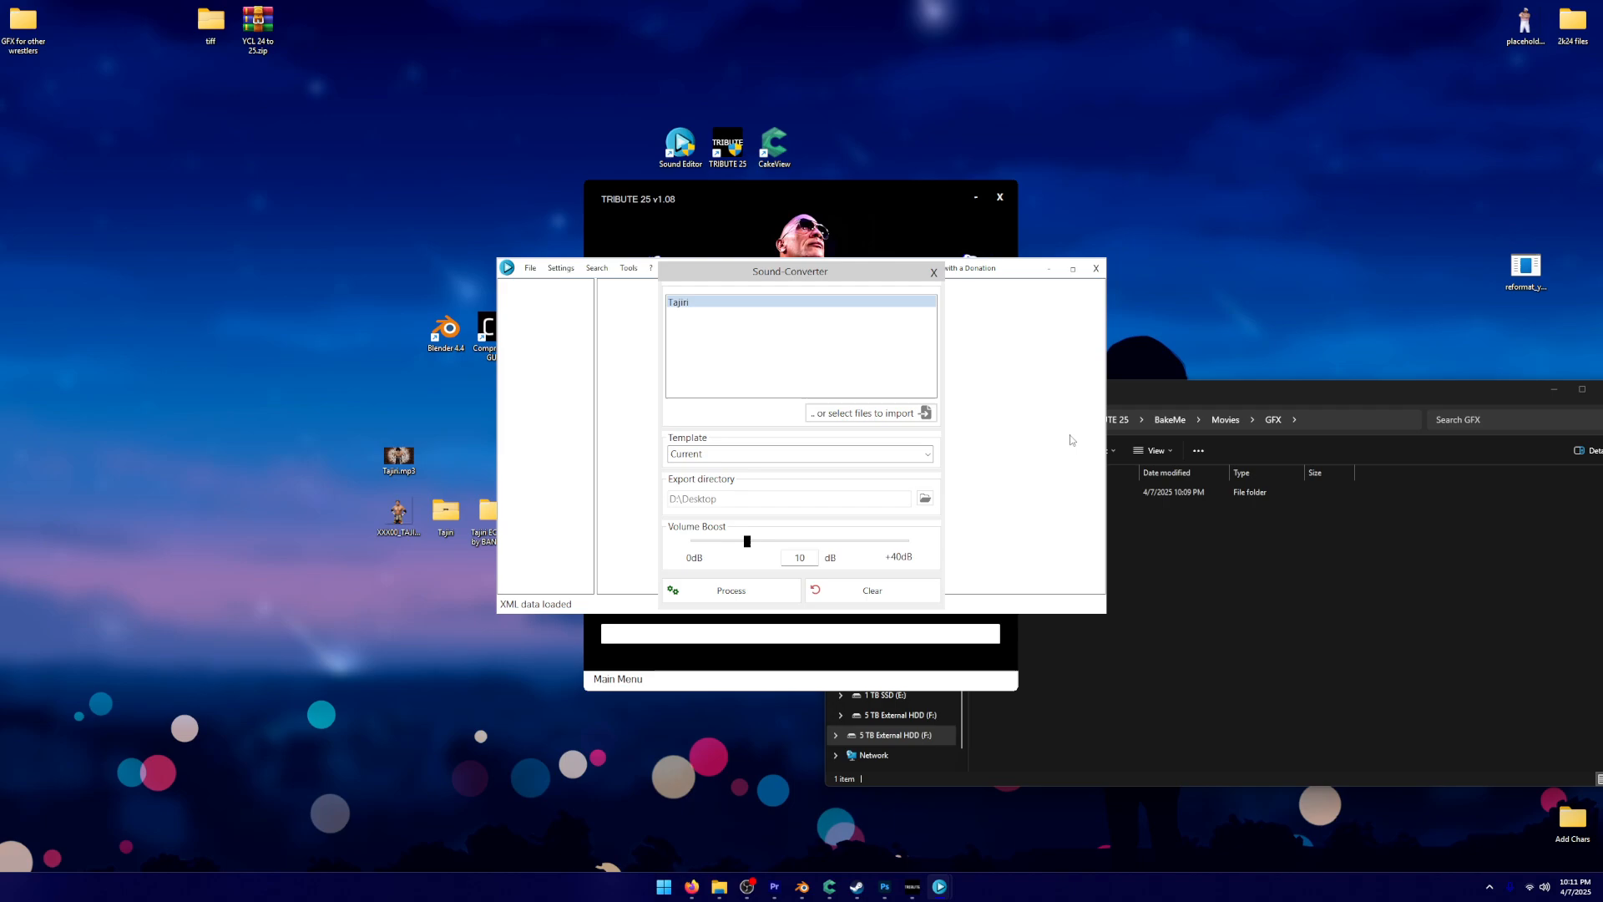
pyautogui.moveTo(750, 558)
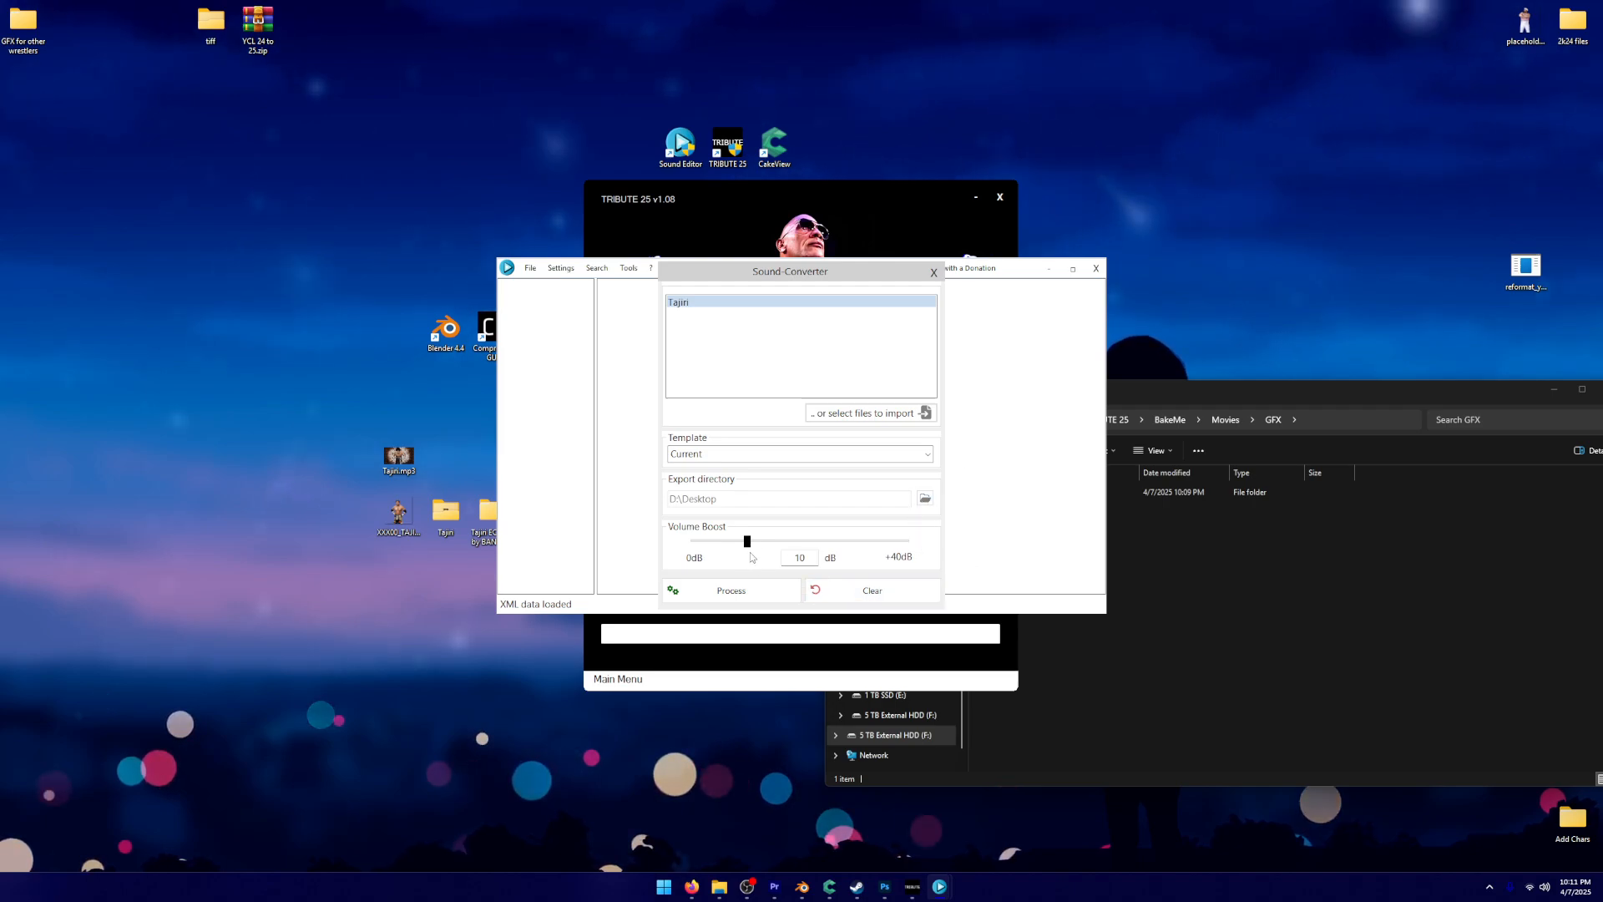
pyautogui.click(730, 589)
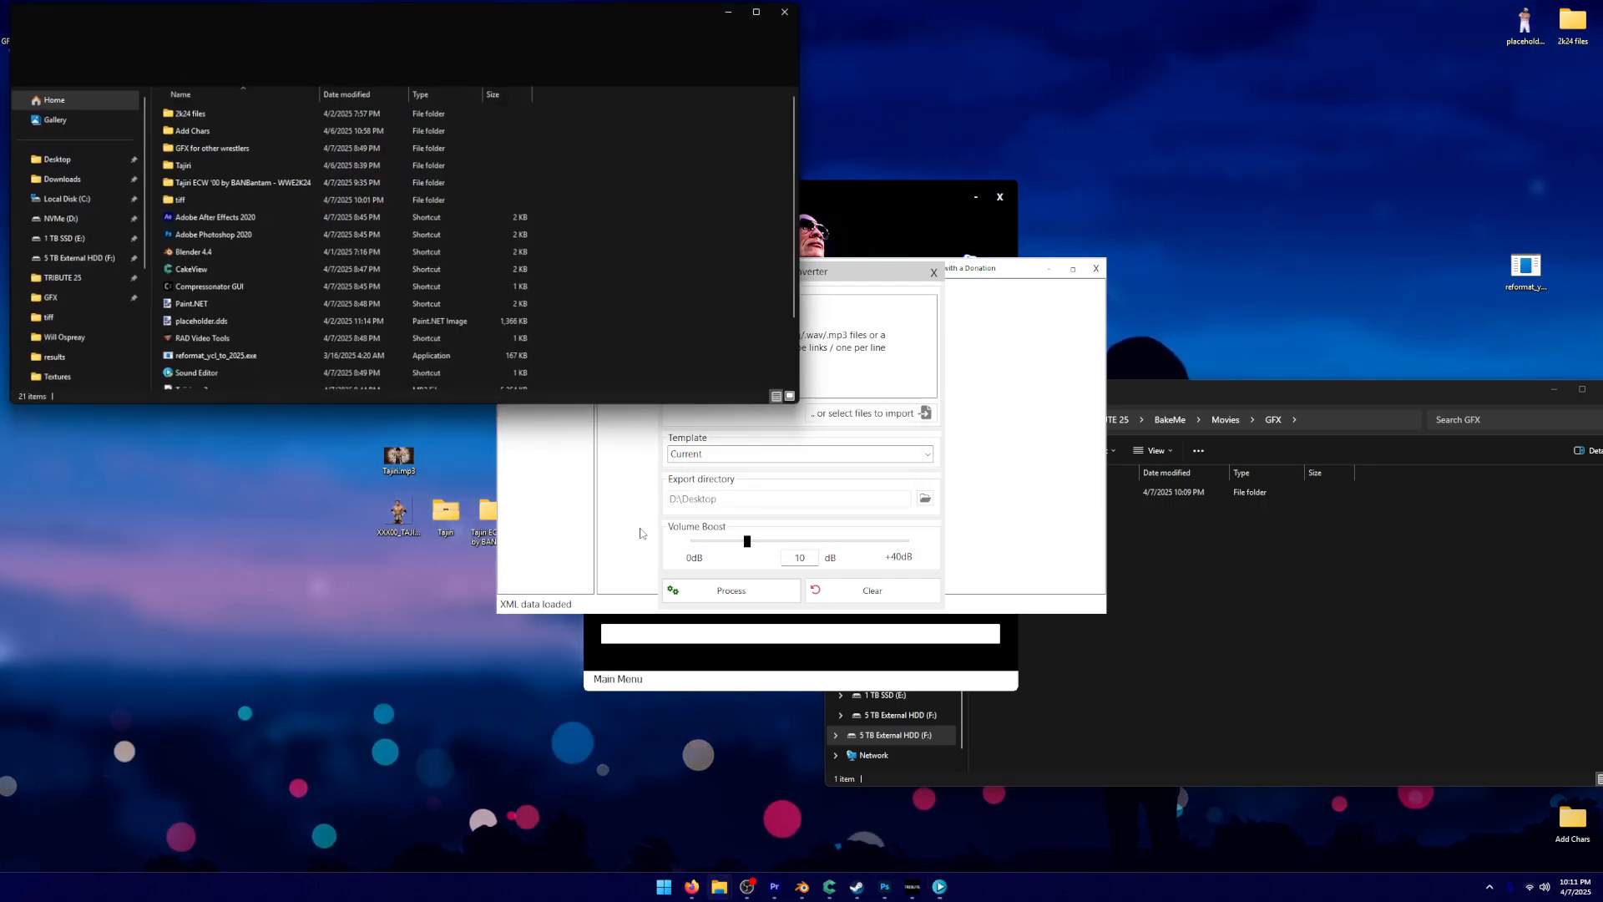
pyautogui.click(785, 12)
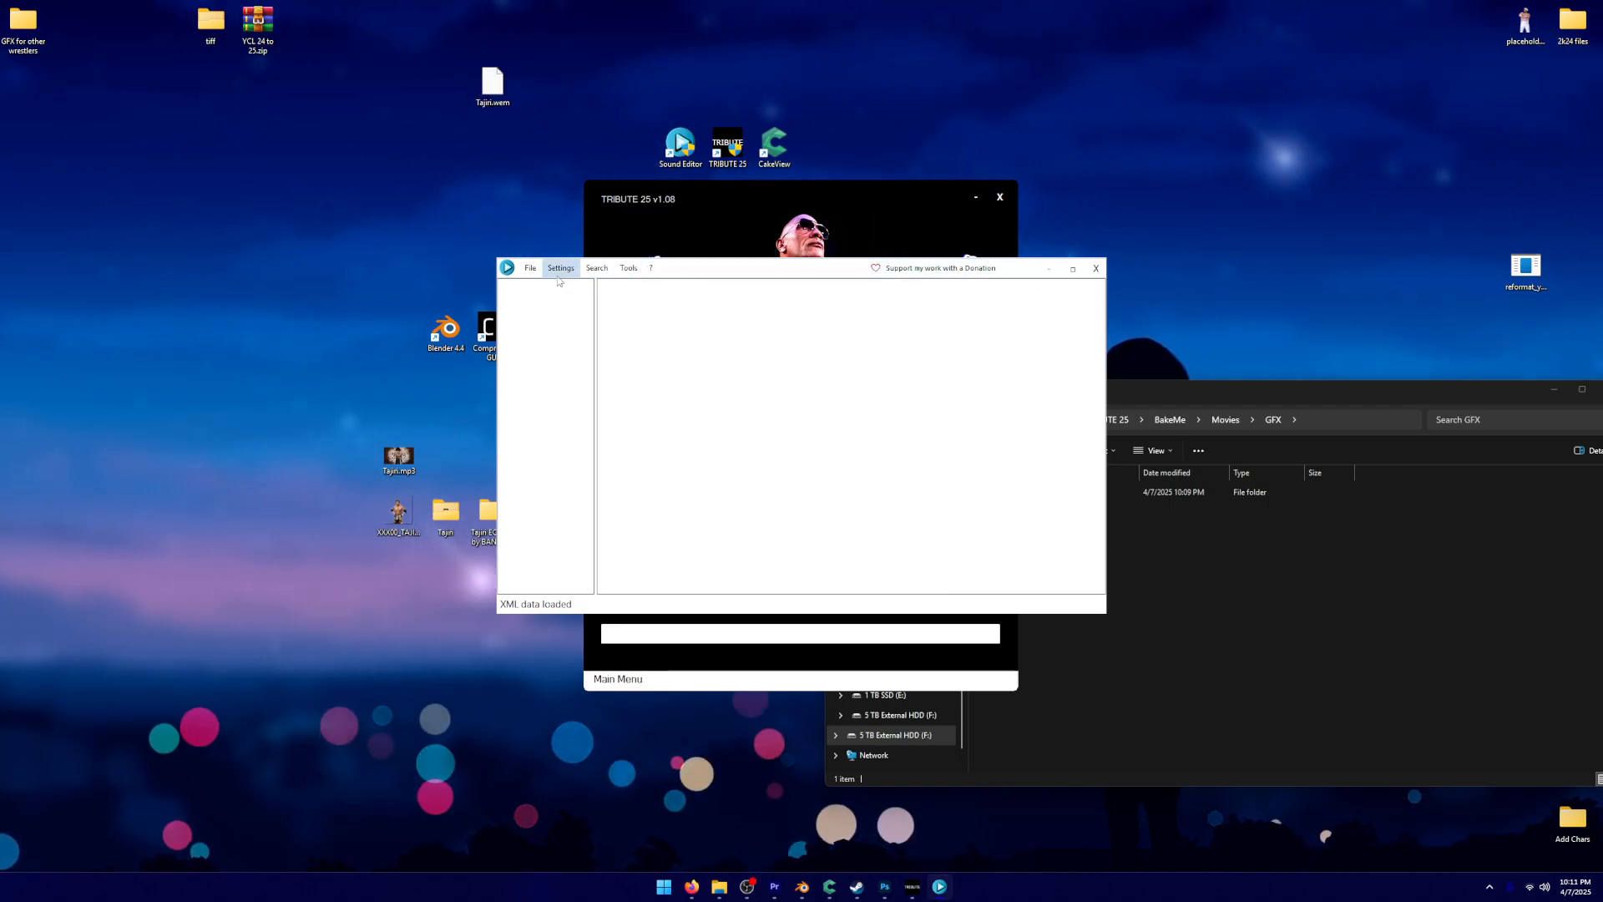
# Load Custom_Music.pck in Sound Editor and inspect the Music Slots Required Files folder, including custom_data.xml
pyautogui.click(529, 267)
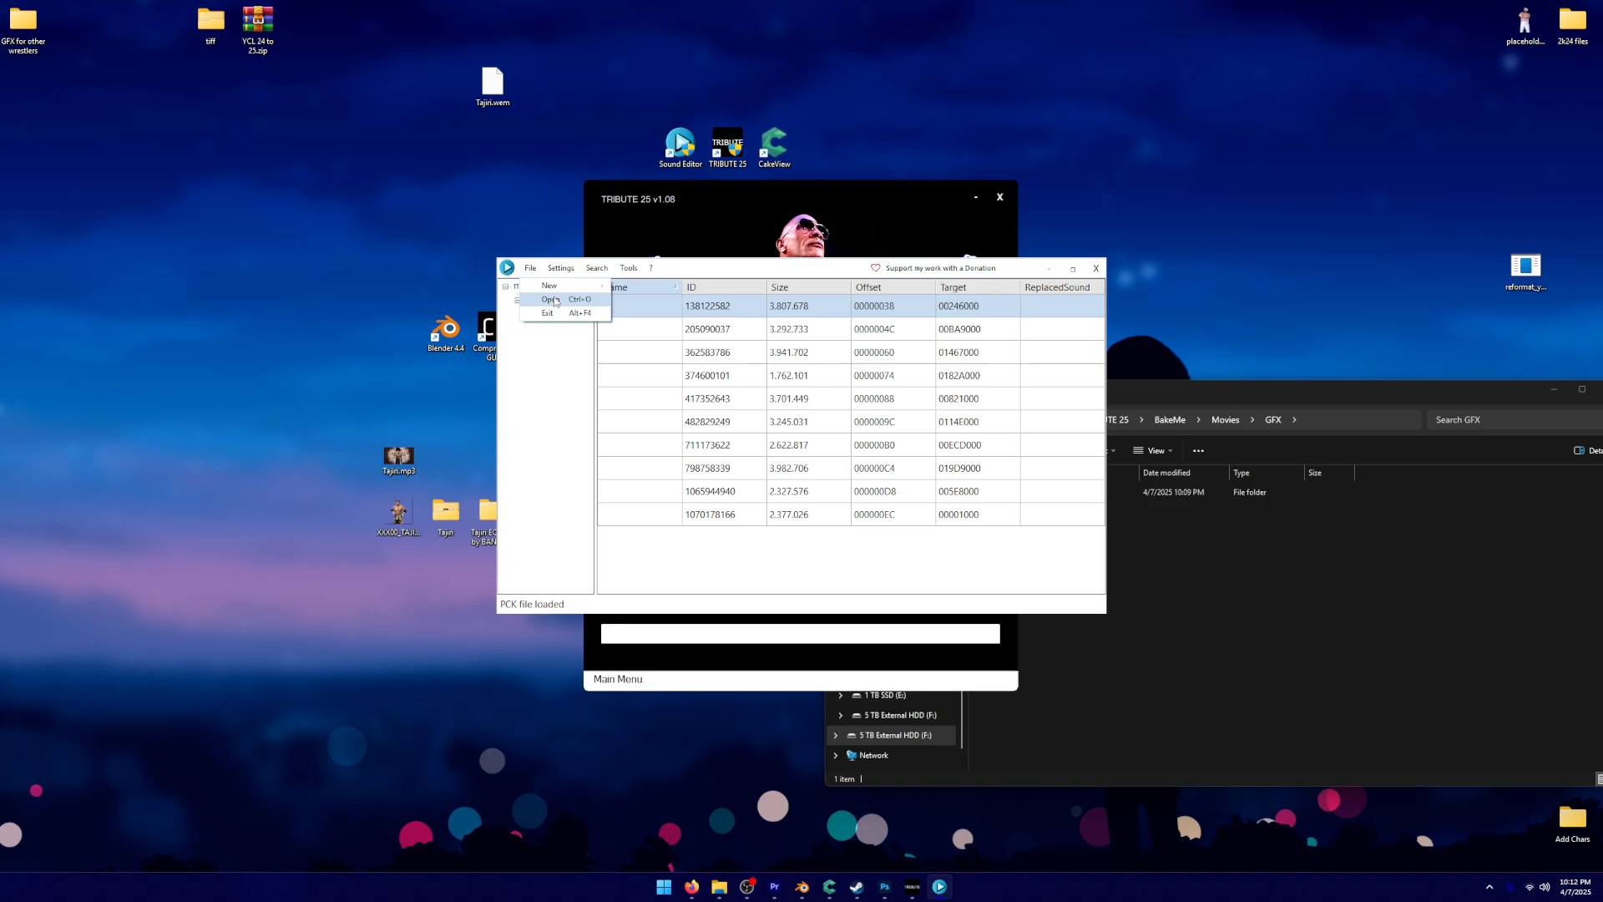
pyautogui.click(549, 298)
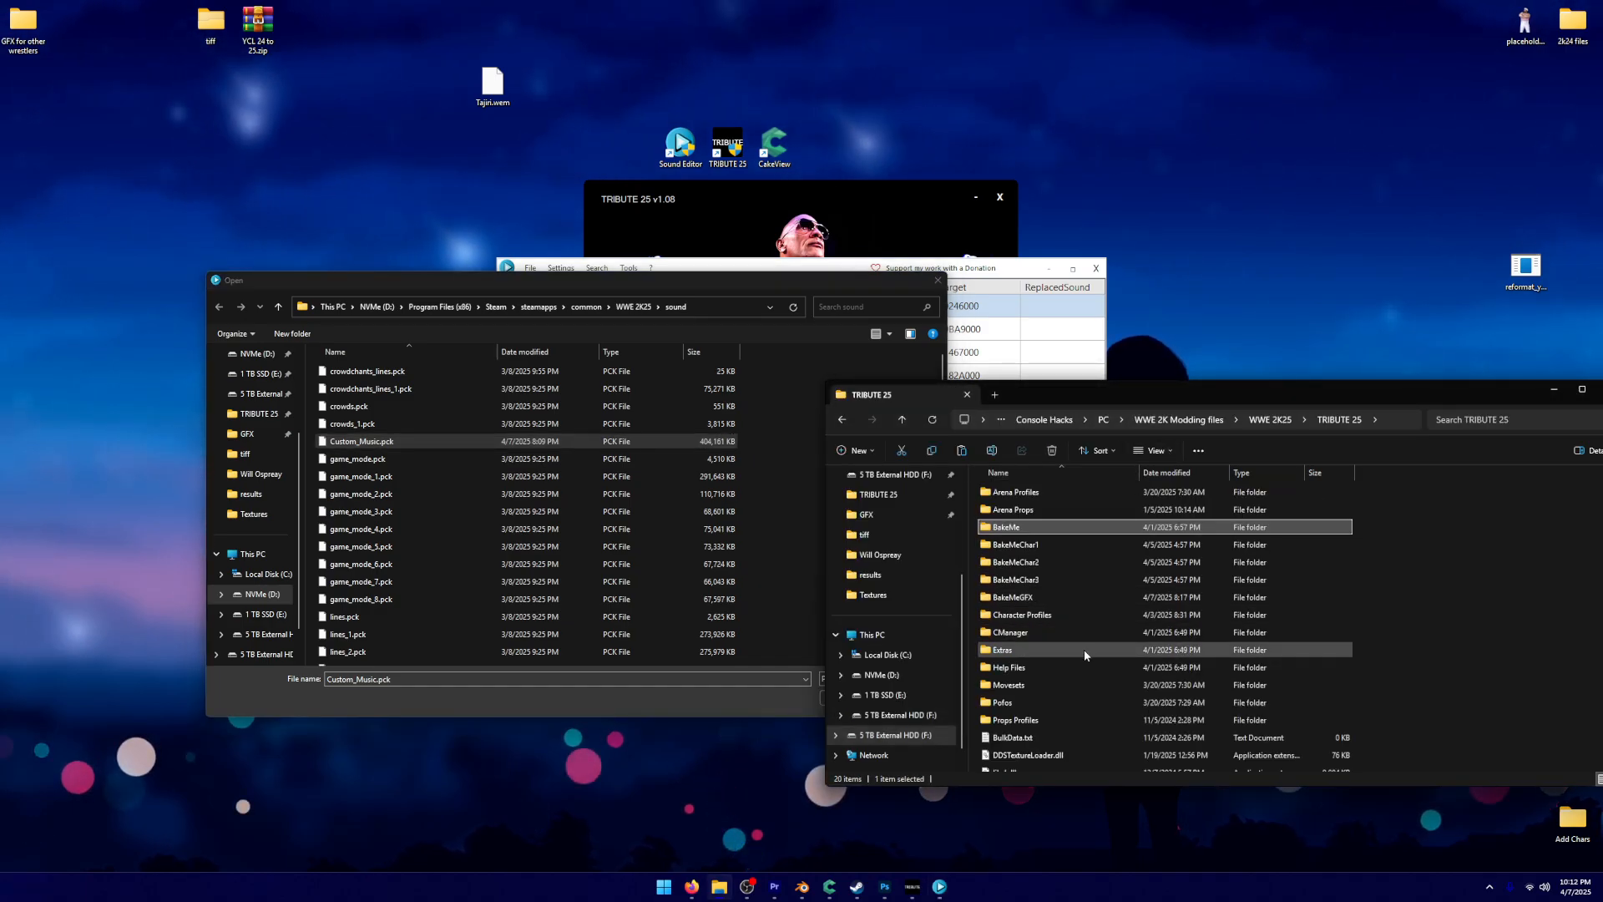
pyautogui.doubleClick(1000, 649)
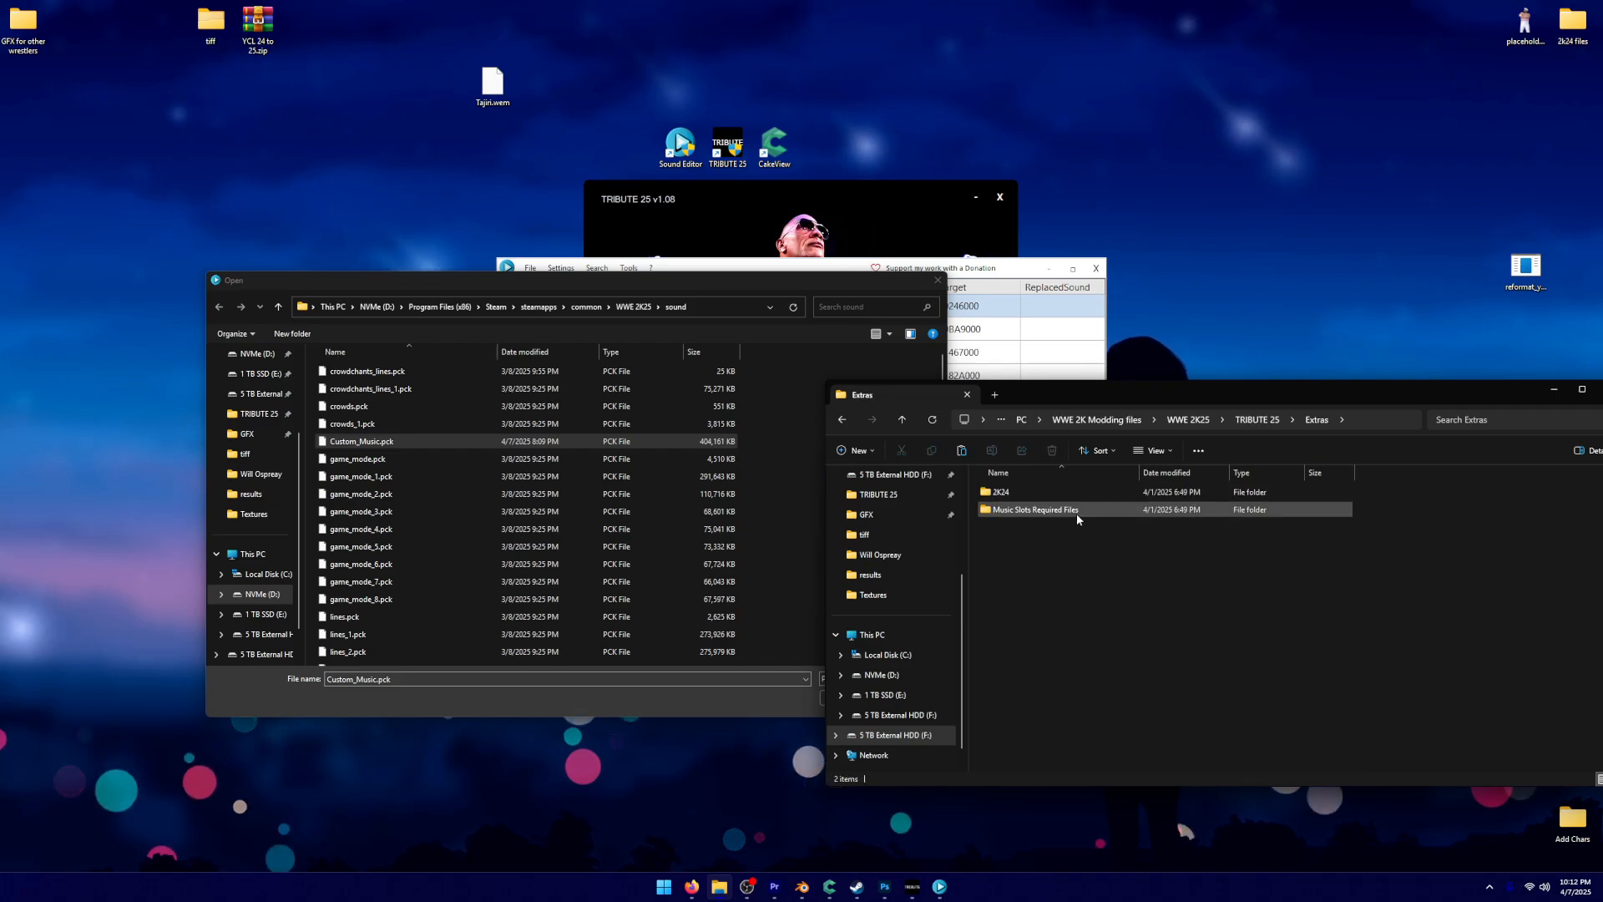
pyautogui.doubleClick(1034, 509)
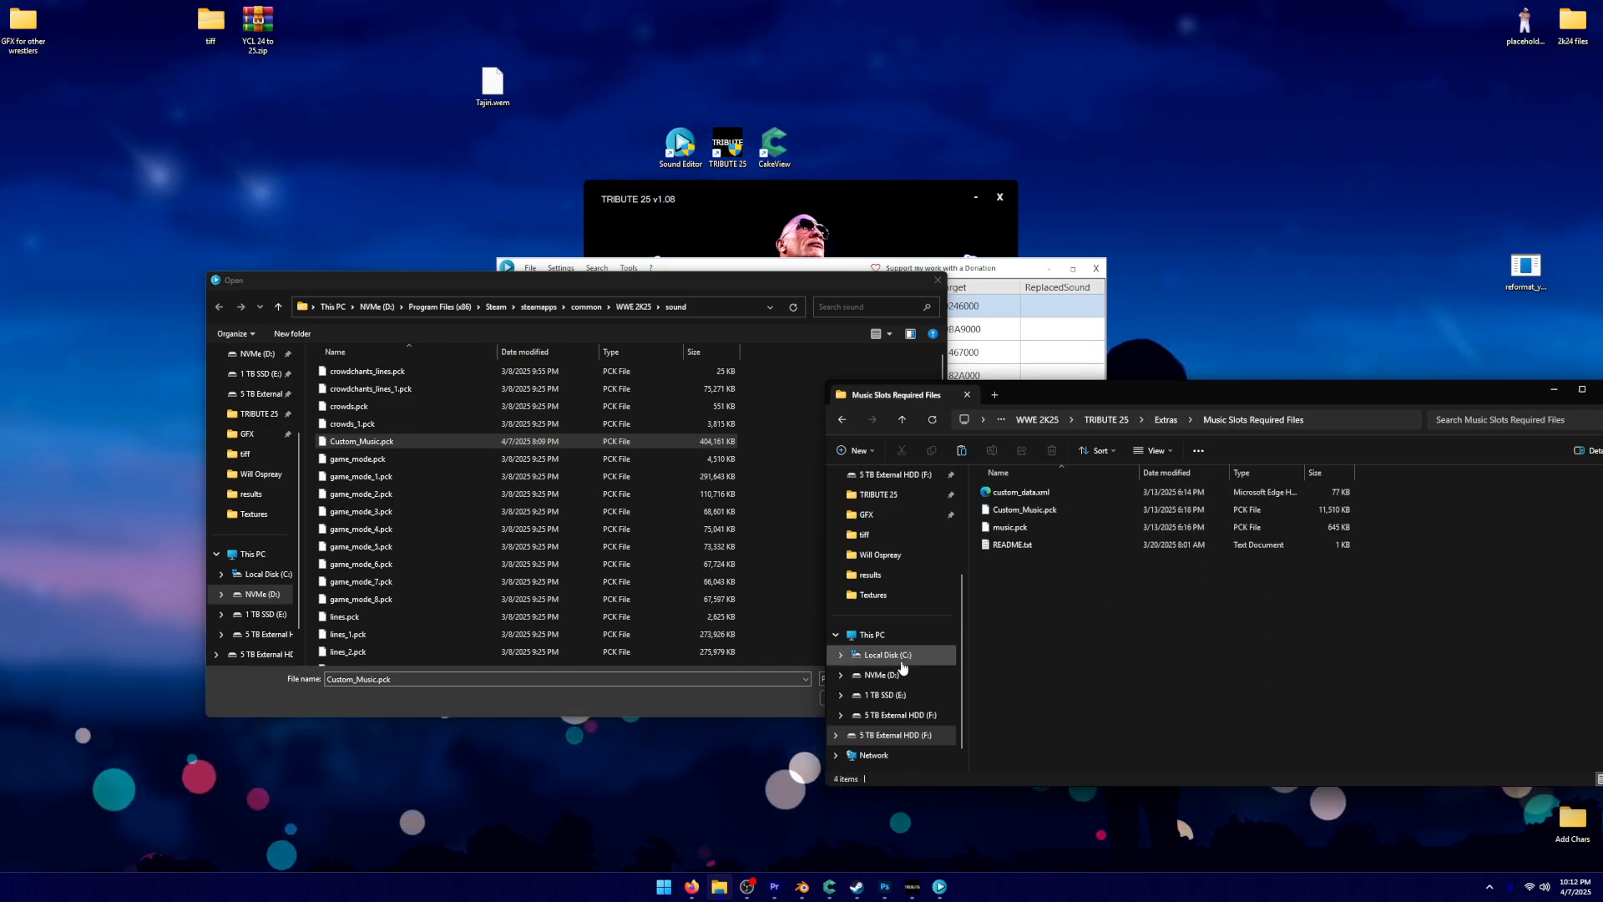
pyautogui.click(1009, 526)
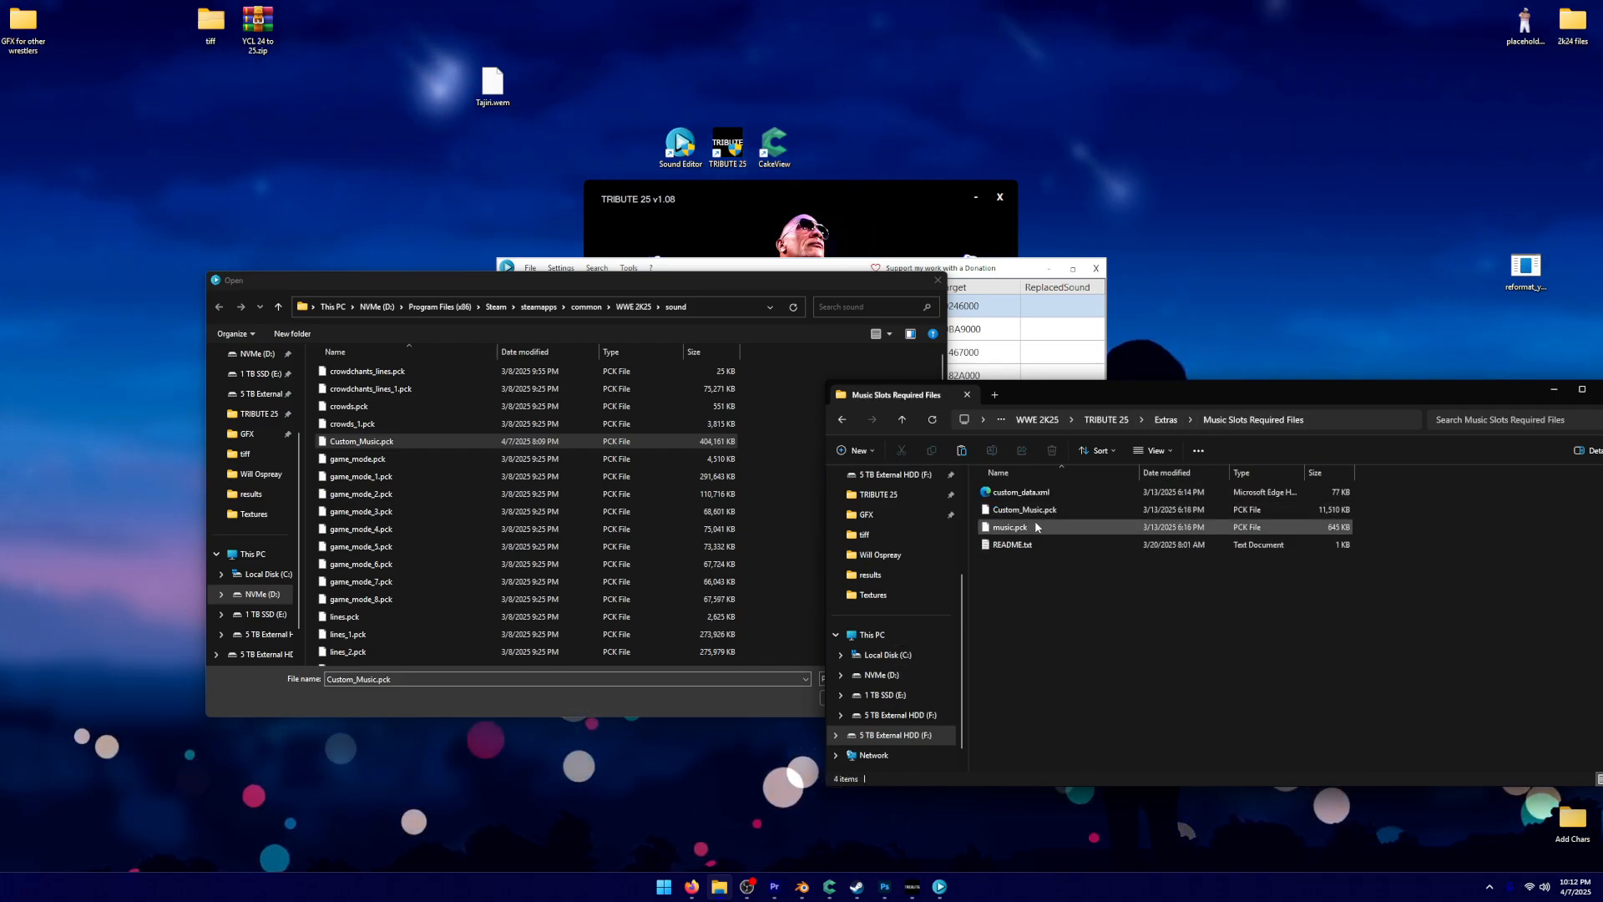
pyautogui.click(1022, 509)
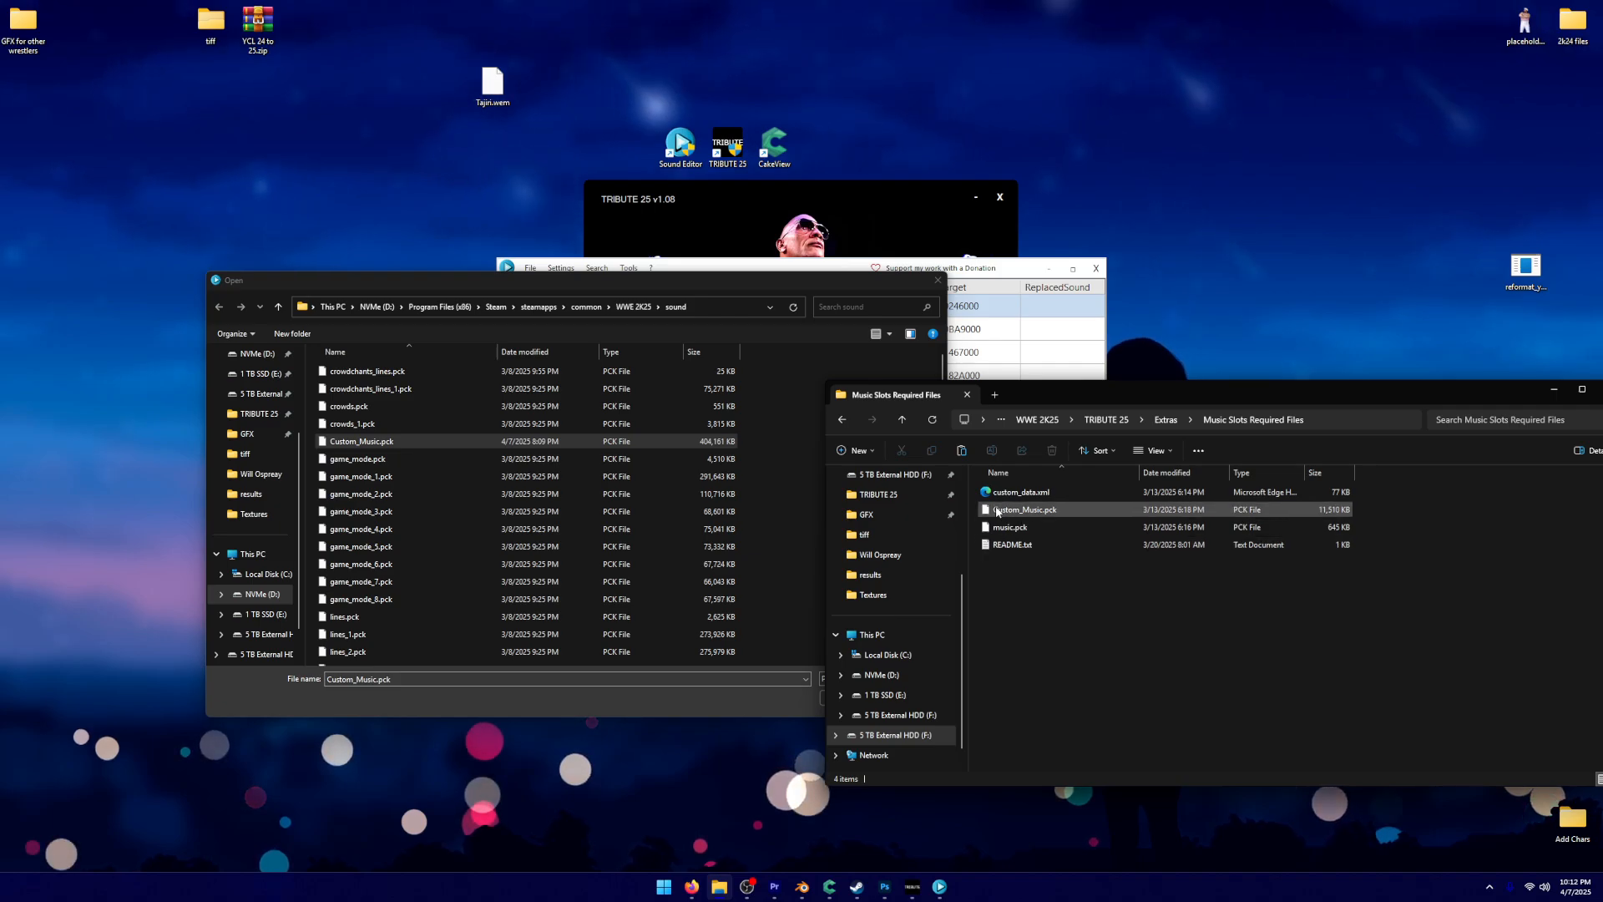
pyautogui.moveTo(1020, 491)
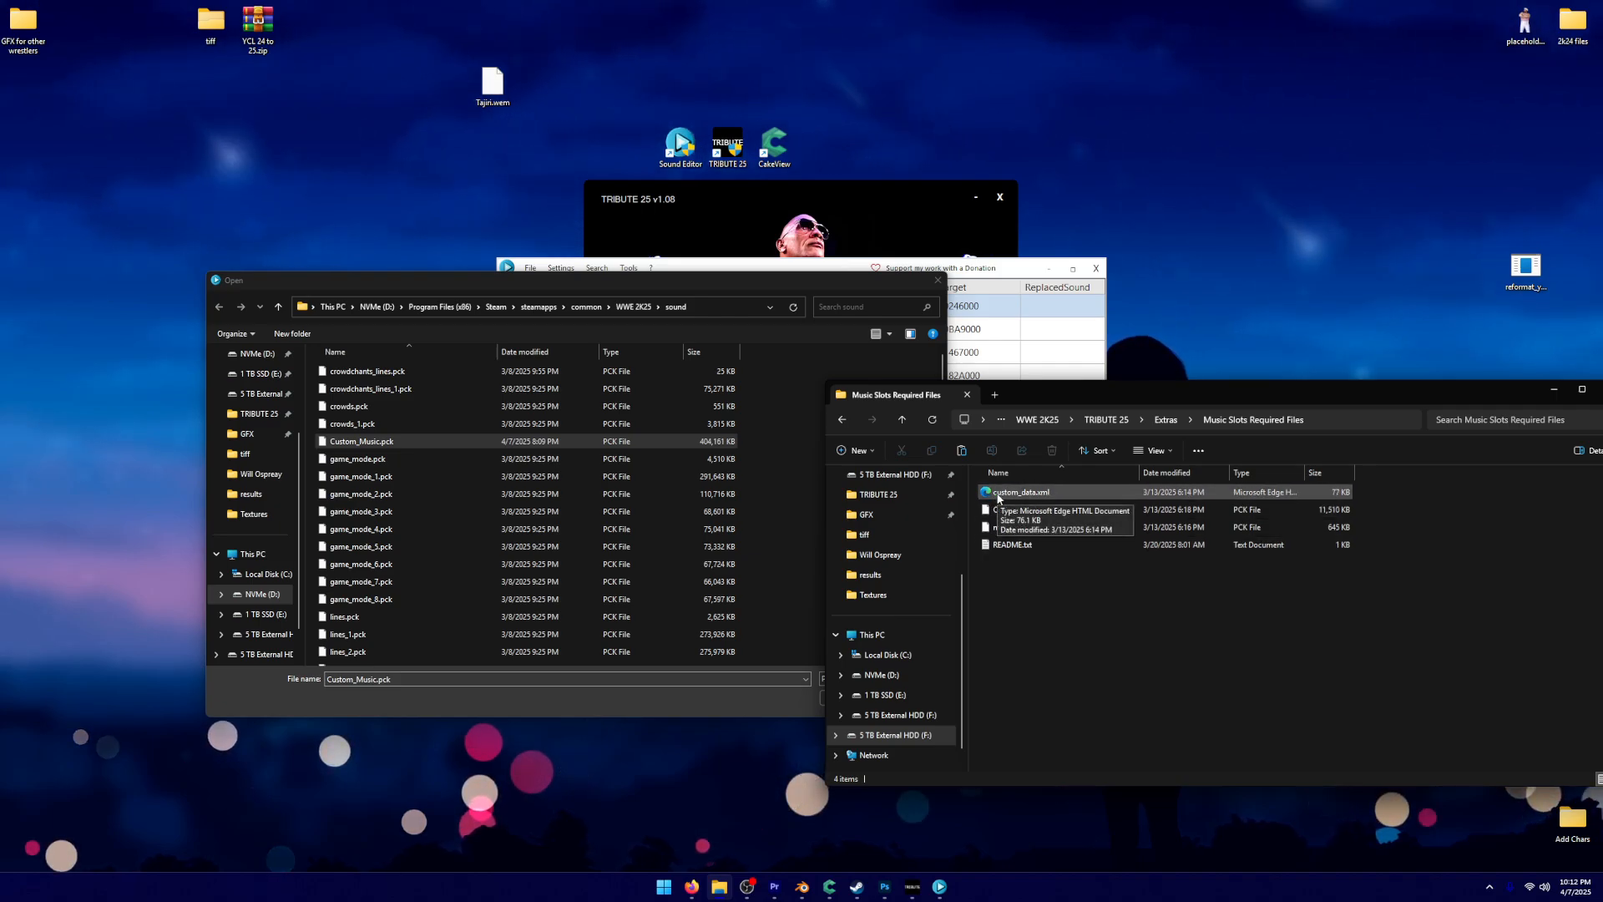
pyautogui.doubleClick(1014, 544)
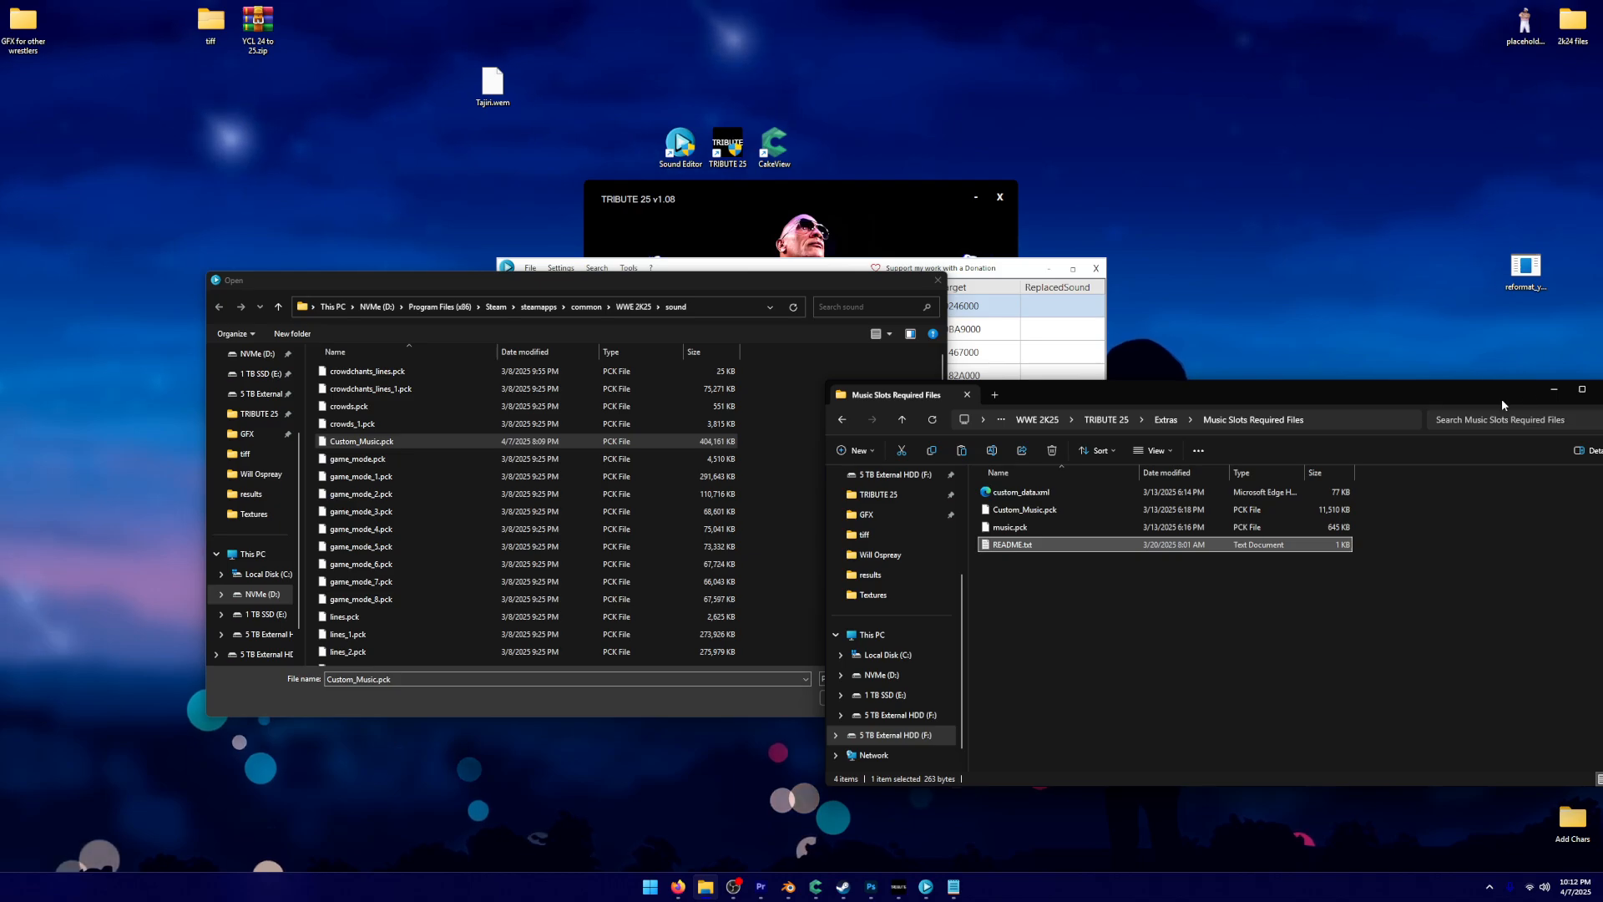
pyautogui.click(843, 680)
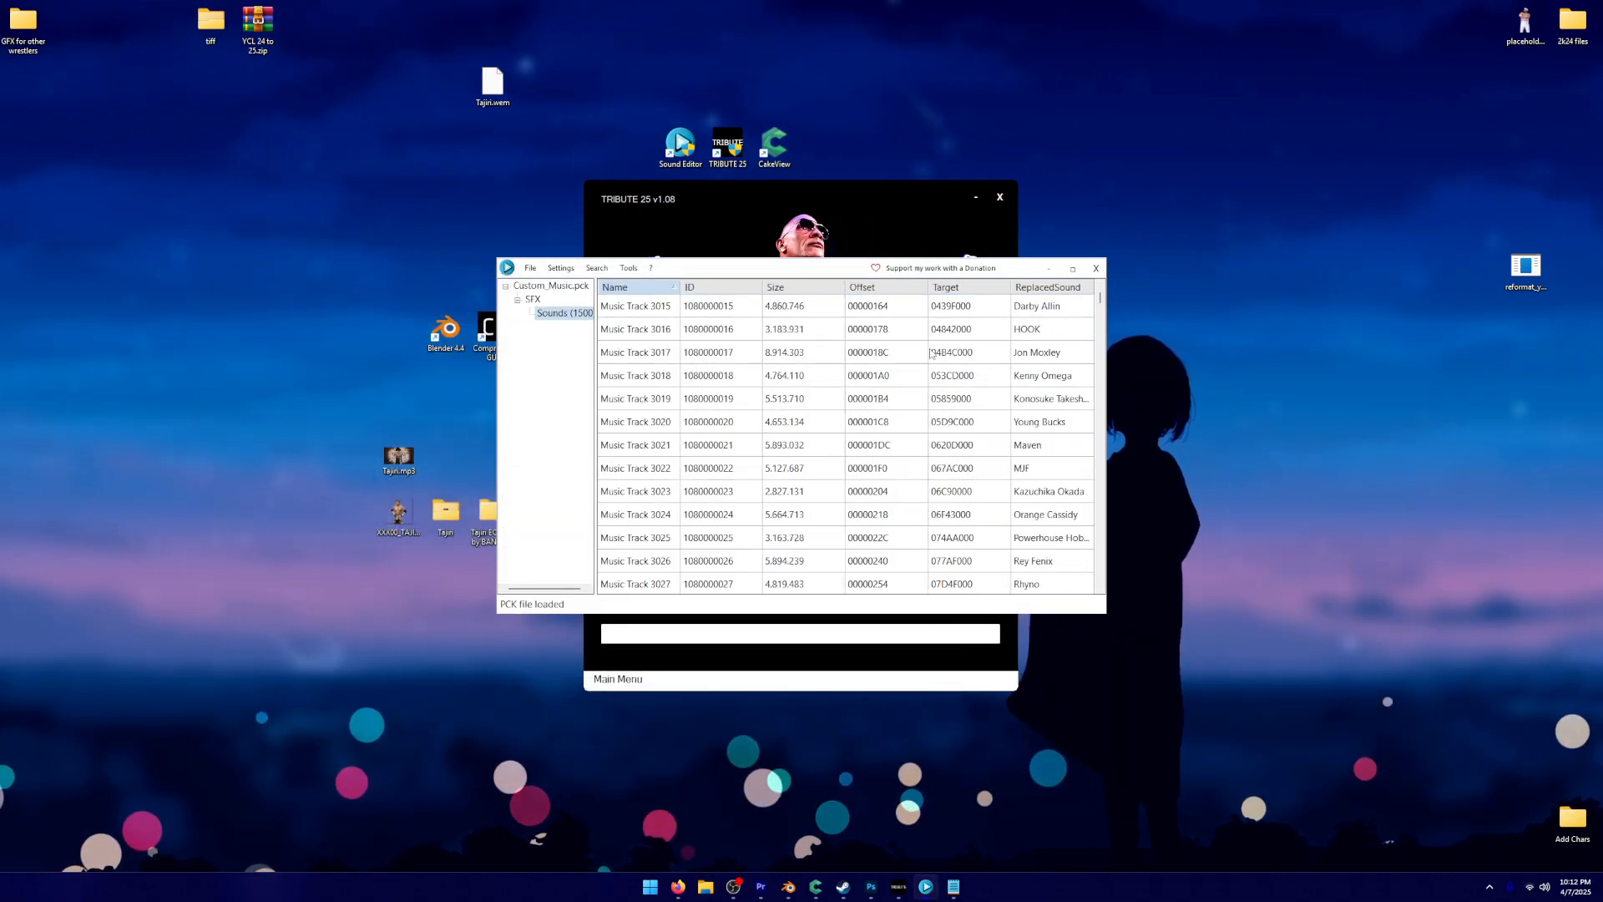
# Import Tajiri.wem into placeholder Music Track 3079
pyautogui.scroll(-3)
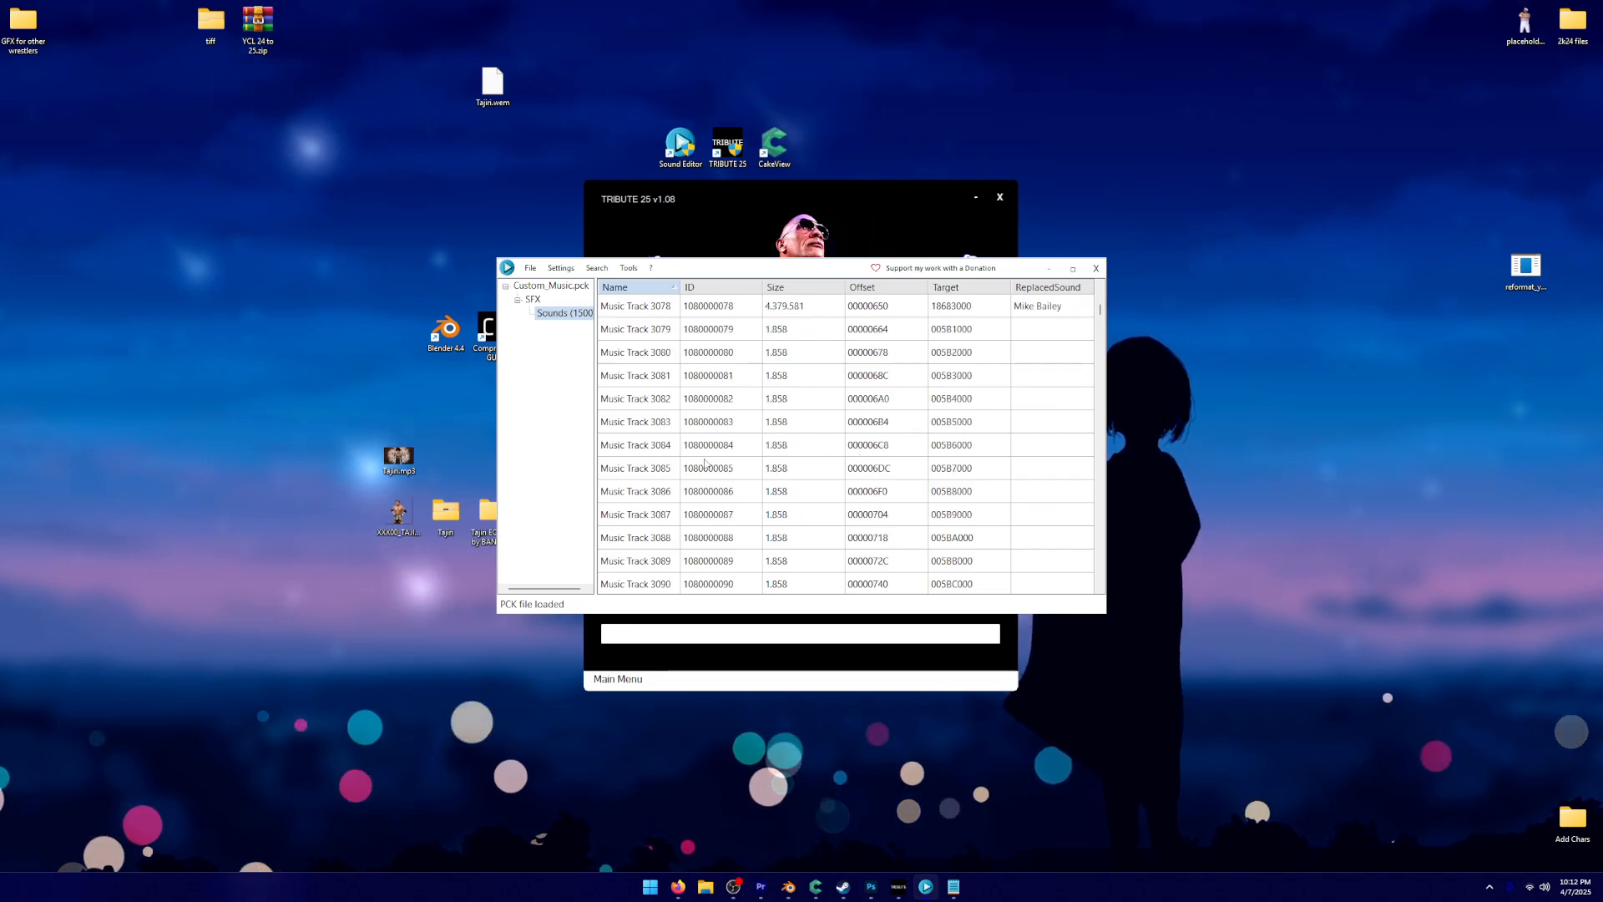
pyautogui.scroll(3)
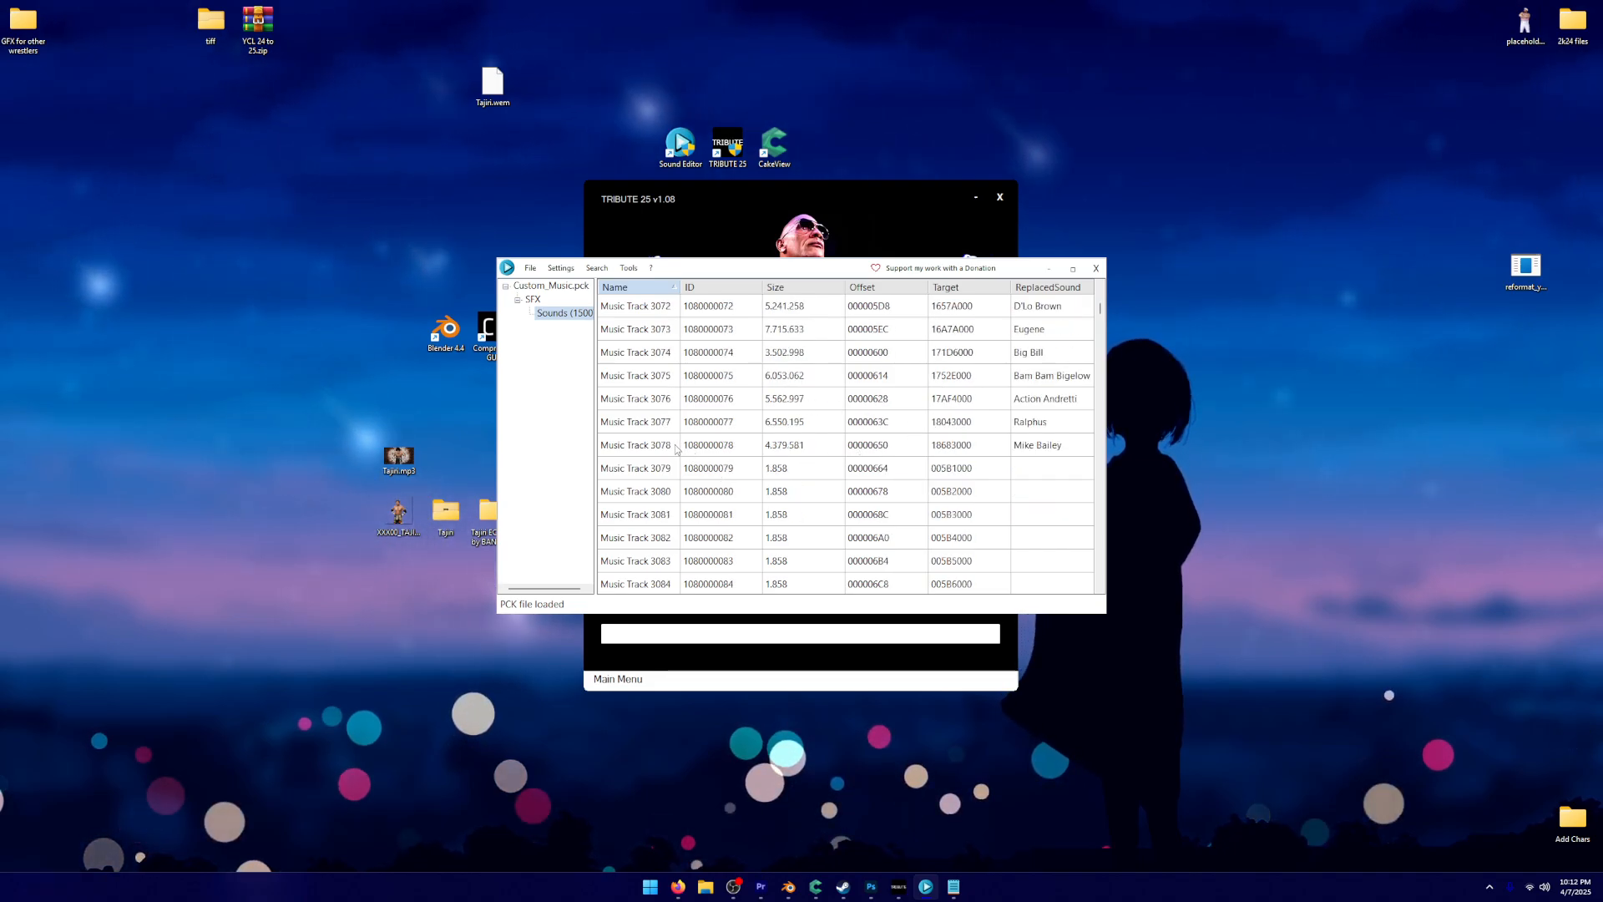
pyautogui.scroll(3)
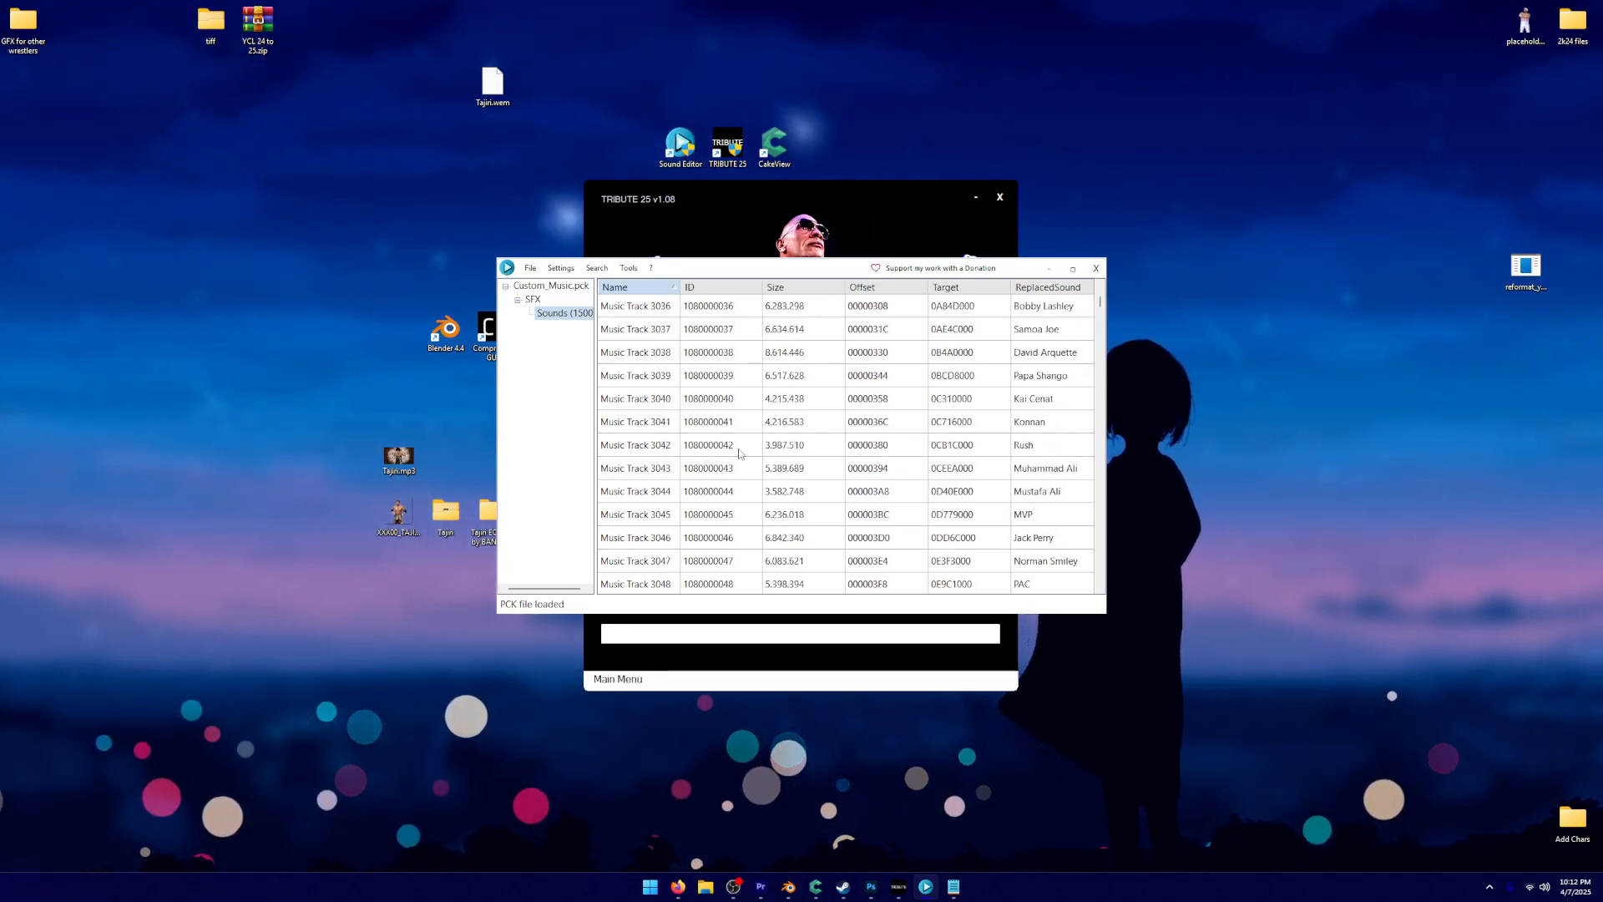
pyautogui.scroll(3)
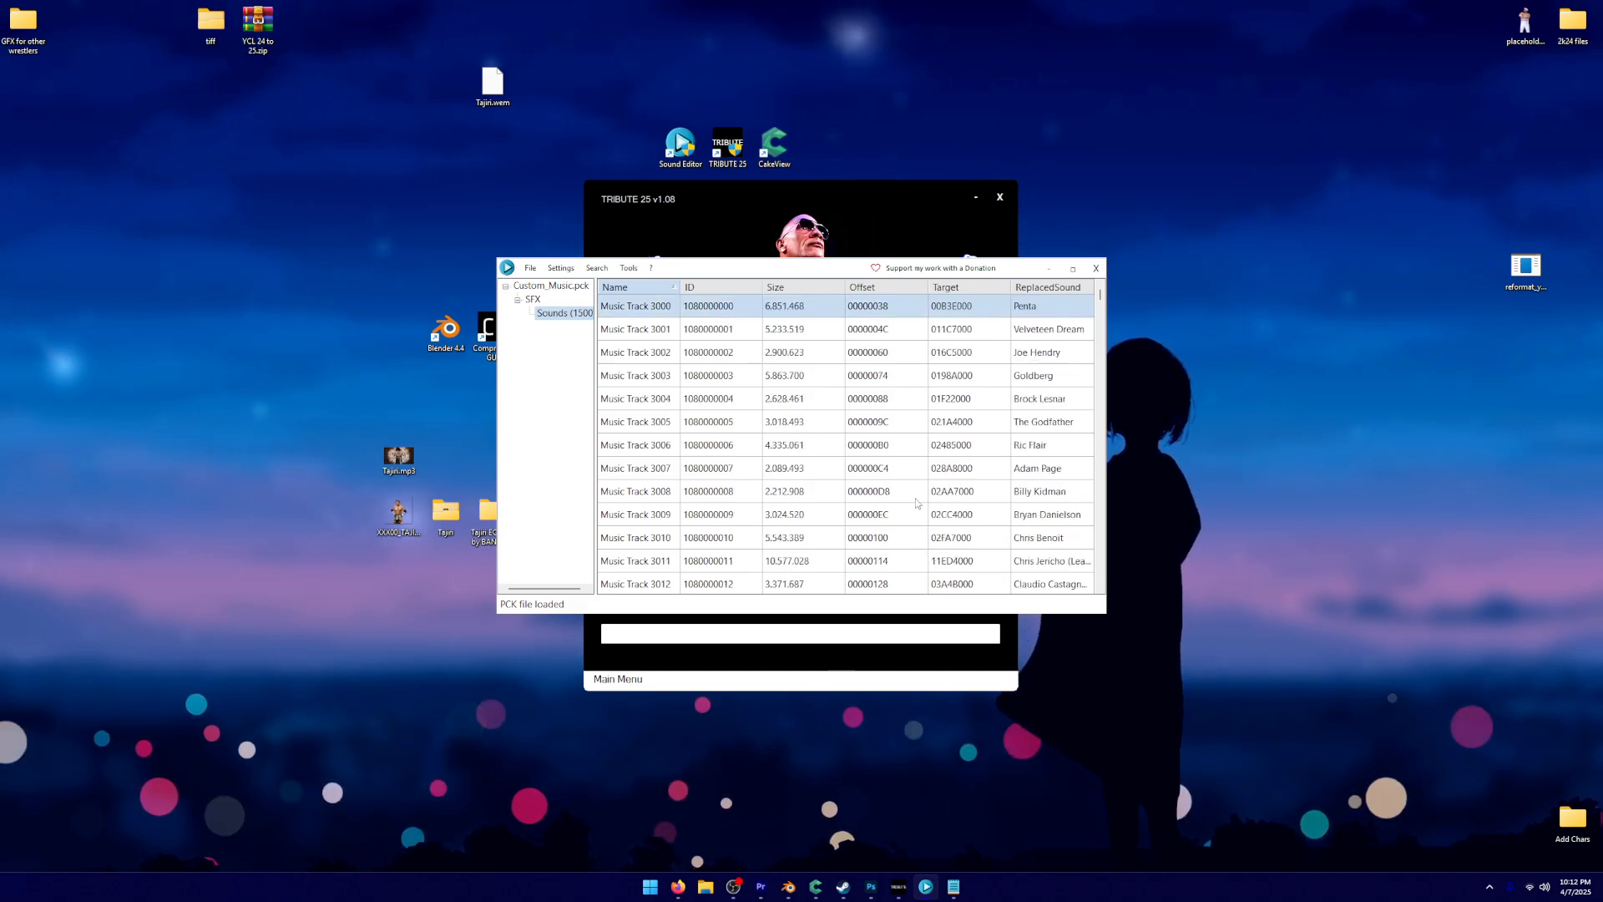
pyautogui.scroll(-3)
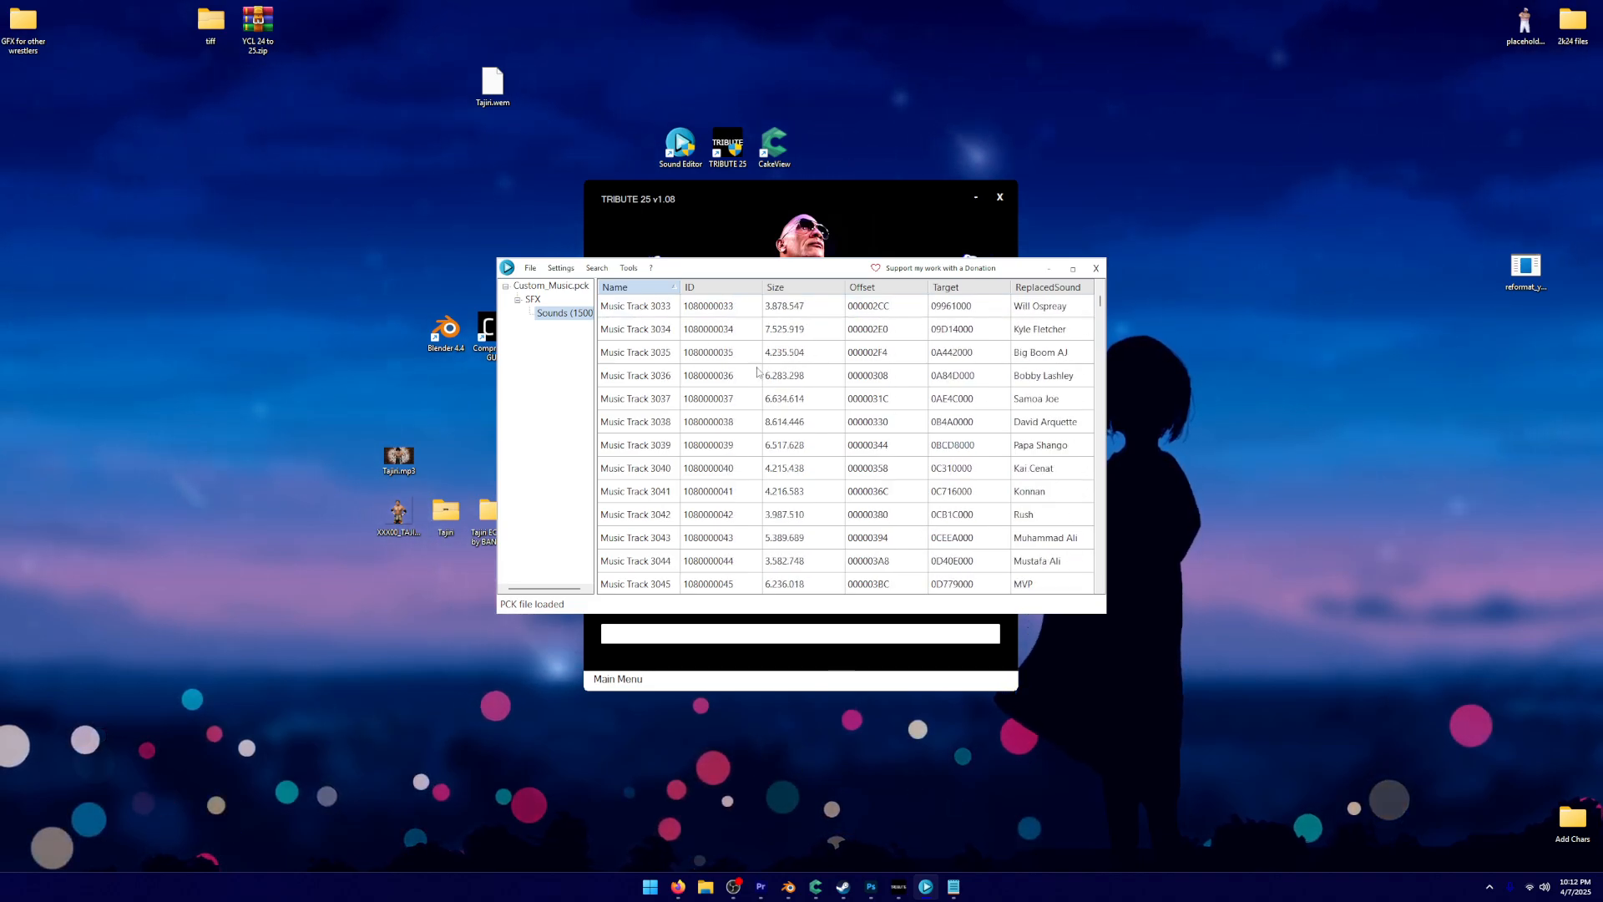
pyautogui.scroll(-3)
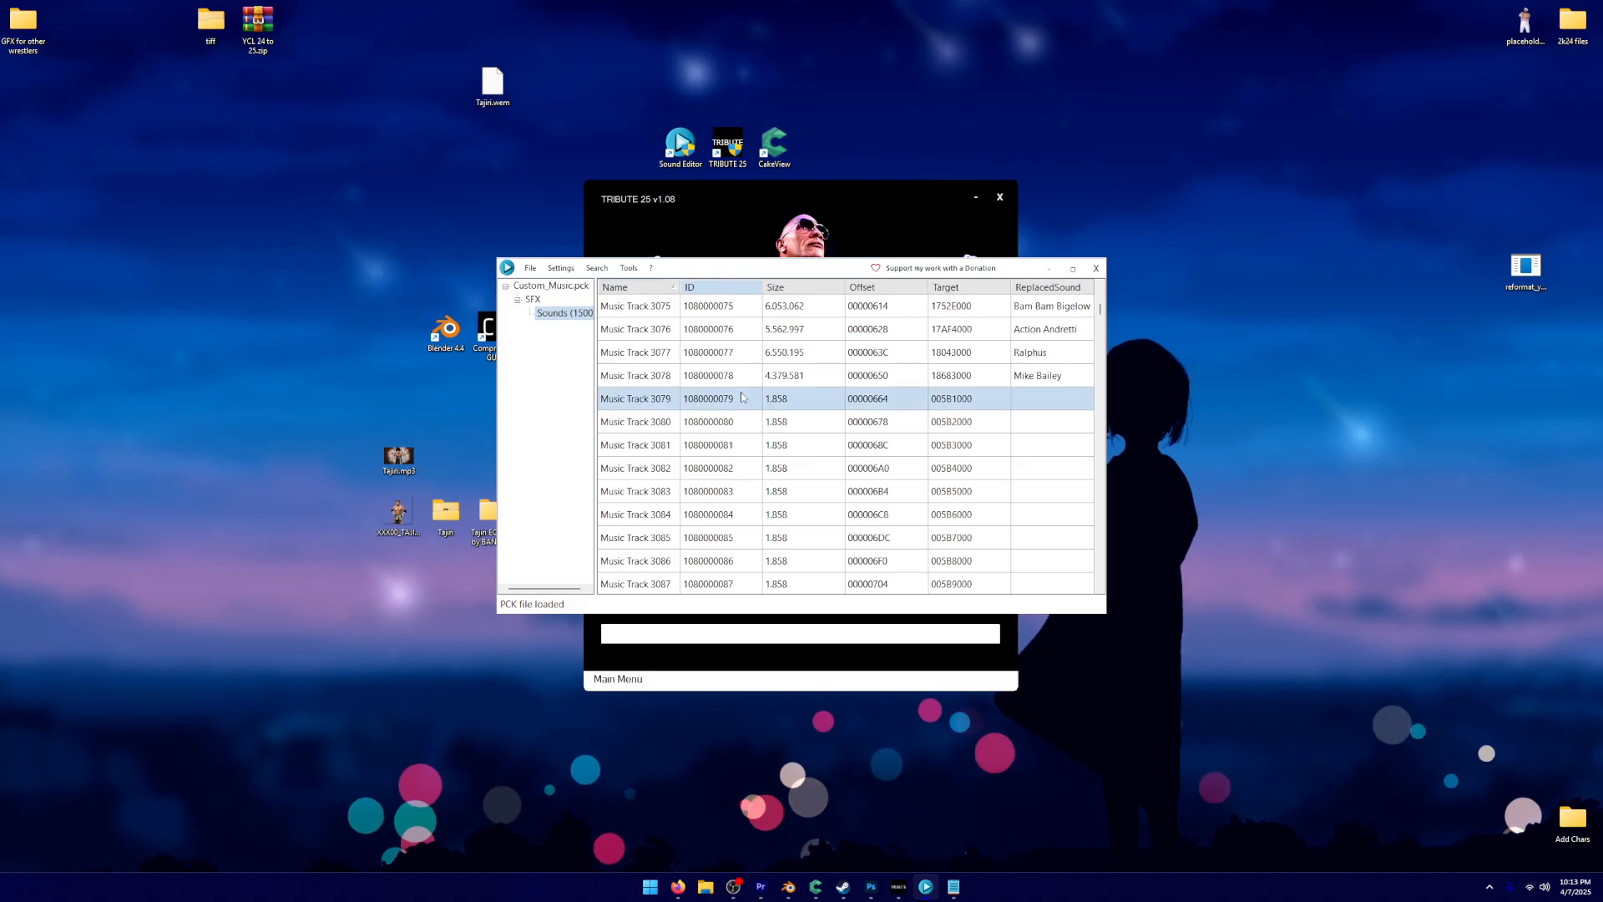
pyautogui.rightClick(736, 397)
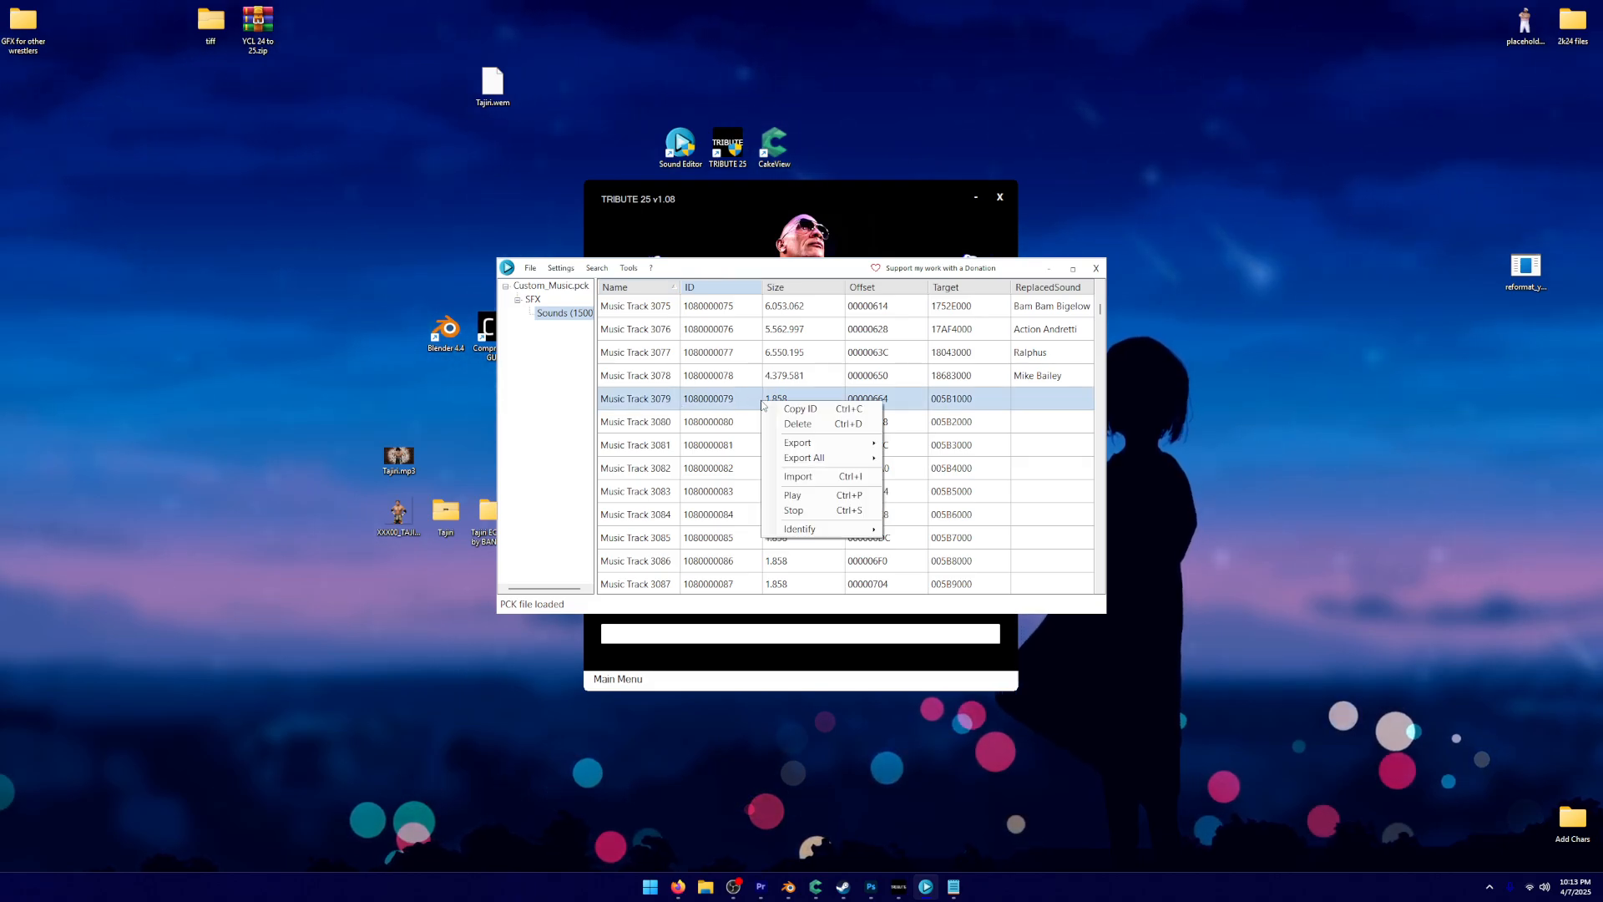
pyautogui.click(798, 476)
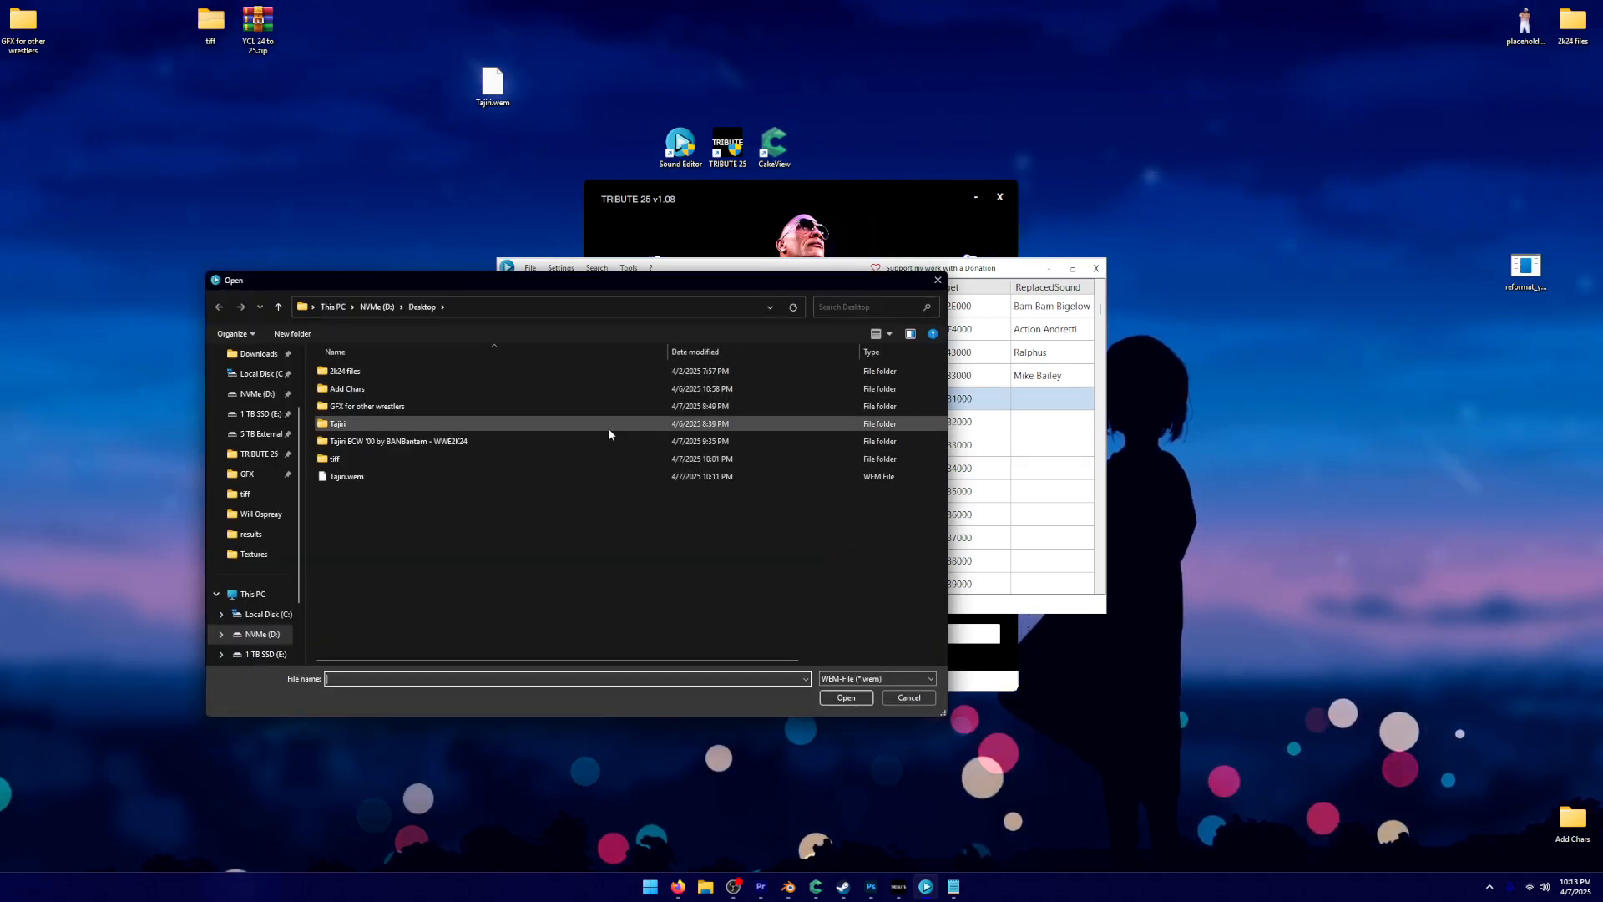
pyautogui.click(845, 699)
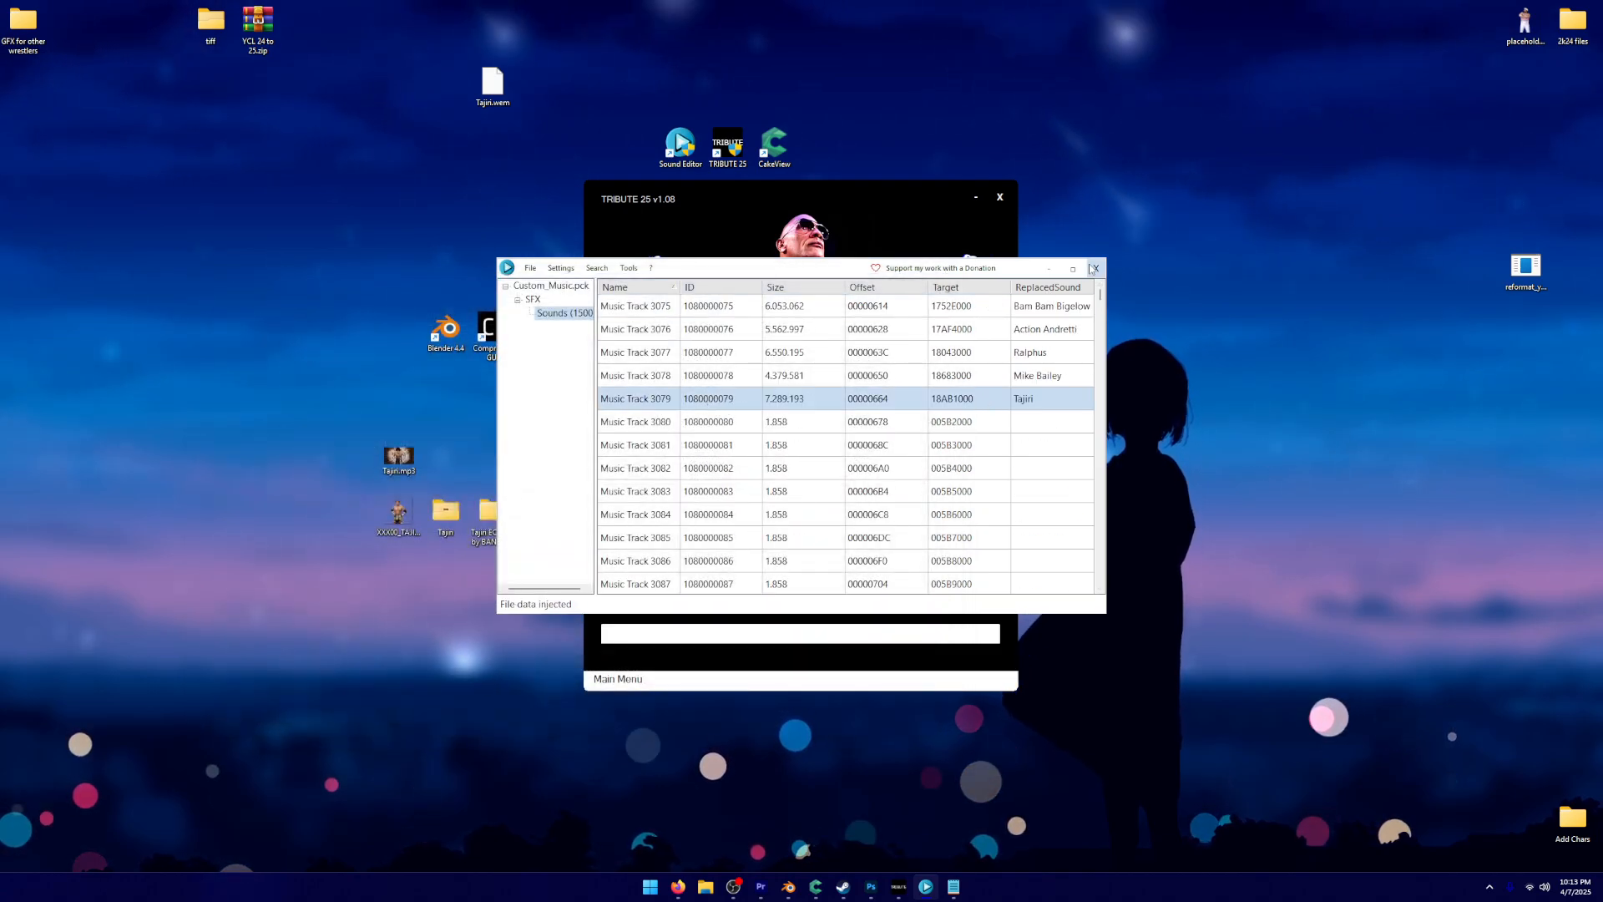
# Add music track ID 3079, star name Tajiri, type DEFAULT, to the game soundtrack
pyautogui.click(1094, 267)
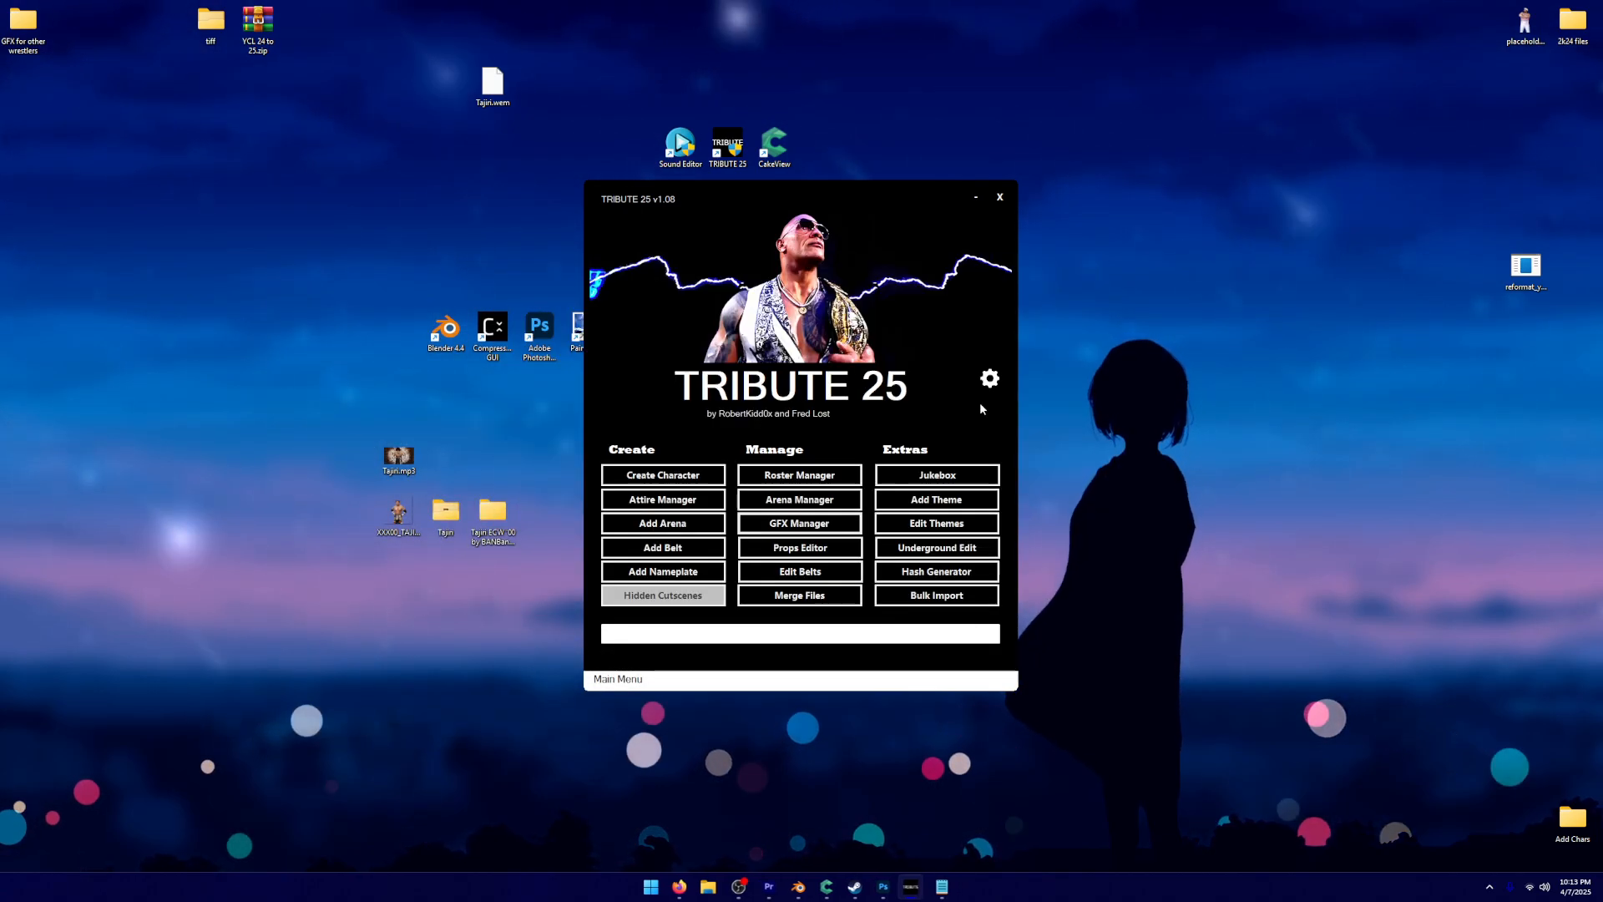
pyautogui.click(936, 474)
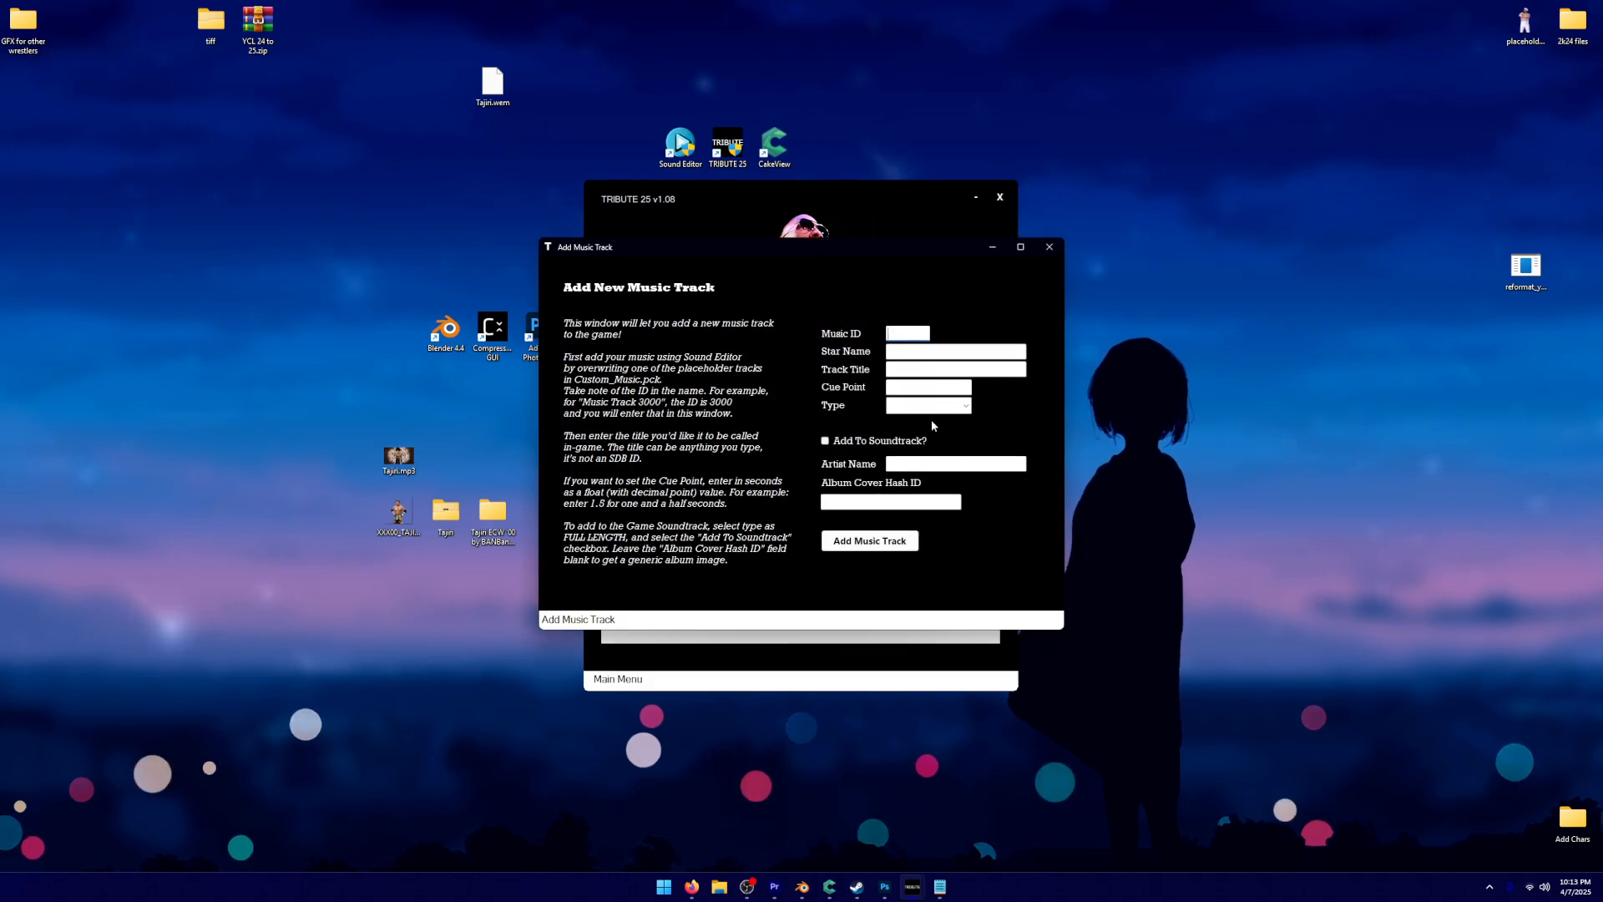
pyautogui.write('30')
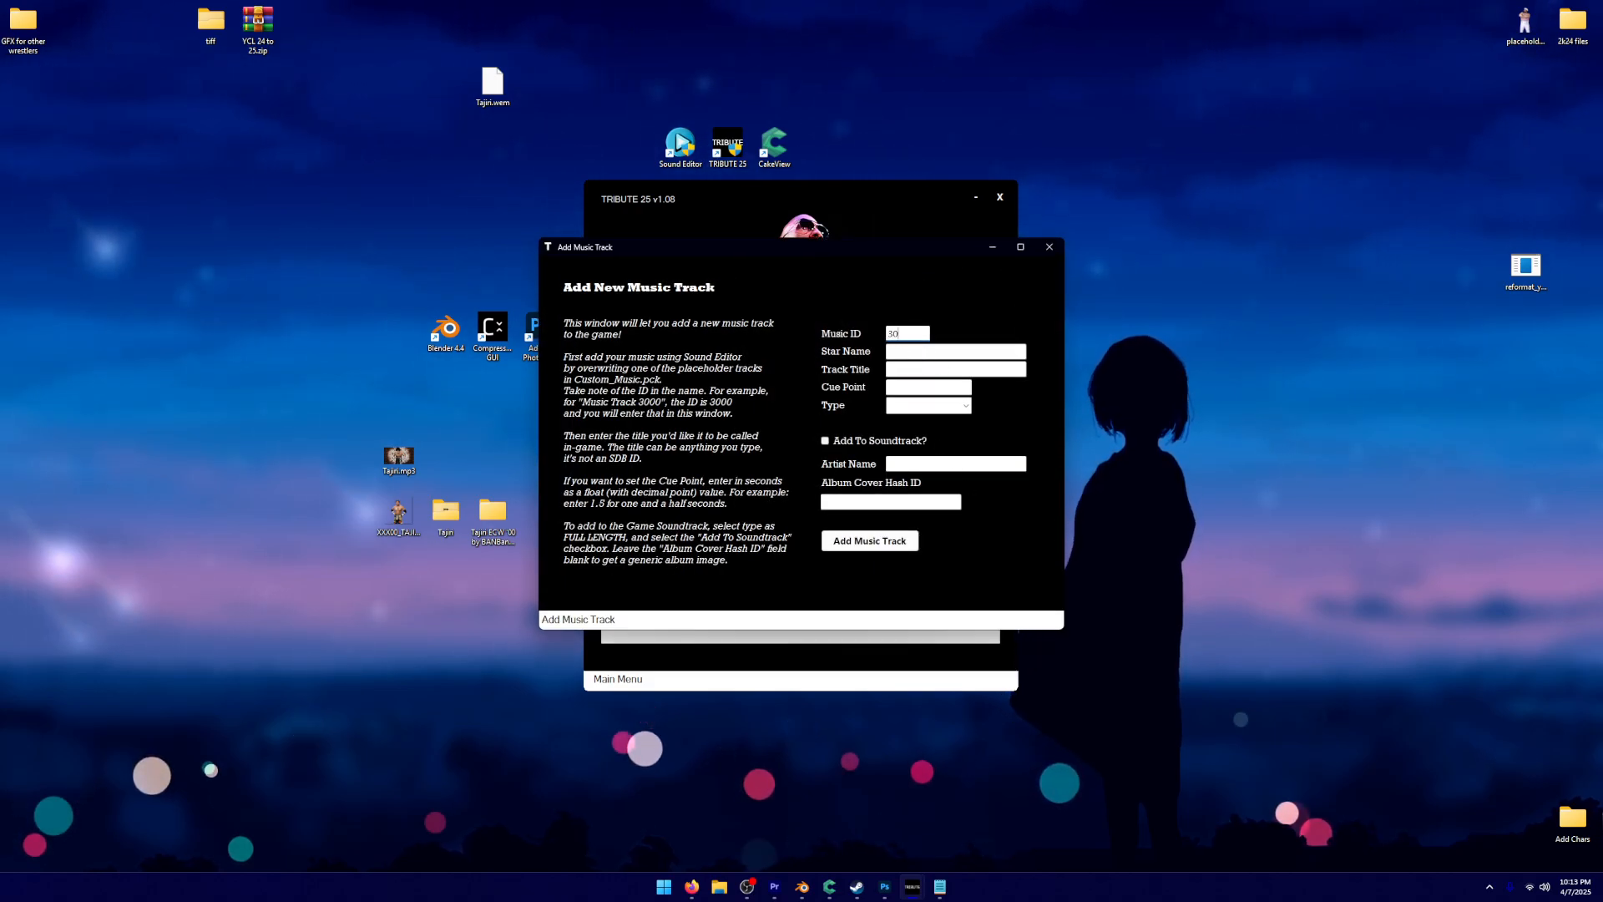
pyautogui.write('79')
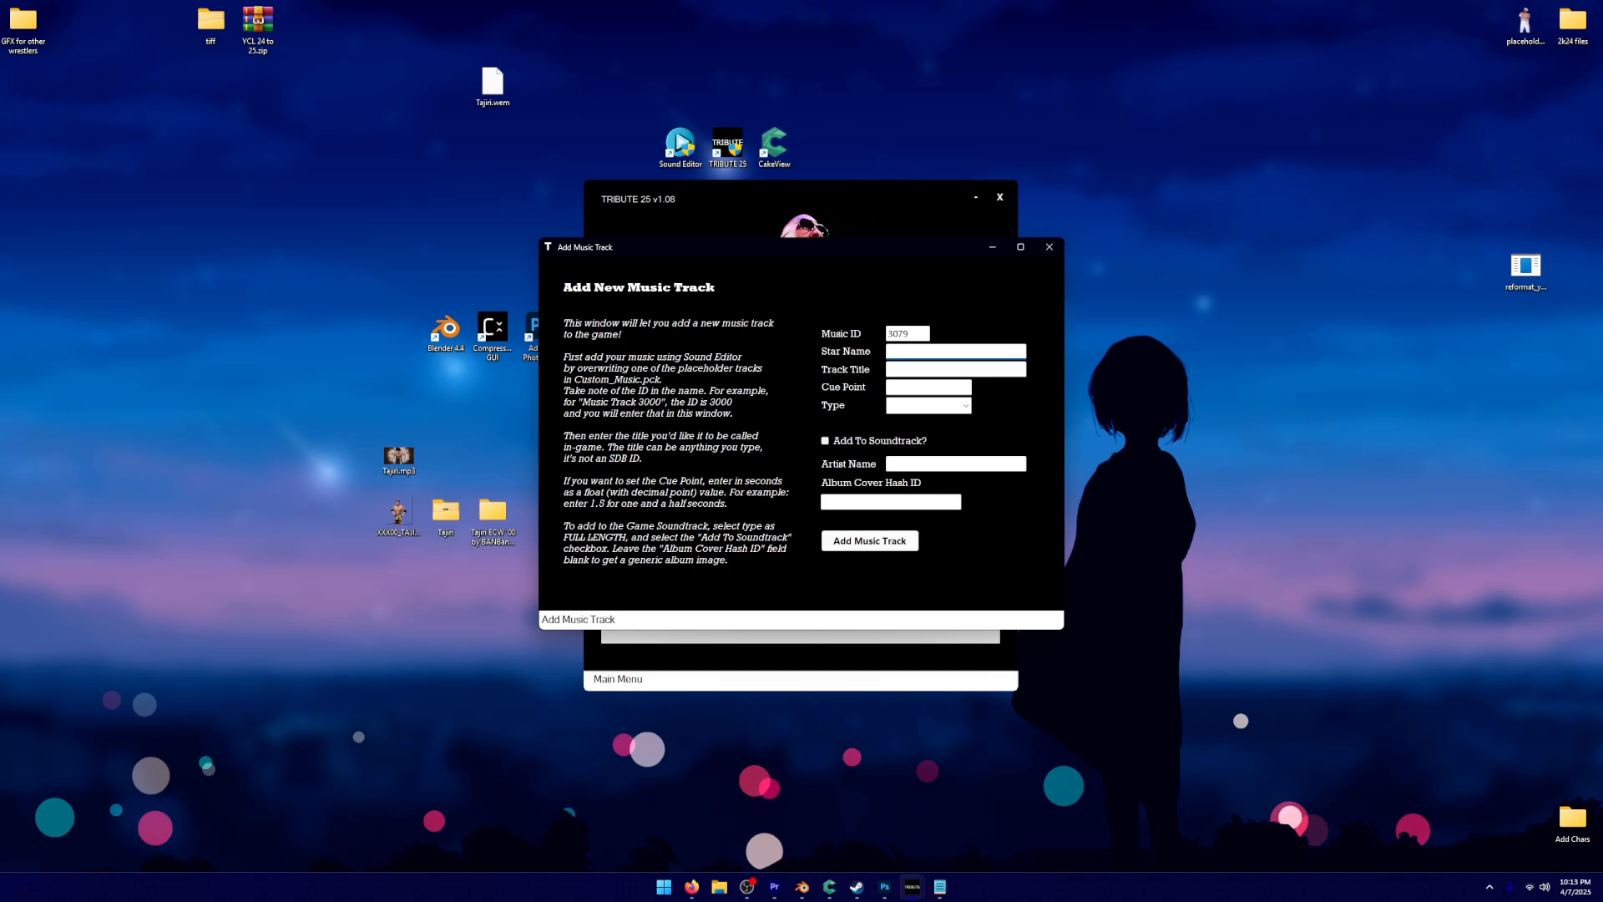
pyautogui.write('Tajiri')
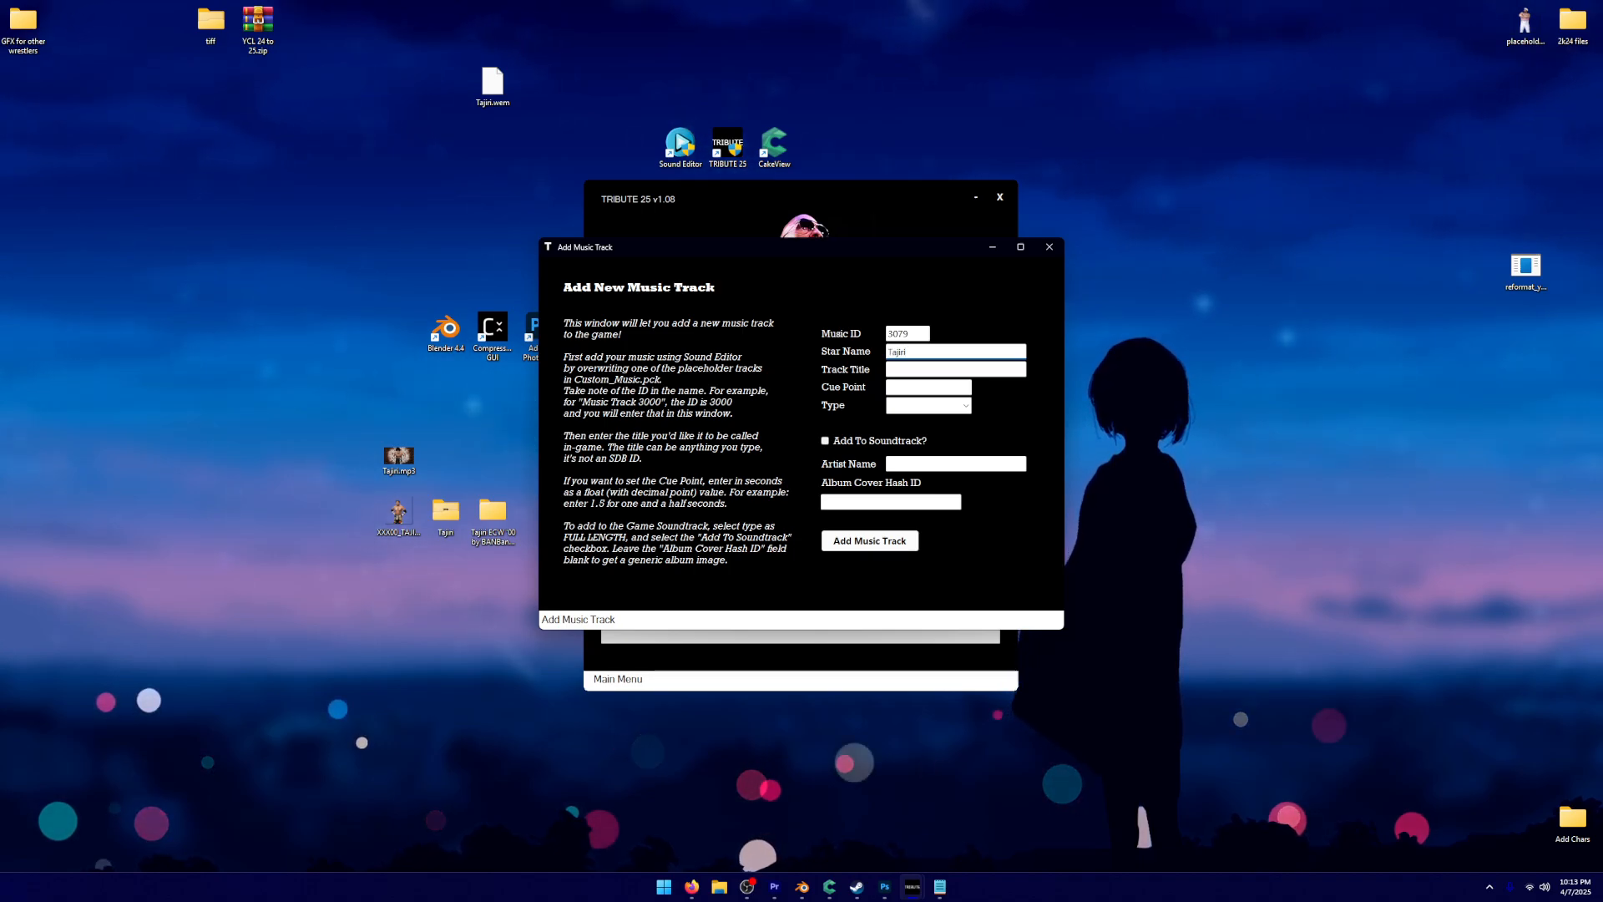
pyautogui.click(961, 405)
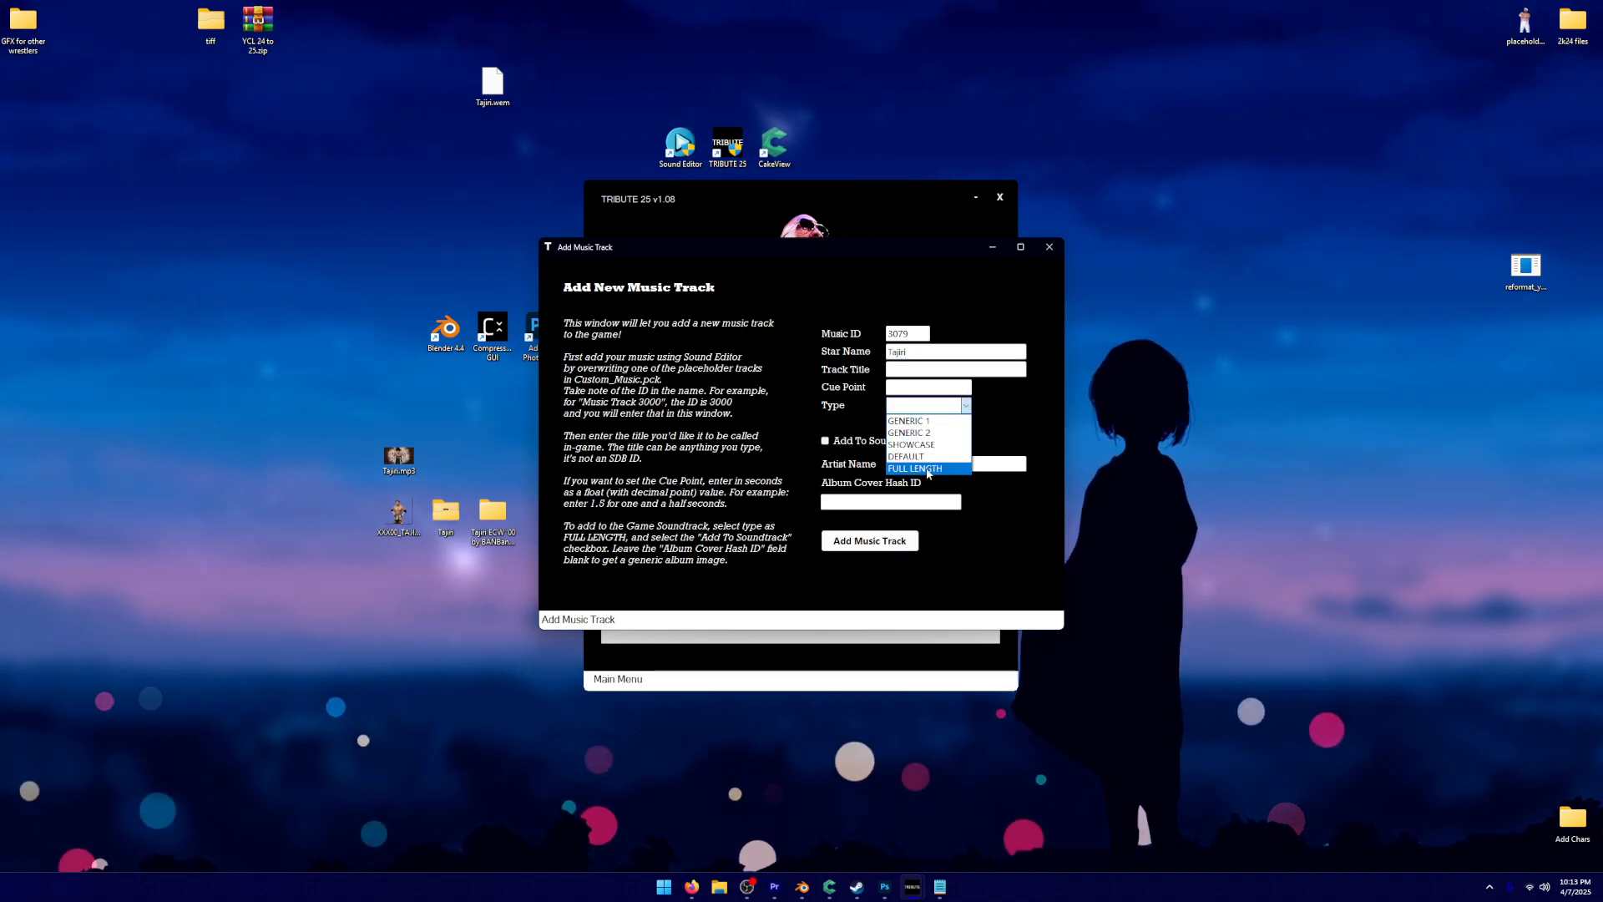
pyautogui.click(904, 455)
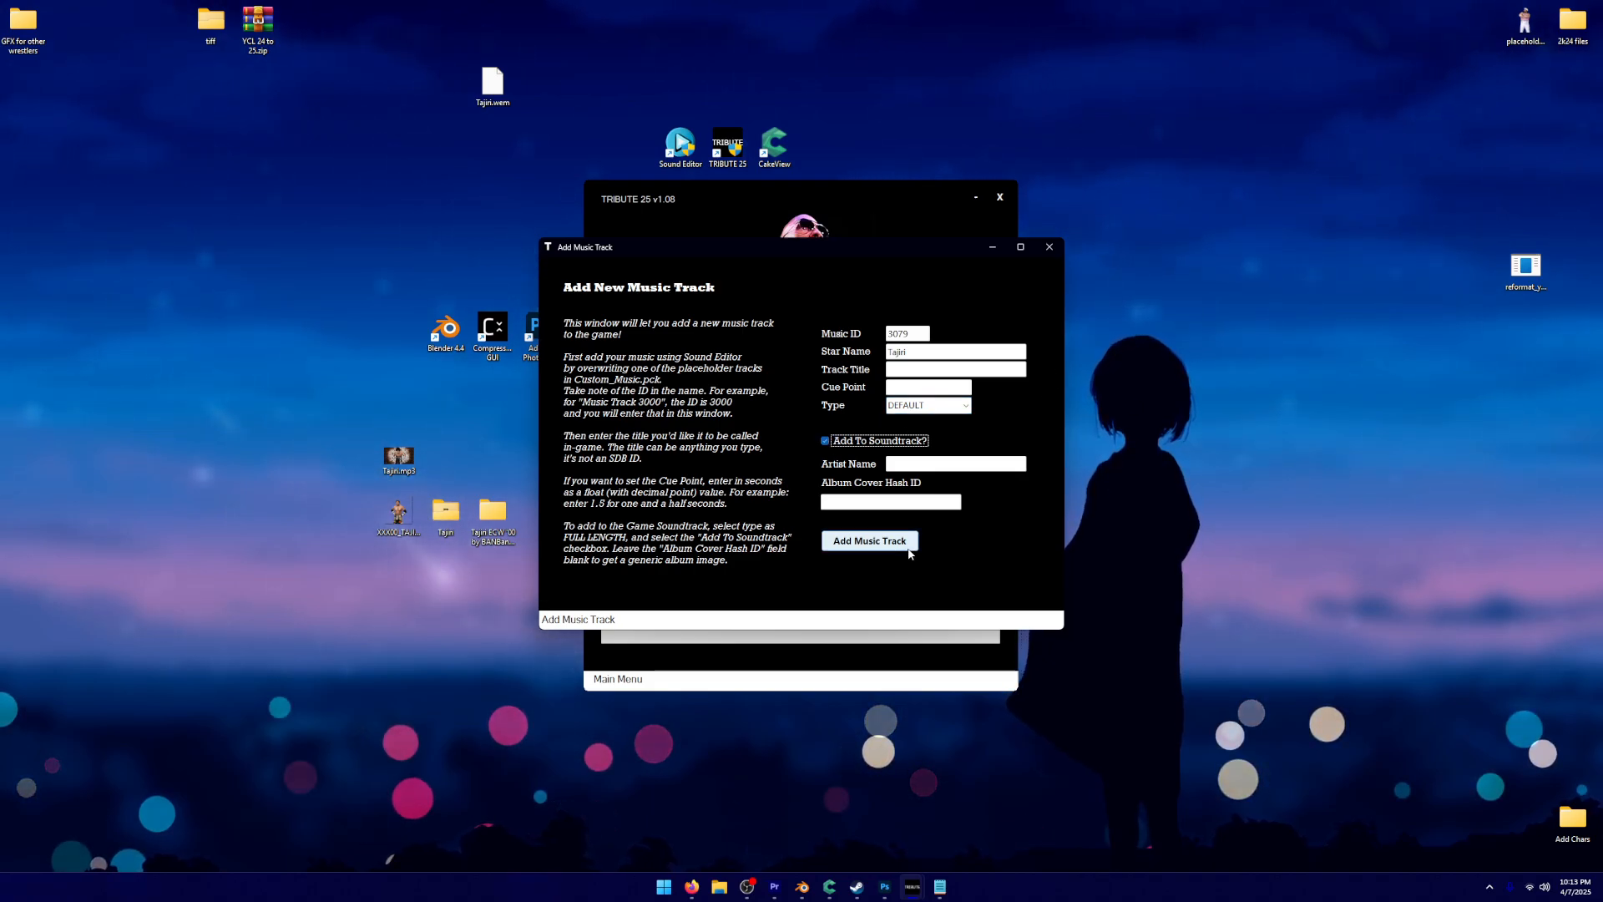
pyautogui.click(868, 540)
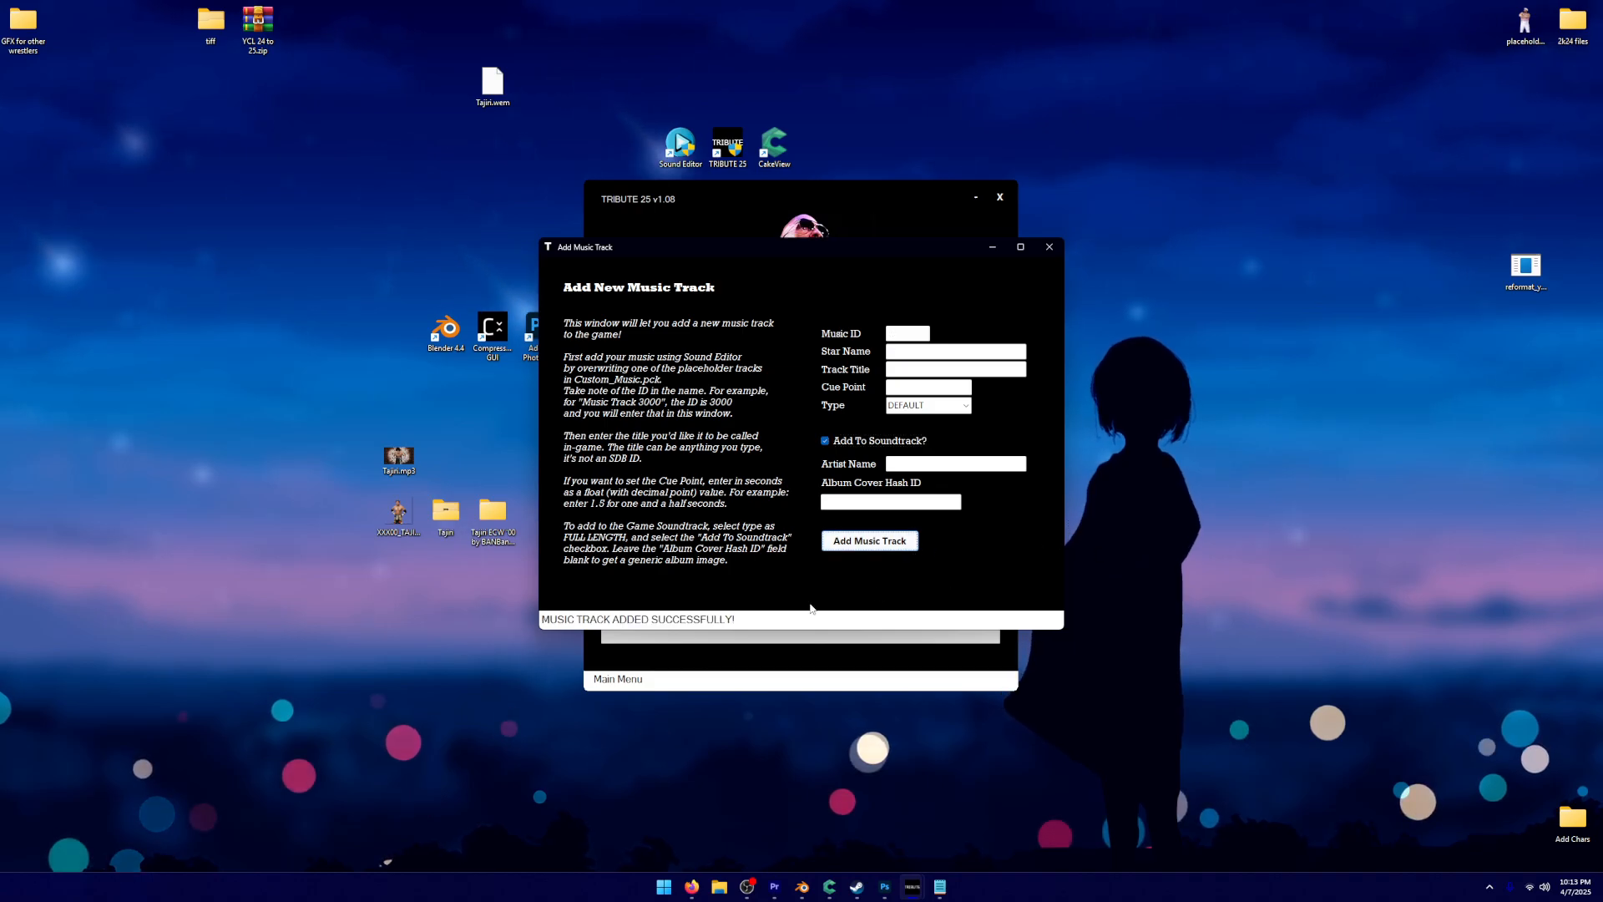
pyautogui.moveTo(979, 329)
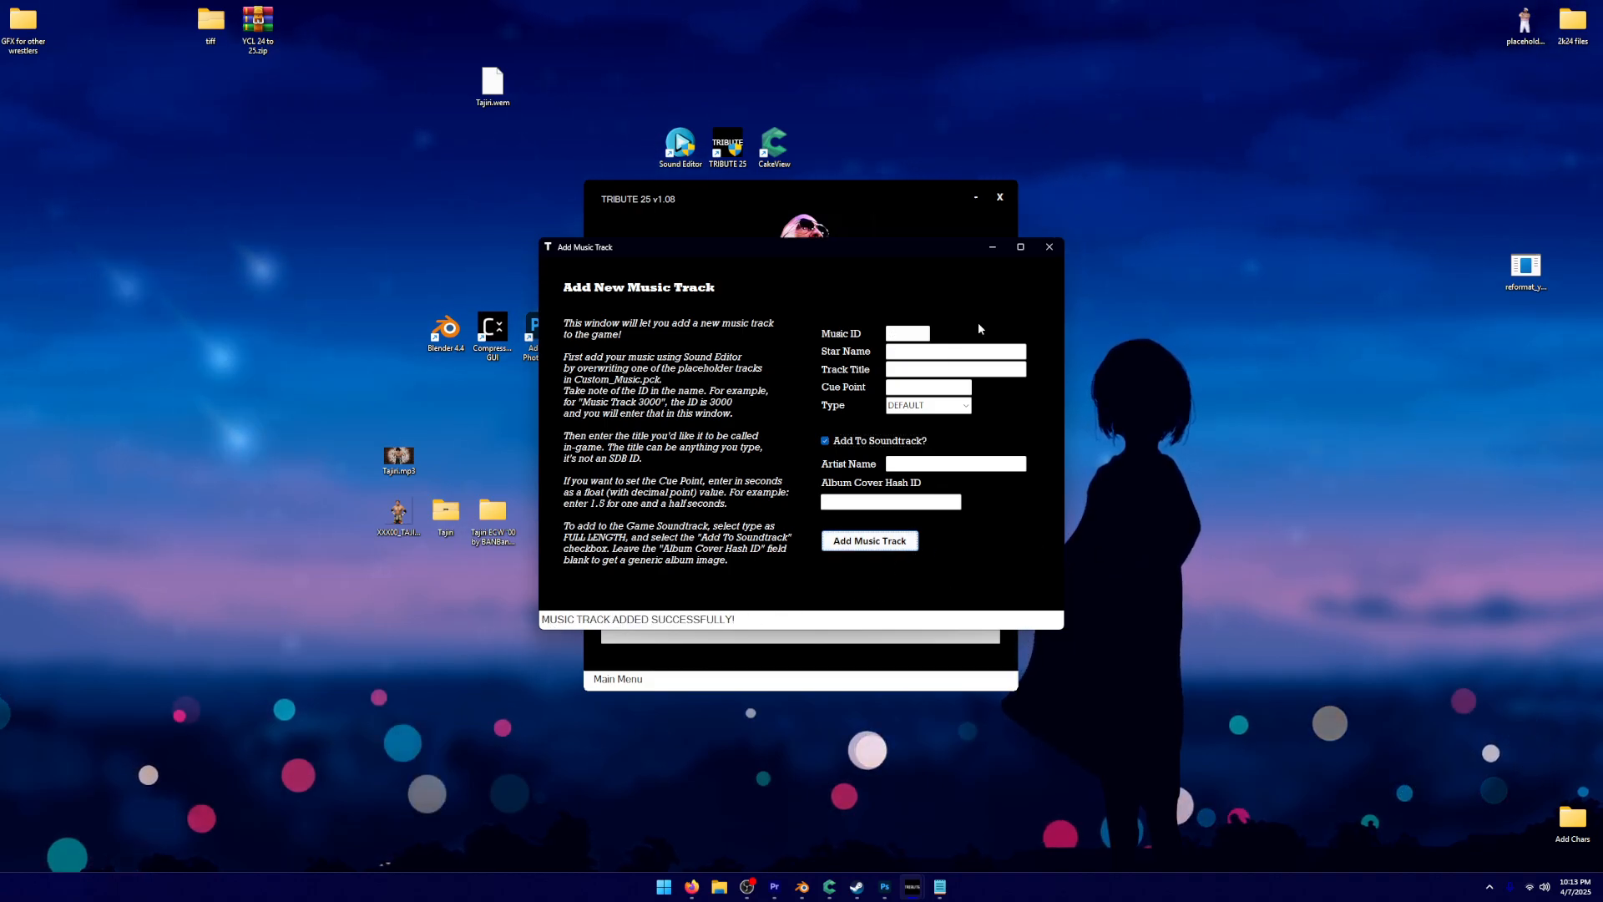
pyautogui.click(1049, 247)
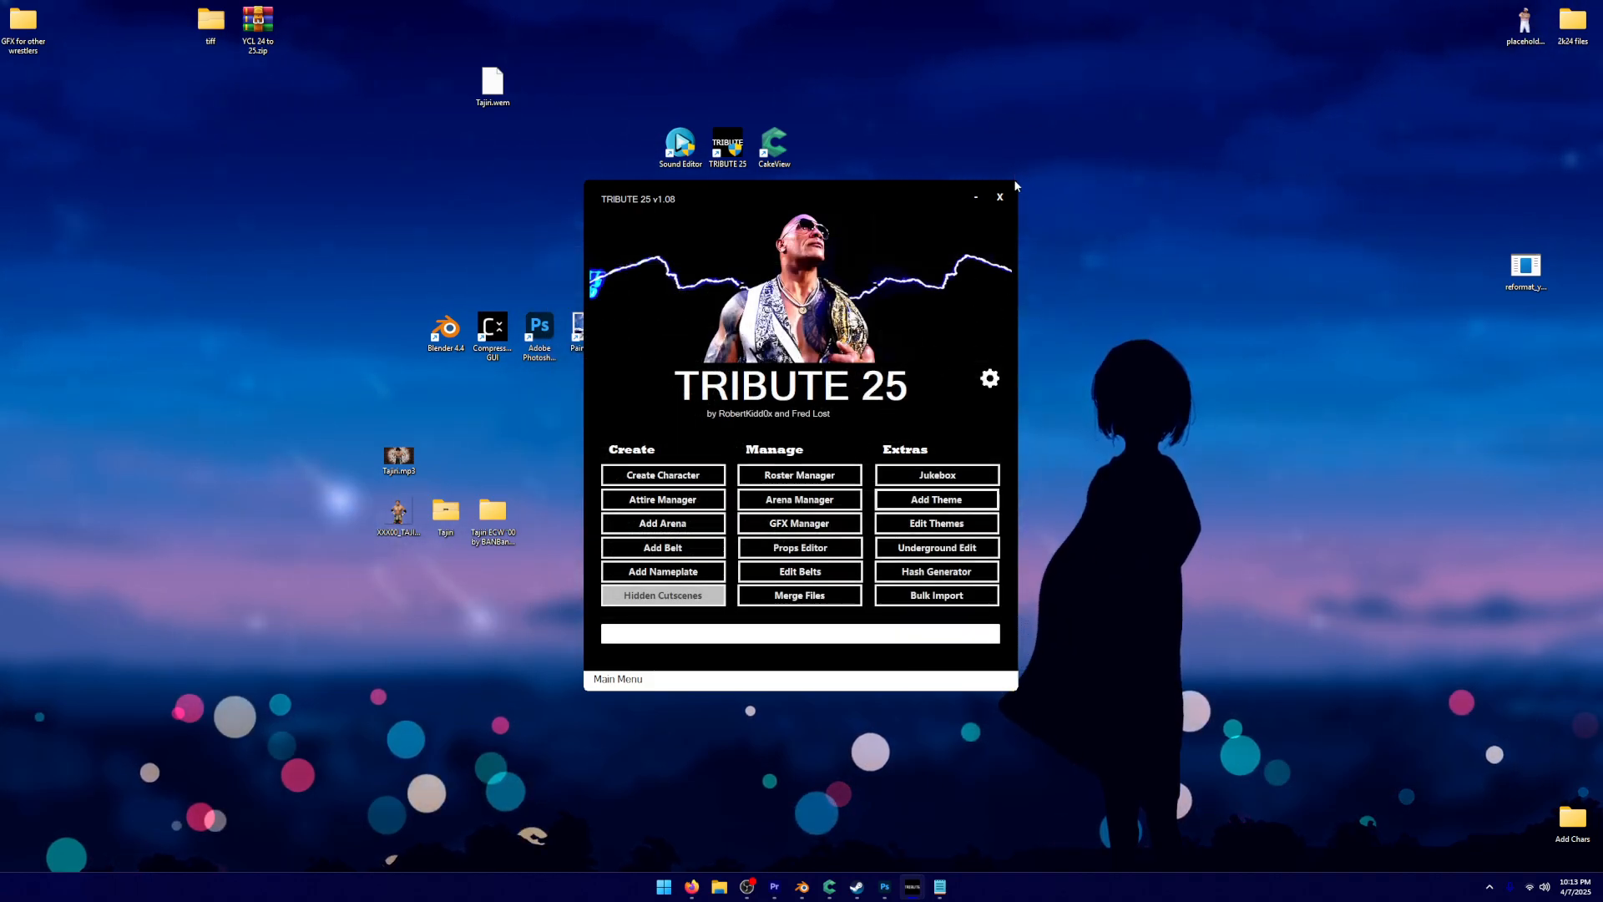
pyautogui.moveTo(1000, 197)
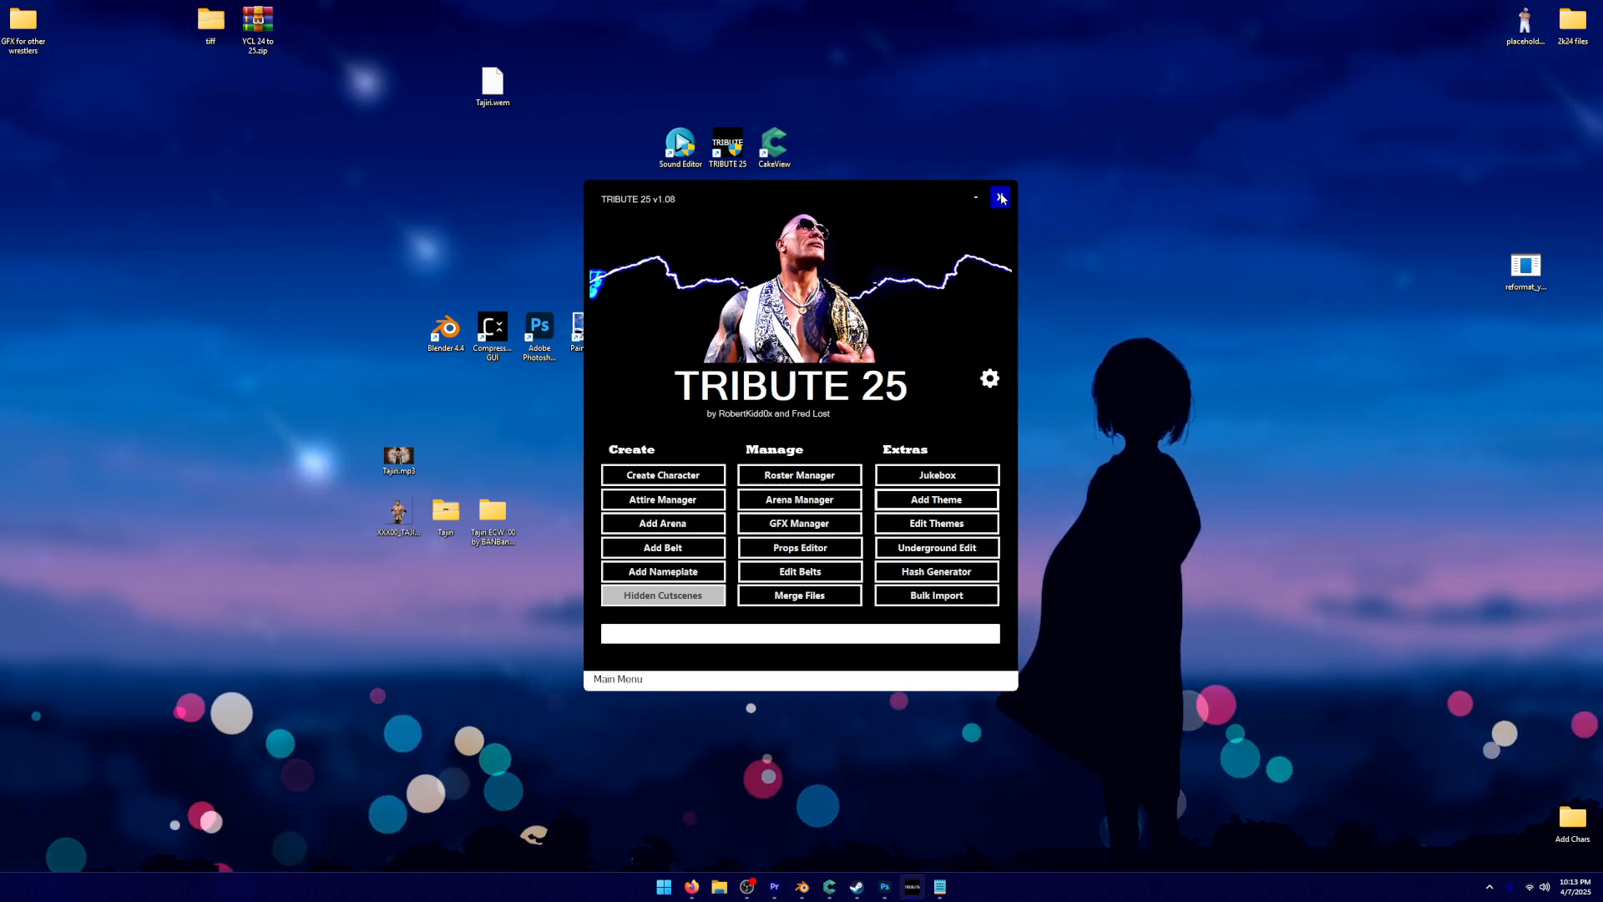
# Close TRIBUTE 25 and launch CakeView to its home page showing the baked mods
pyautogui.click(1001, 197)
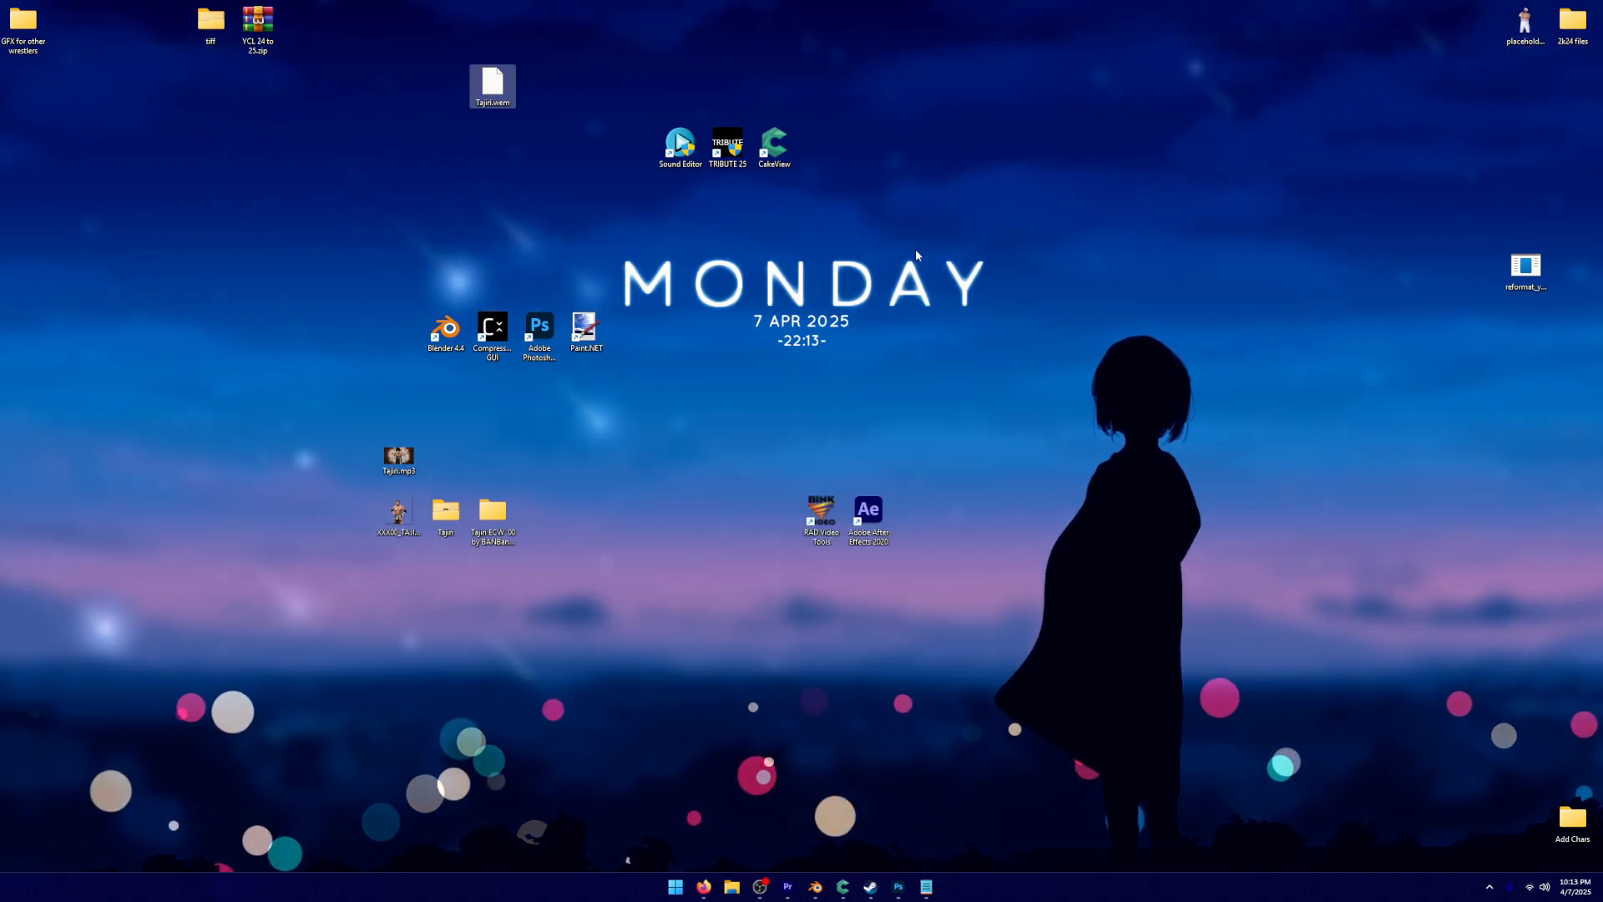
pyautogui.doubleClick(773, 144)
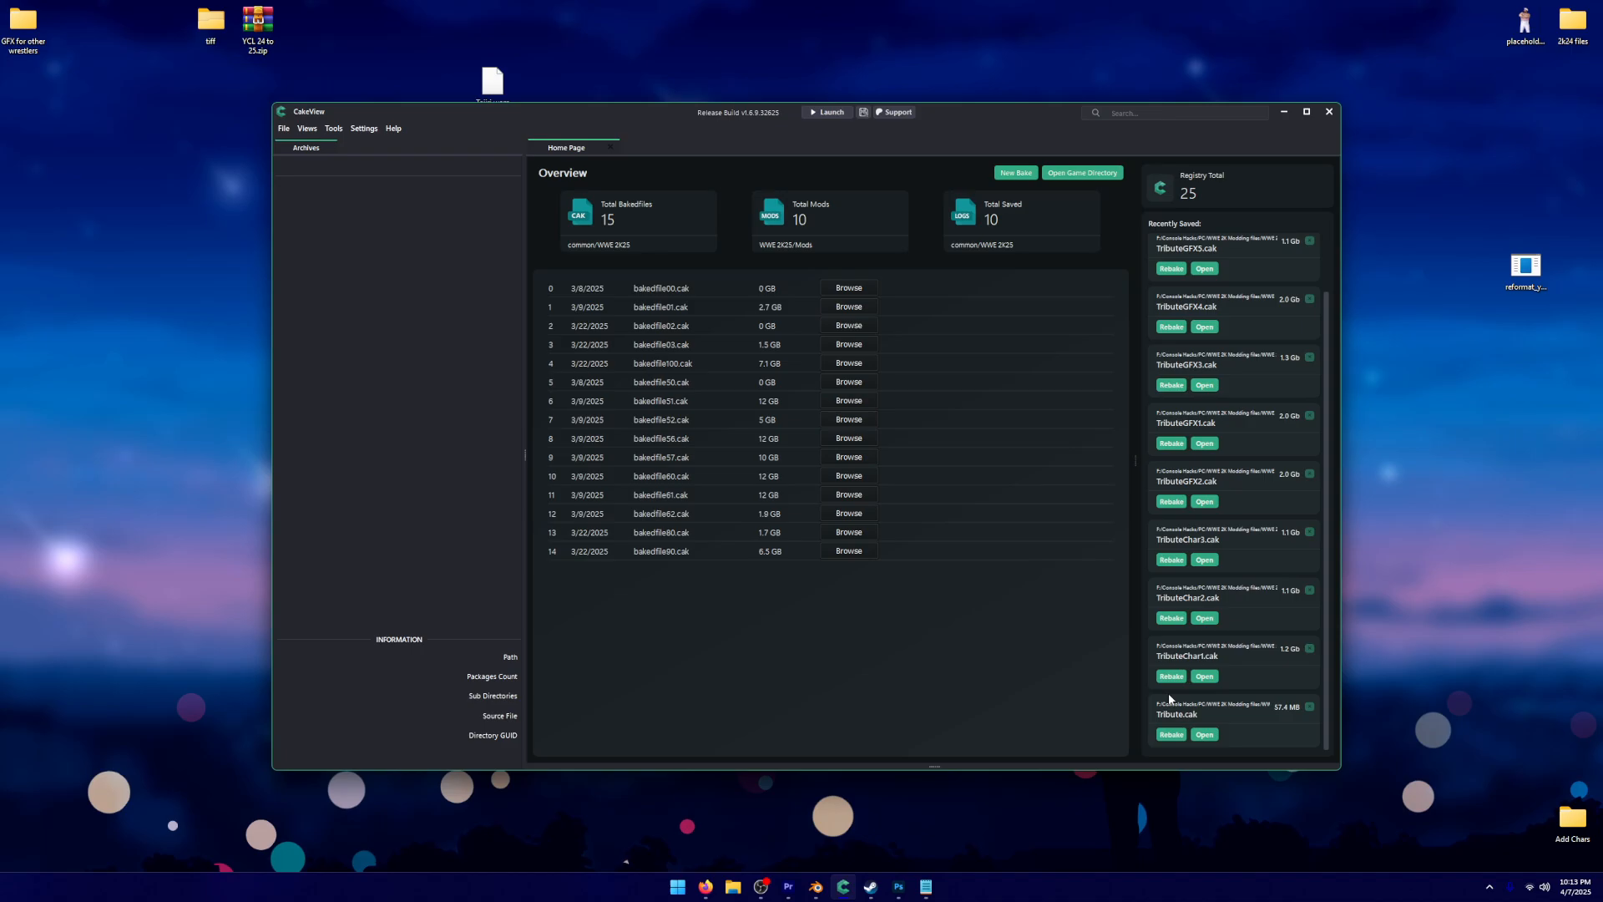
pyautogui.click(1014, 172)
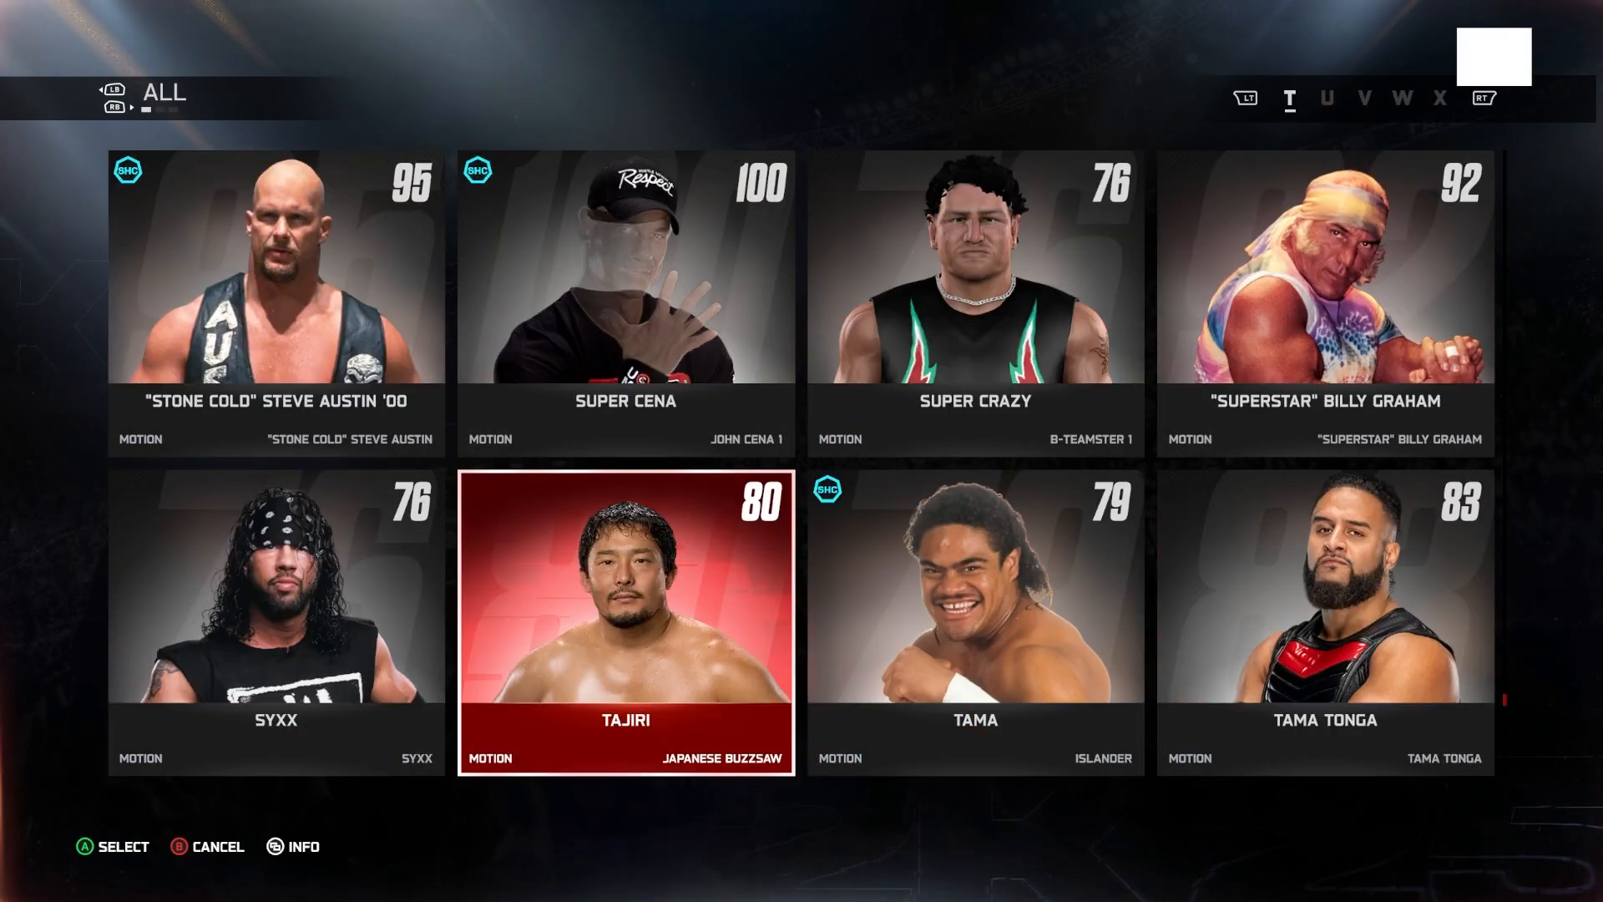
# Select TAJIRI in the superstar grid to load his Create an Entrance editor
pyautogui.click(624, 621)
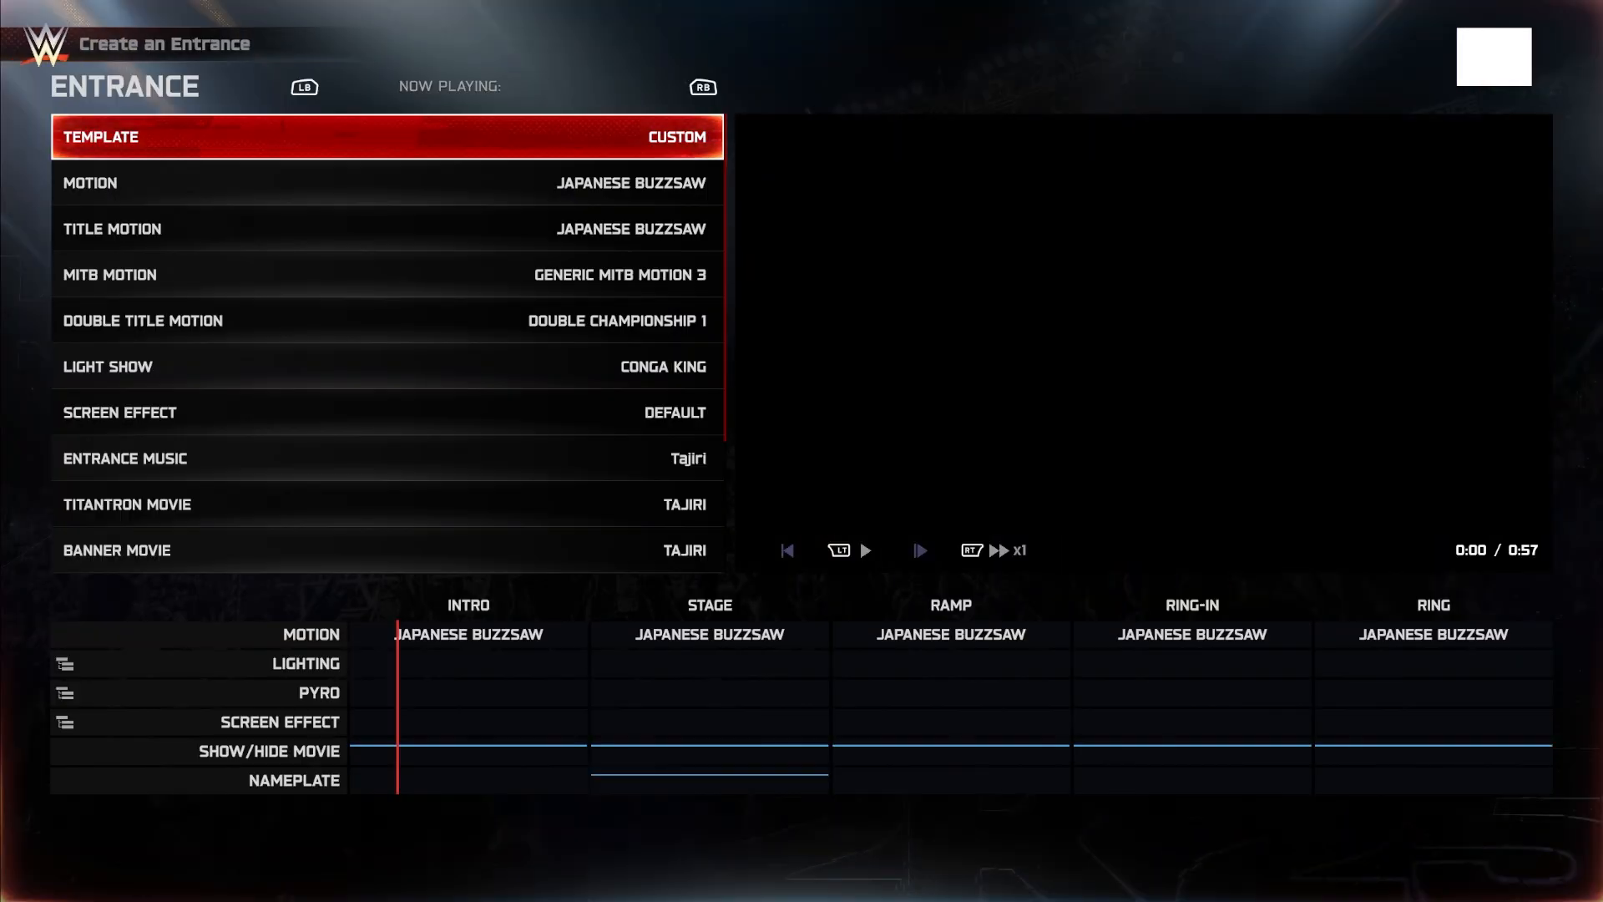
# Play Tajiri's entrance preview with his Titantron and stage graphics, then move up to the apron and ring post movie option
pyautogui.click(865, 549)
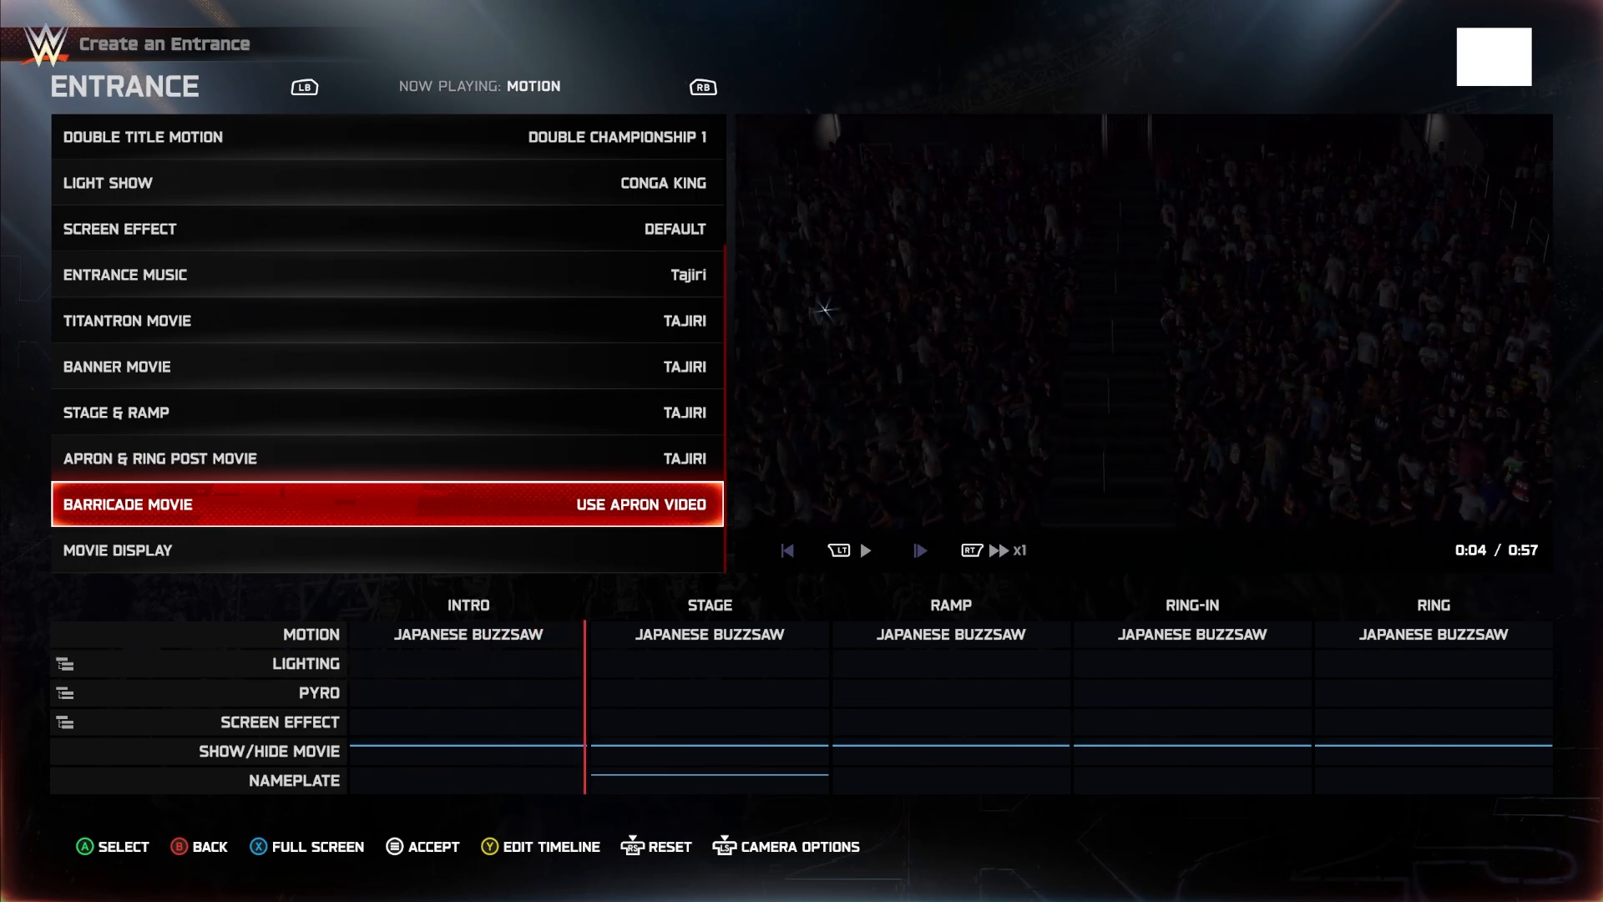
pyautogui.click(867, 549)
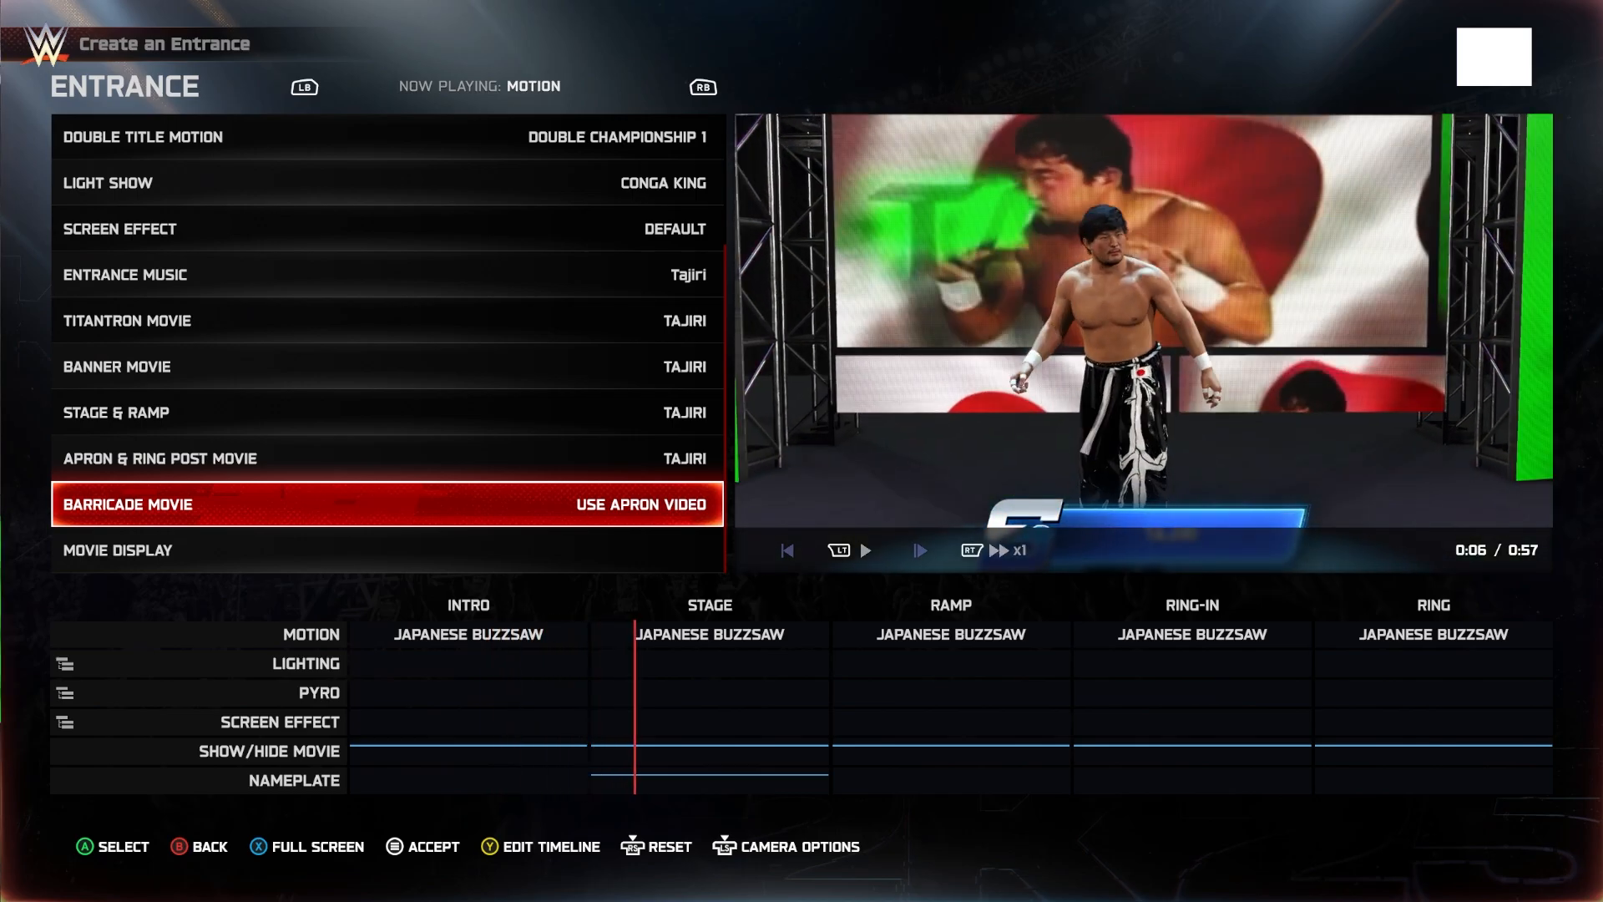
pyautogui.press('up')
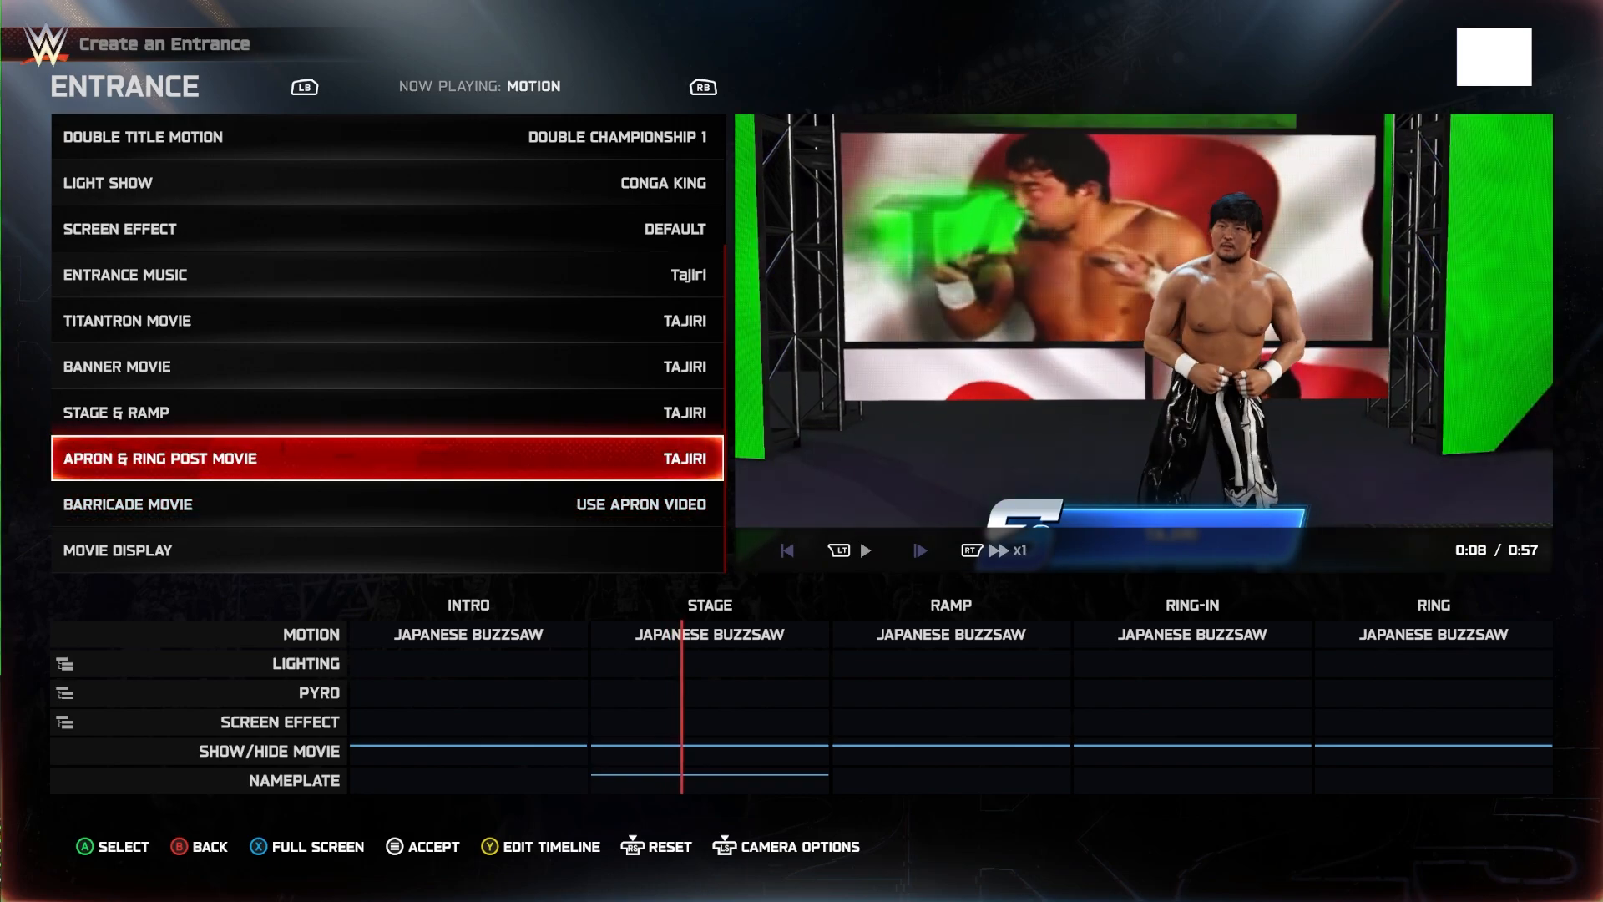